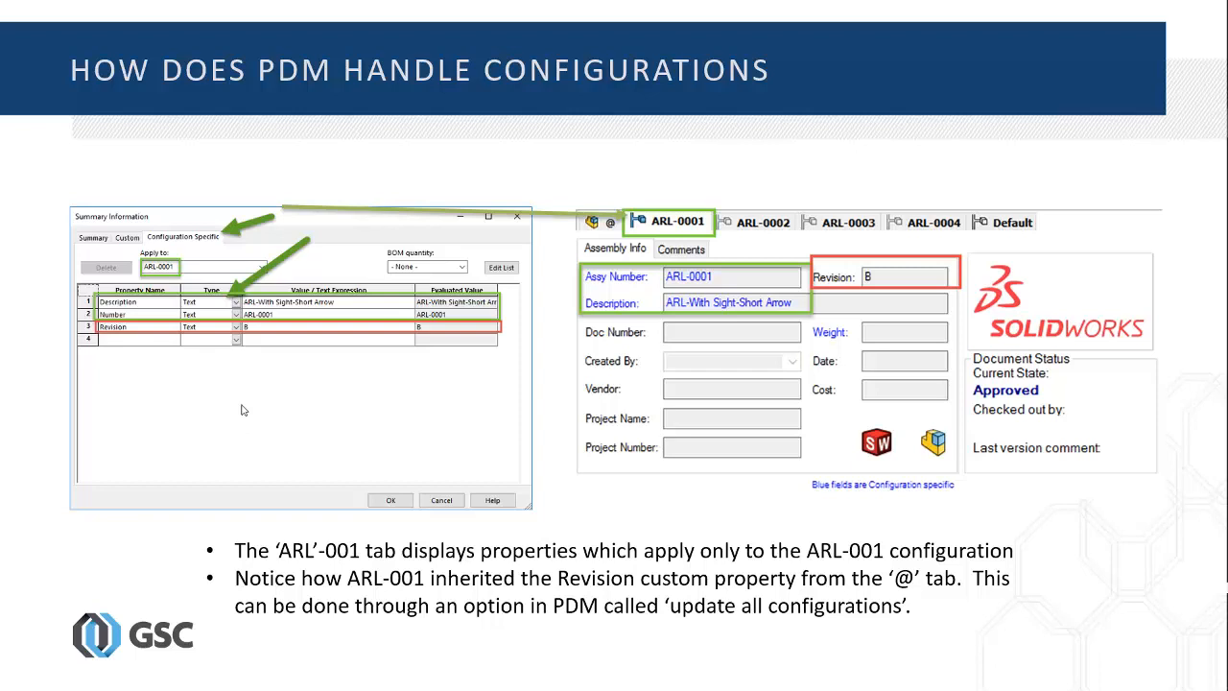
# - Advance through the PDM configuration-property and configuration-specific BOM slides
pyautogui.press('right')
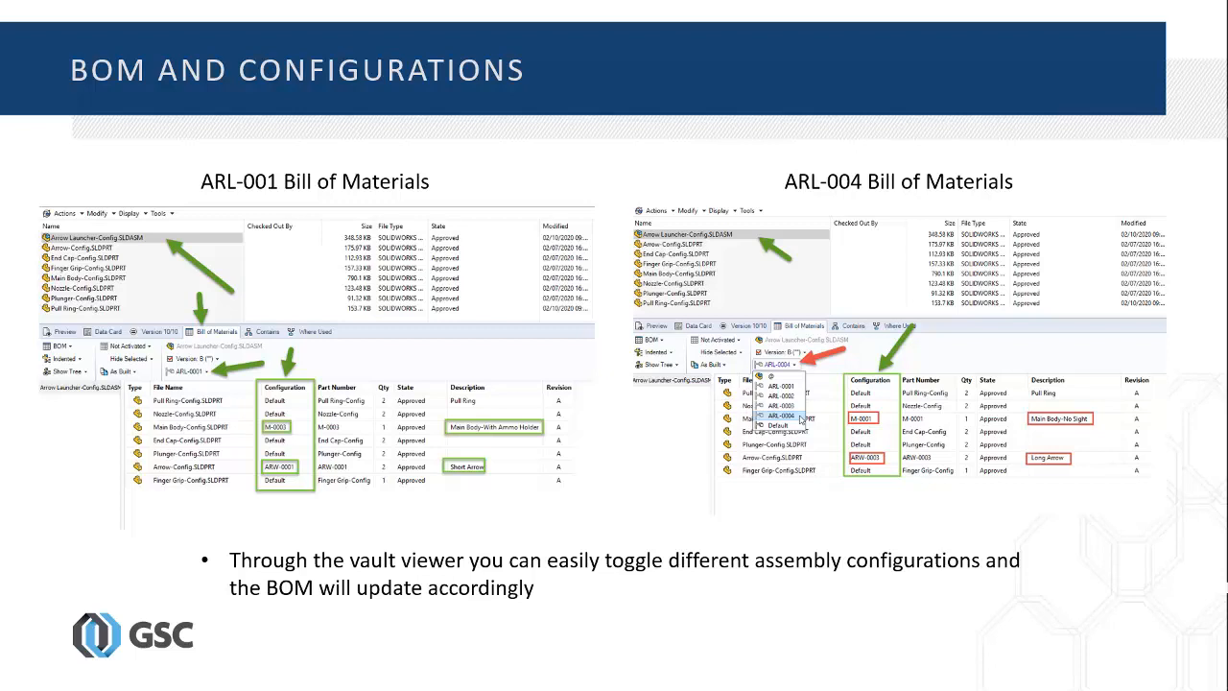
pyautogui.press('Right')
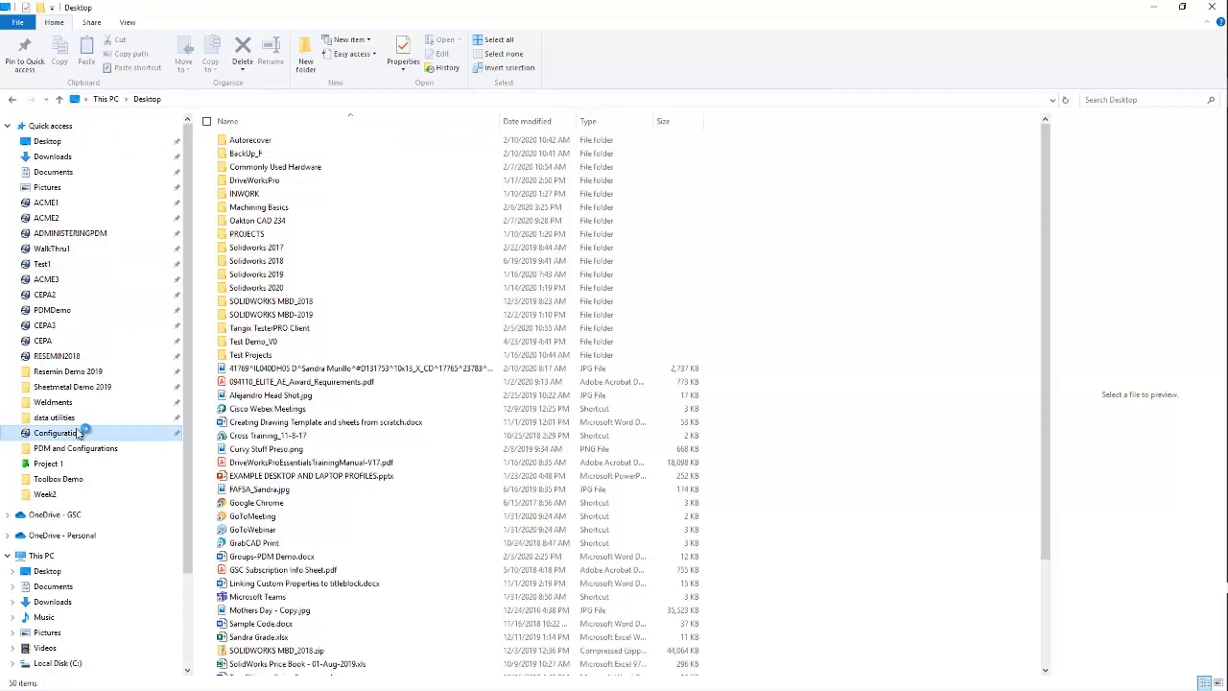
# - Open the Configurations vault's Project 1 folder and show Arrow Launcher-Config.SLDASM's data card
pyautogui.doubleClick(57, 431)
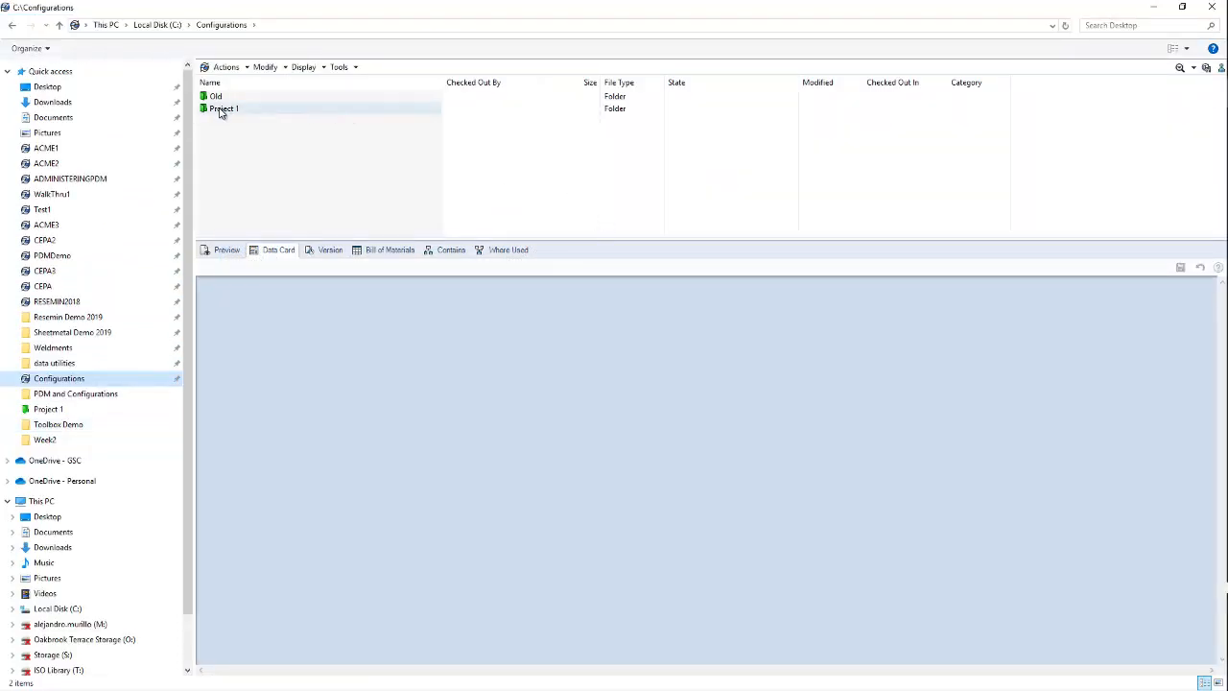
pyautogui.doubleClick(222, 107)
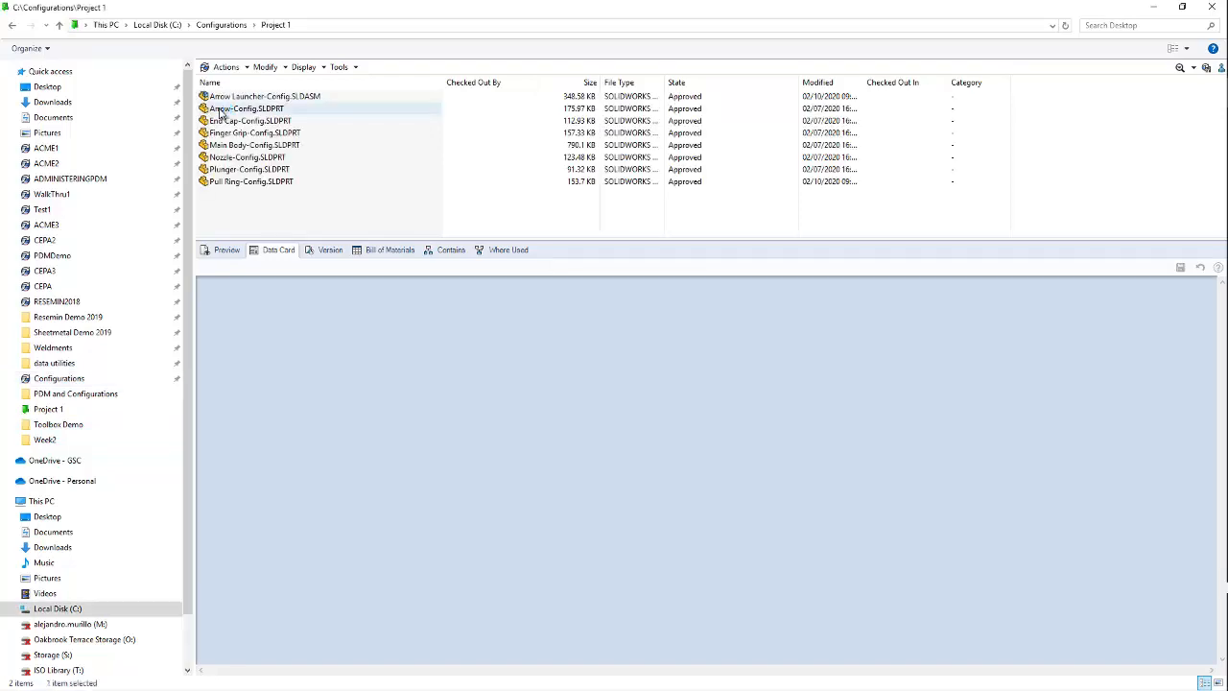
pyautogui.click(265, 96)
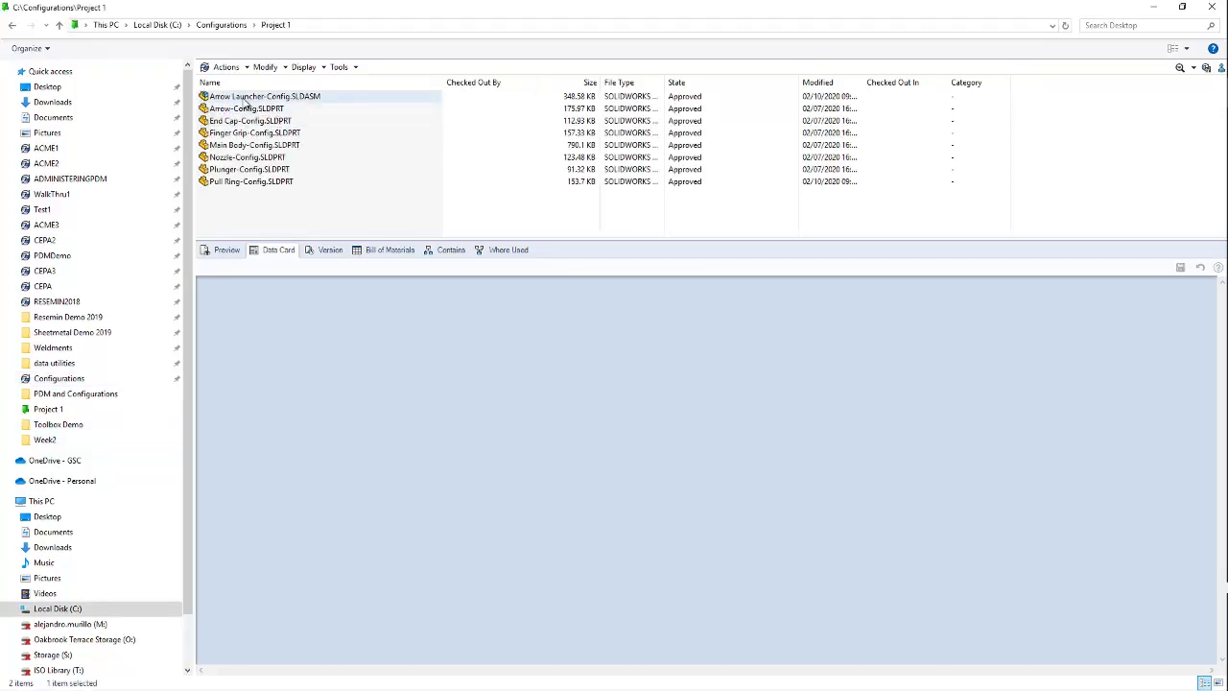
pyautogui.click(265, 96)
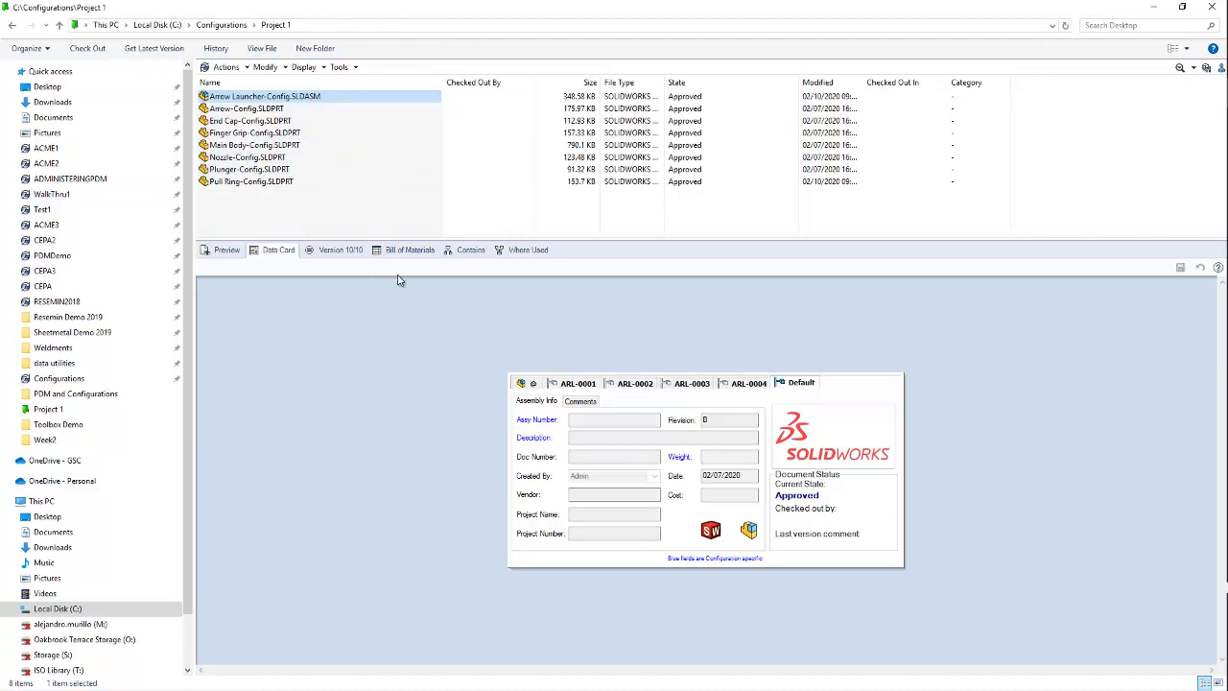
pyautogui.moveTo(249, 261)
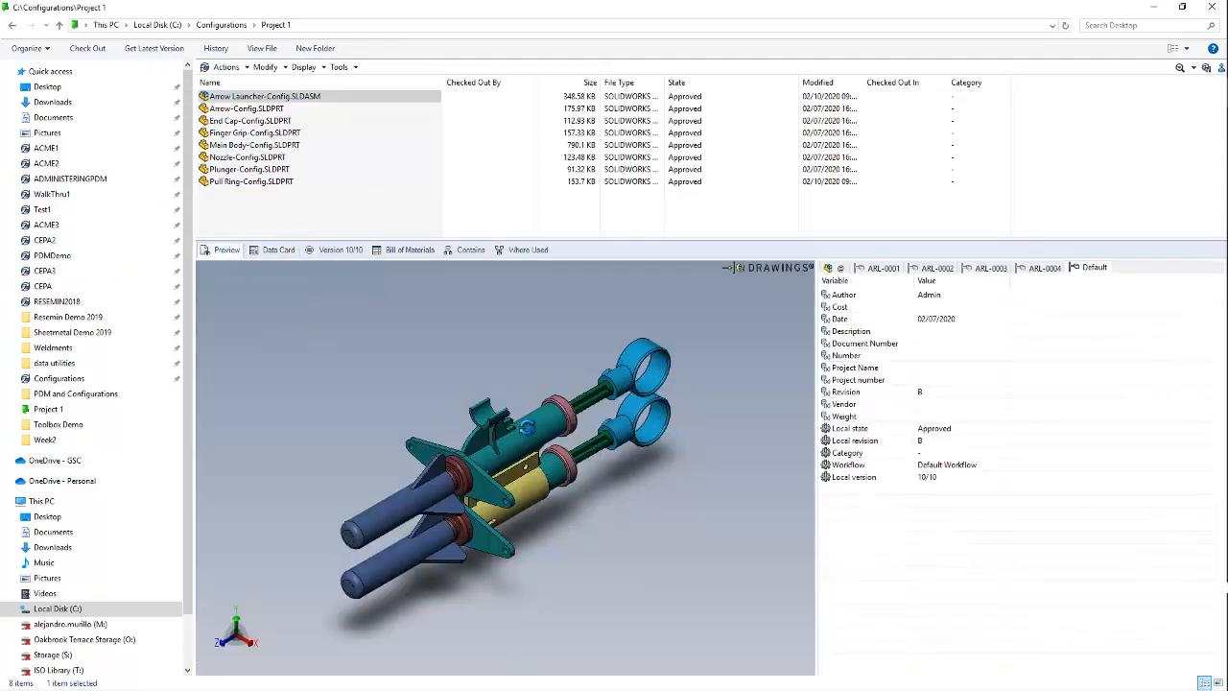
pyautogui.moveTo(278, 249)
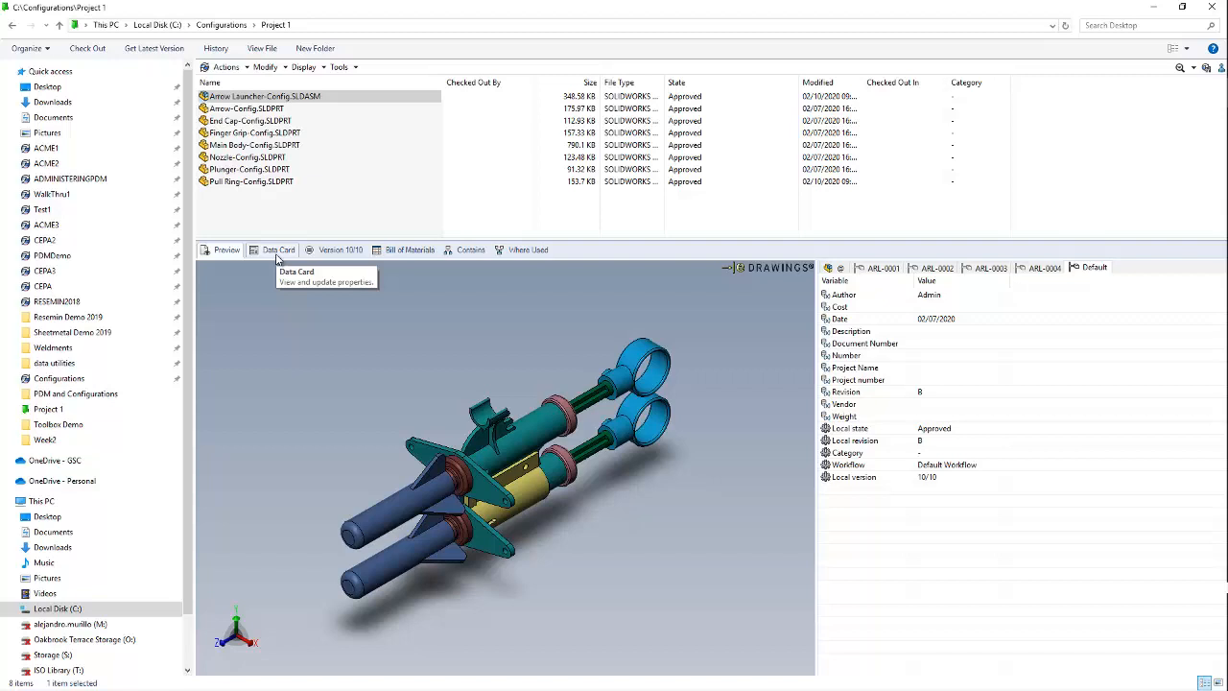
# - Review the assembly's data card, version details, contained parts and where-used list
pyautogui.click(278, 250)
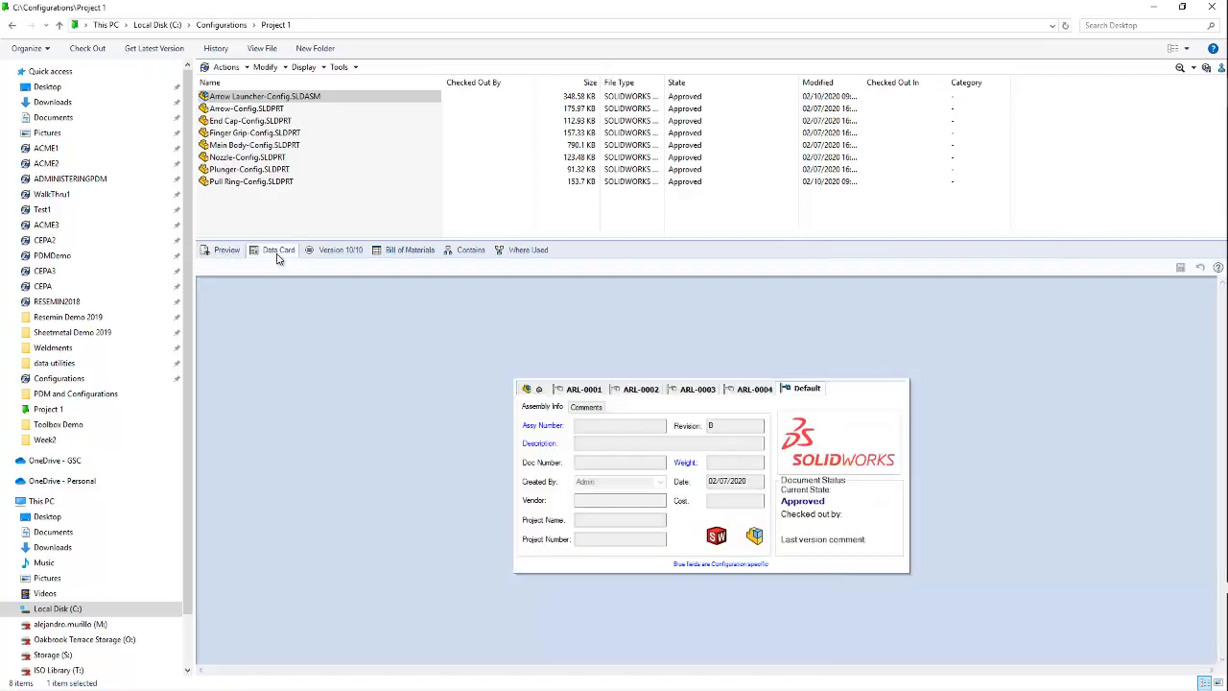
pyautogui.click(341, 250)
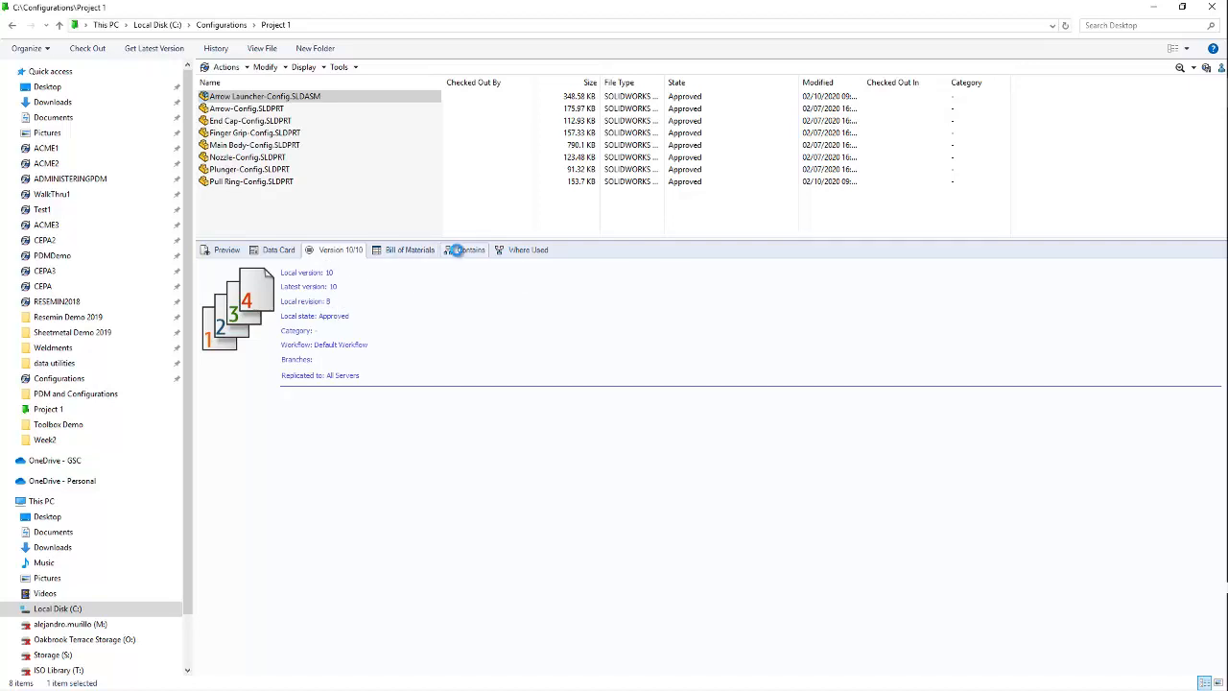
pyautogui.click(470, 250)
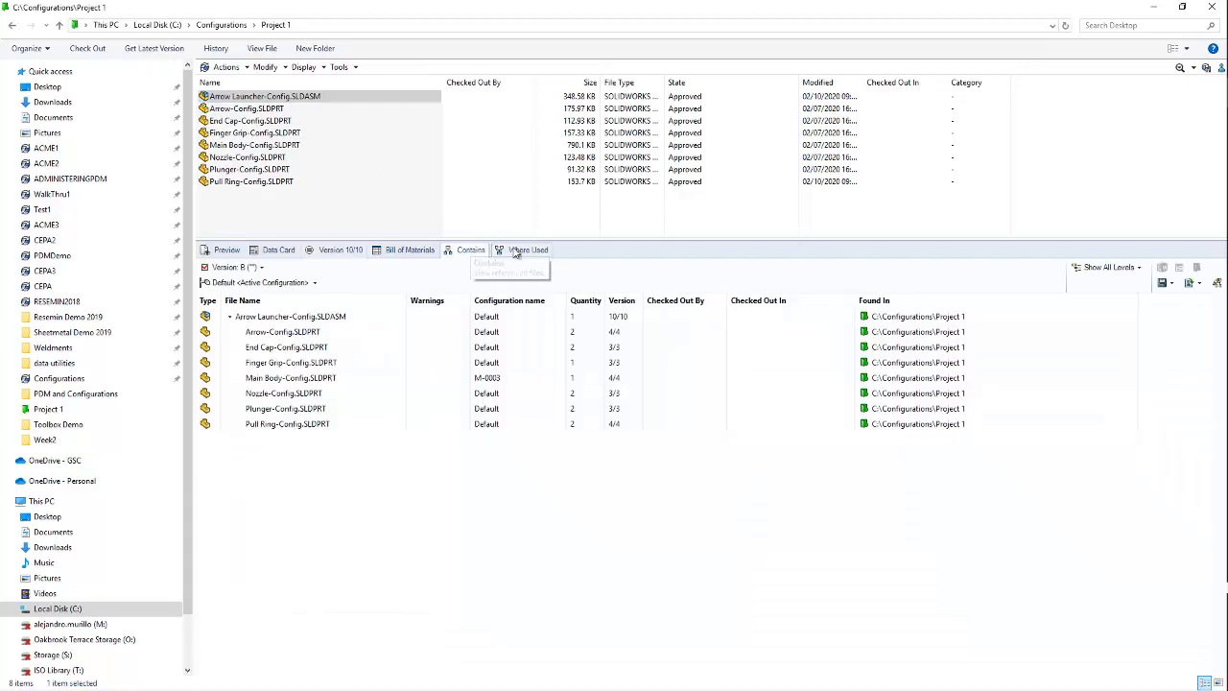
pyautogui.click(528, 250)
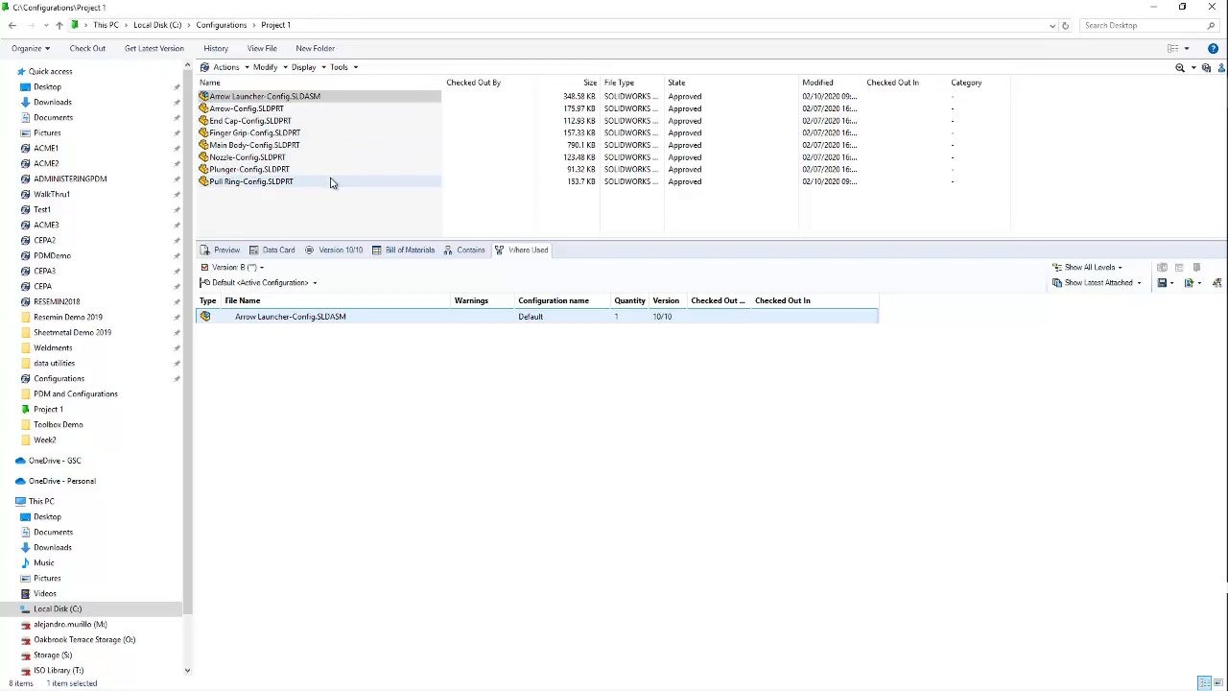
pyautogui.click(279, 249)
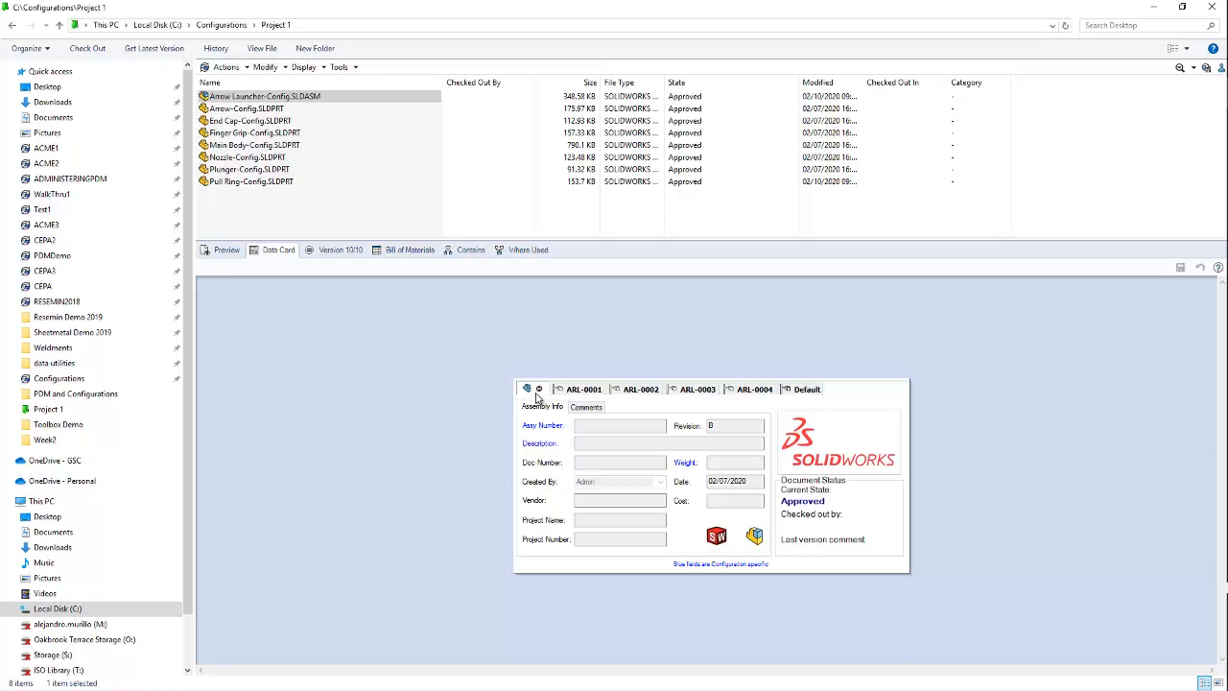
pyautogui.moveTo(588, 452)
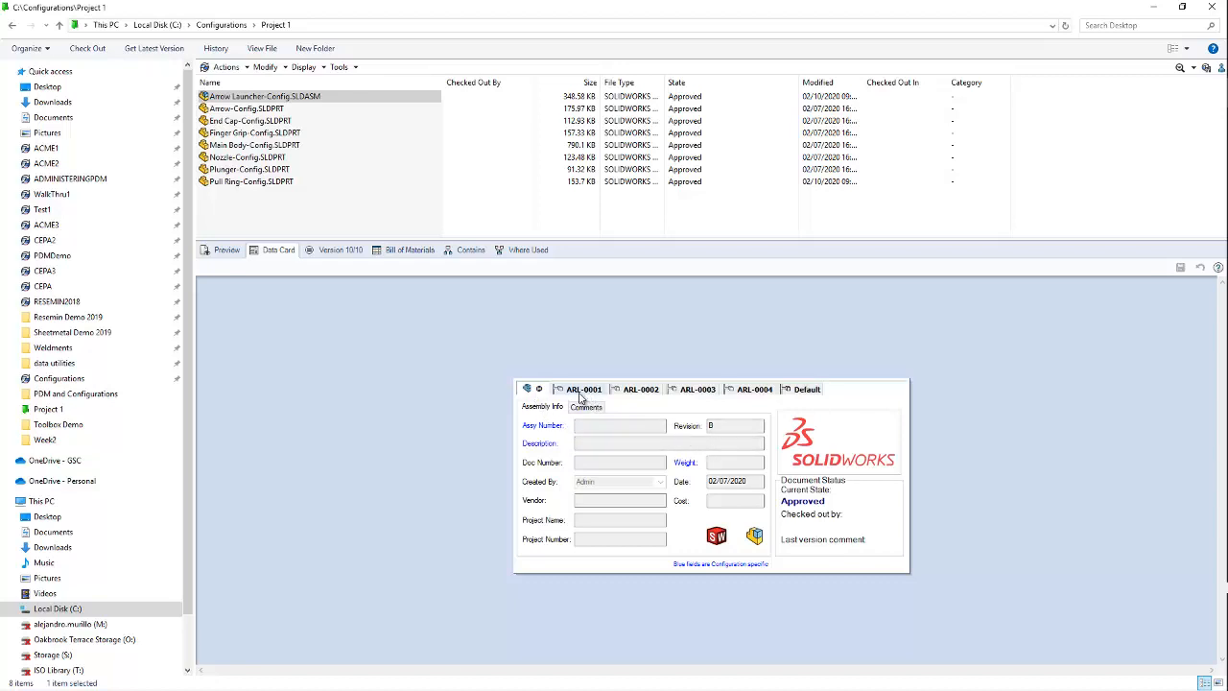
# - Compare the ARL-0002, Default and ARL-0001 configuration properties on the data card
pyautogui.click(641, 388)
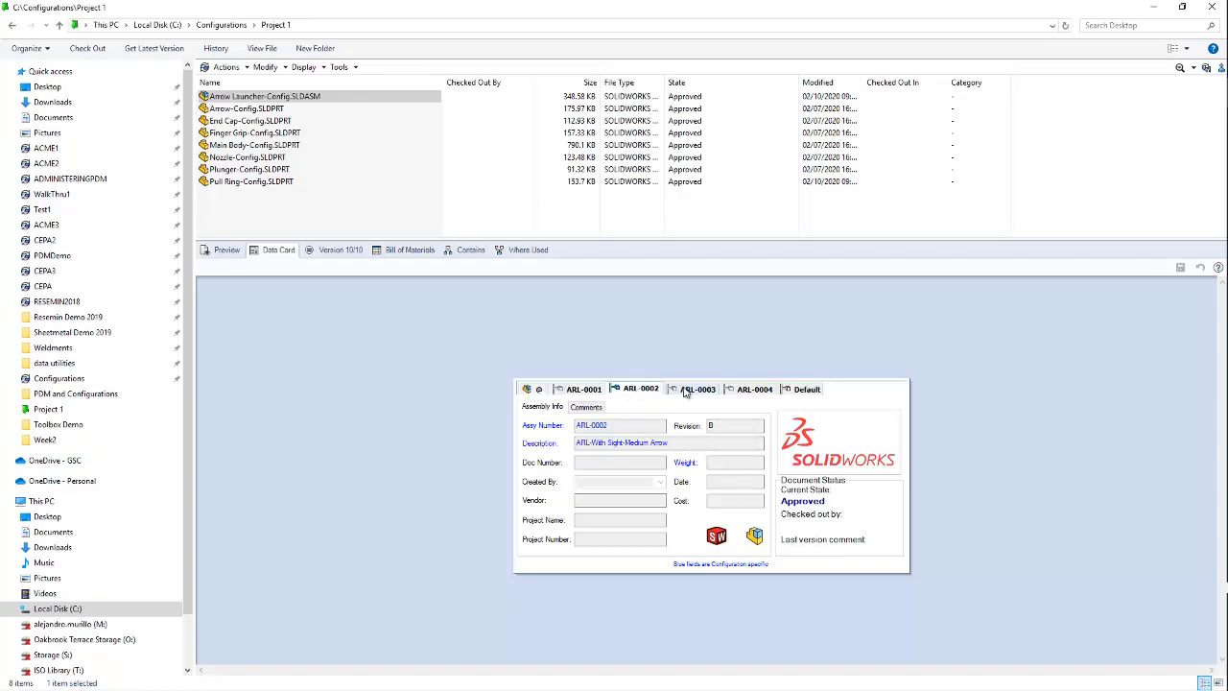
pyautogui.click(806, 388)
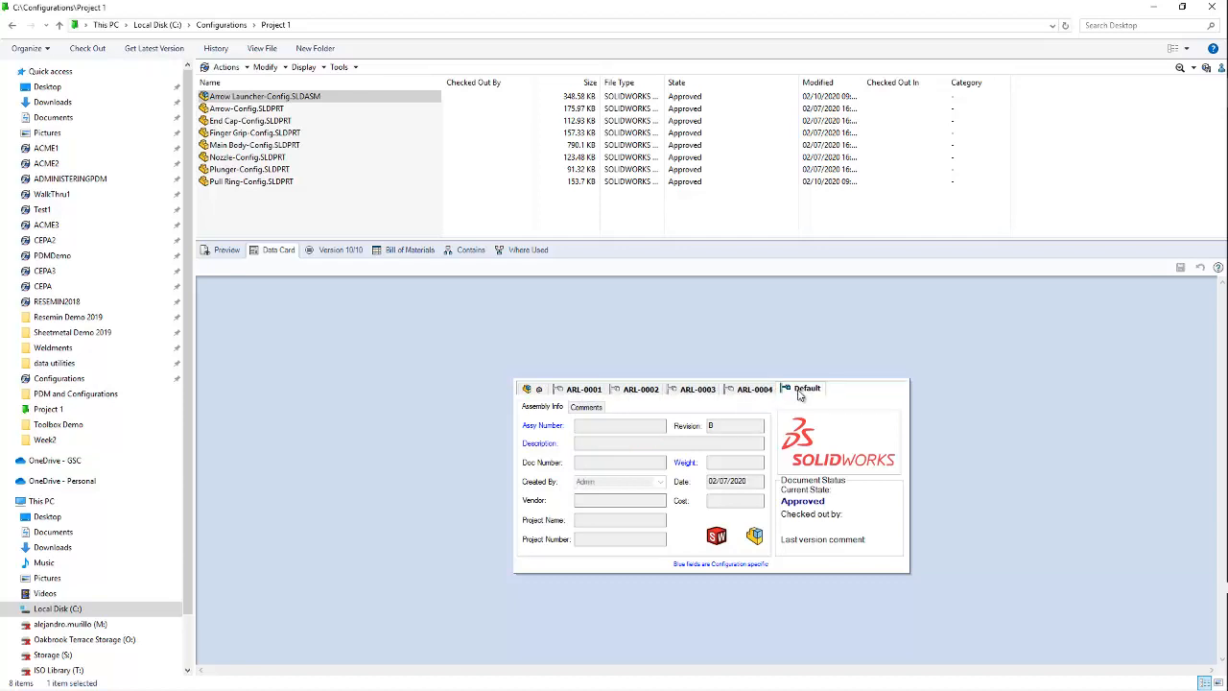
pyautogui.moveTo(580, 360)
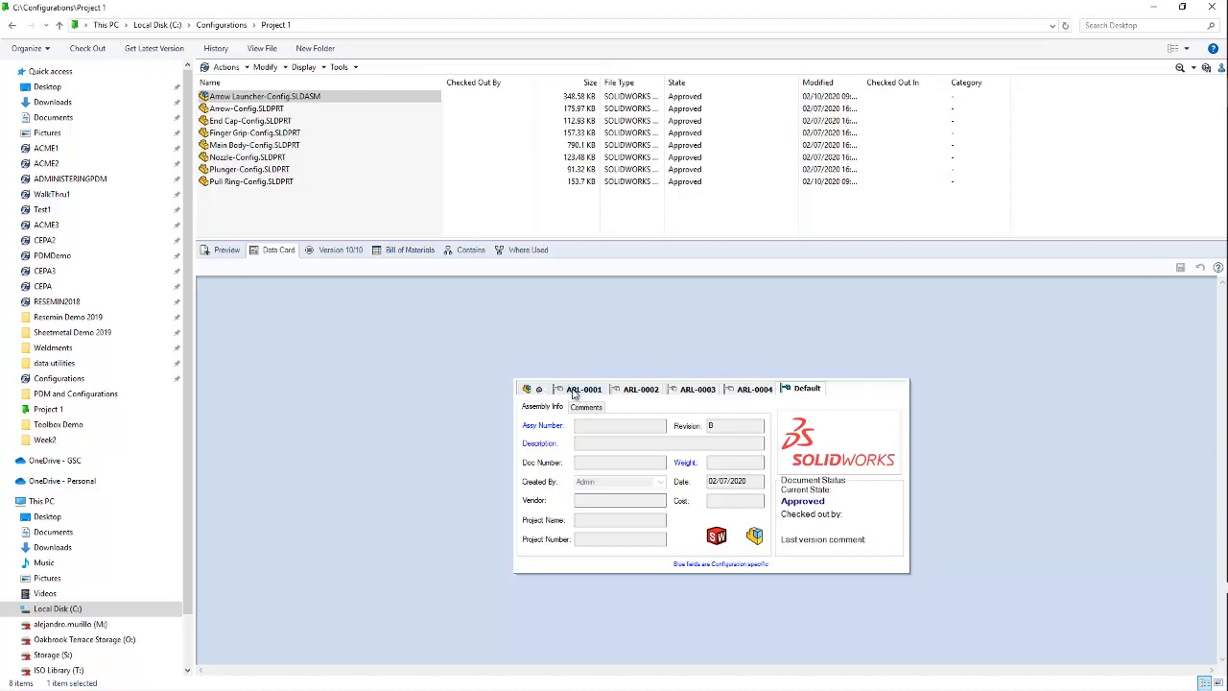
pyautogui.click(584, 387)
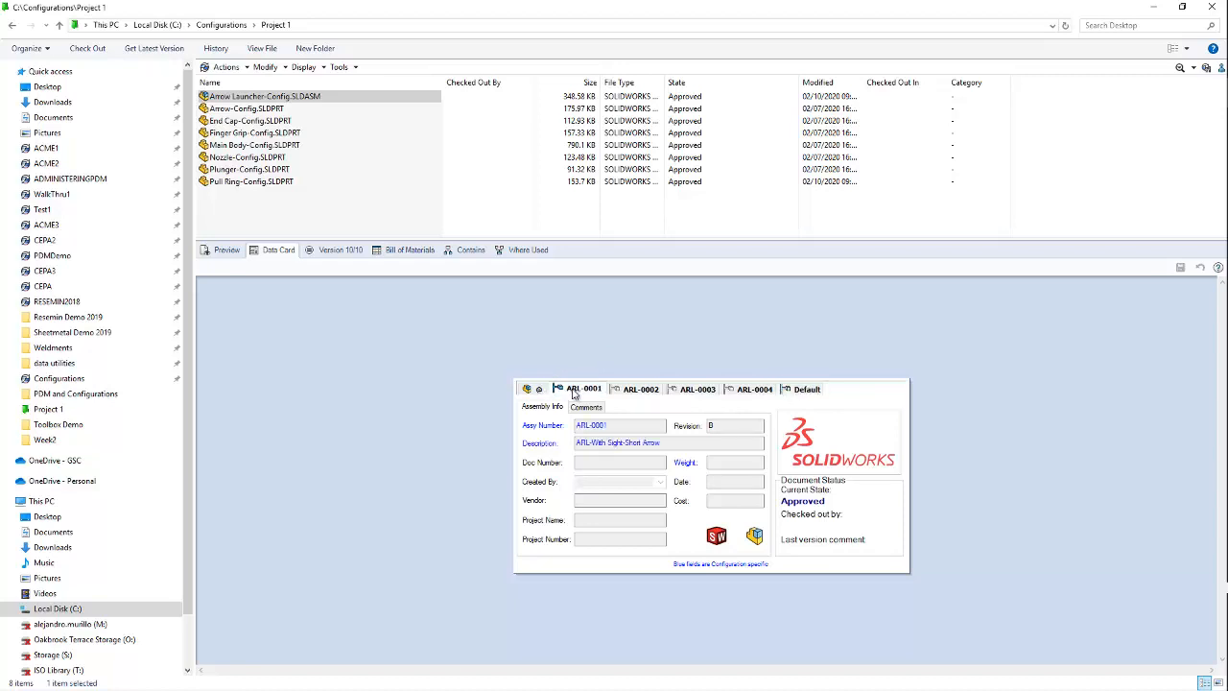
pyautogui.click(620, 426)
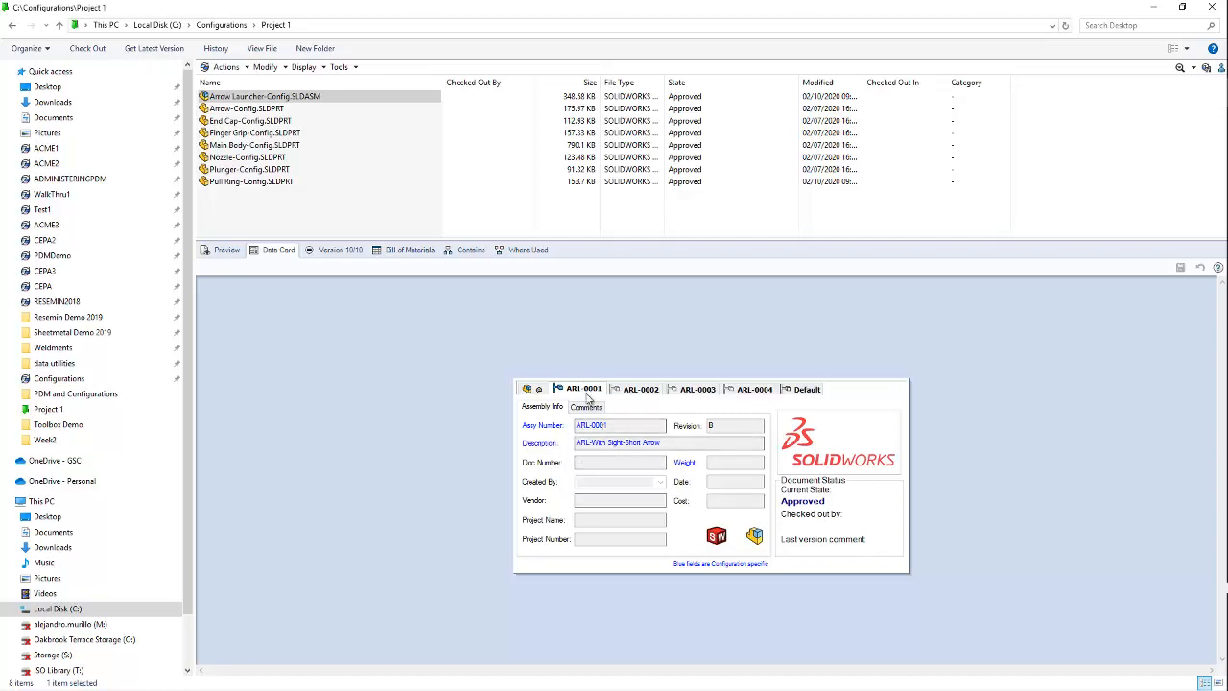
pyautogui.moveTo(629, 401)
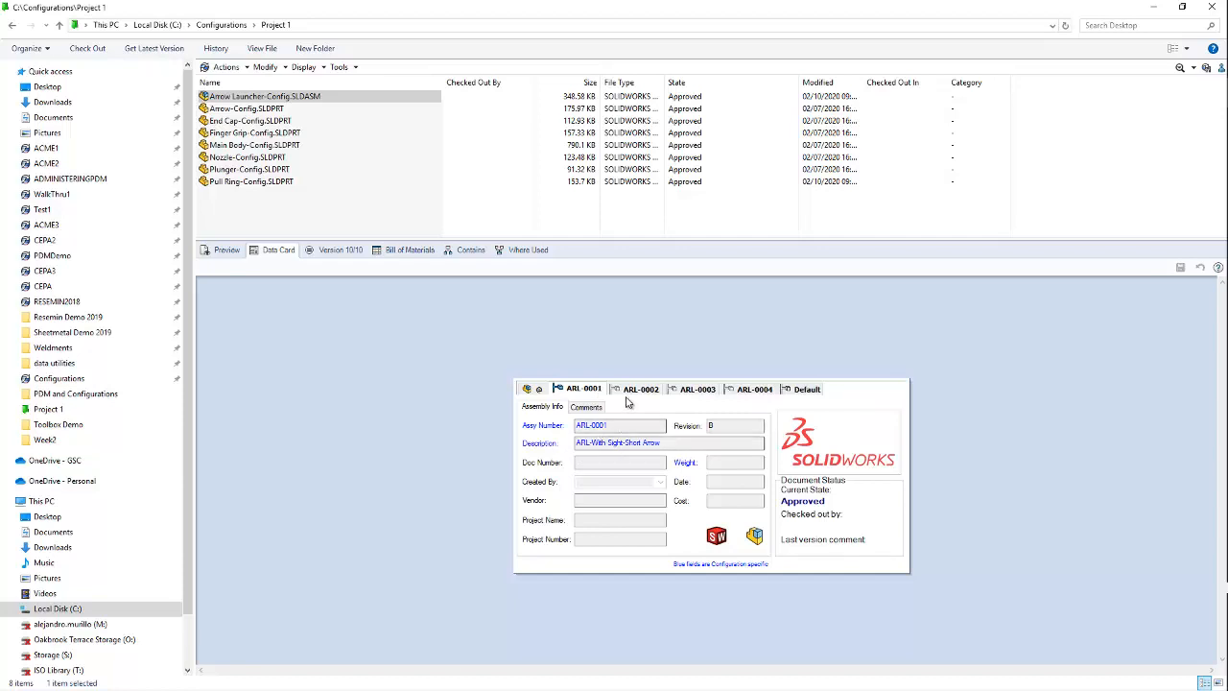
# - Compare ARL-0003, ARL-0002 and ARL-0001 configurations, ending on ARL-0002
pyautogui.click(698, 387)
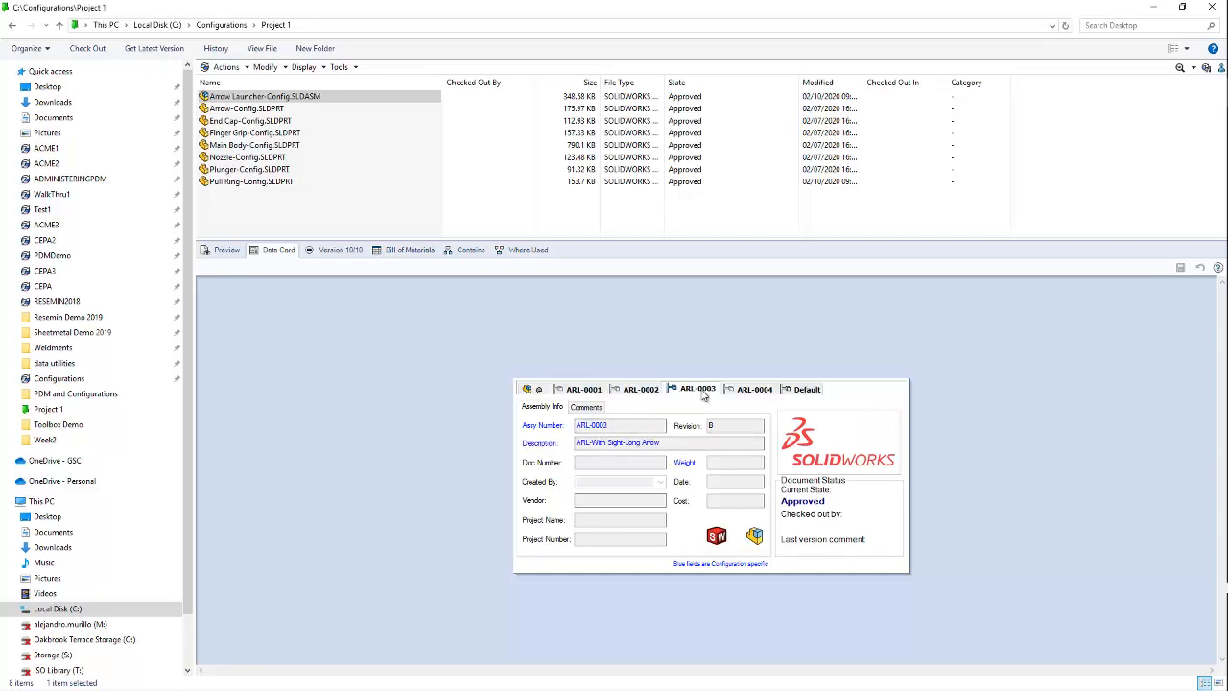
pyautogui.click(754, 387)
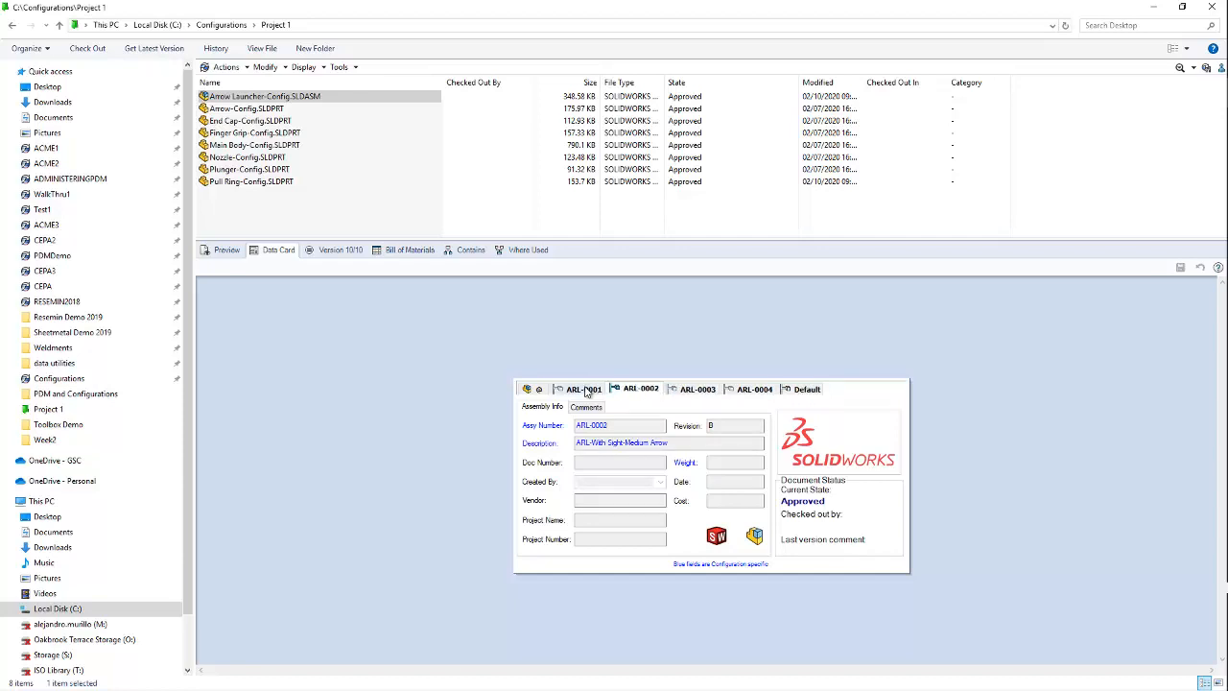
pyautogui.click(583, 388)
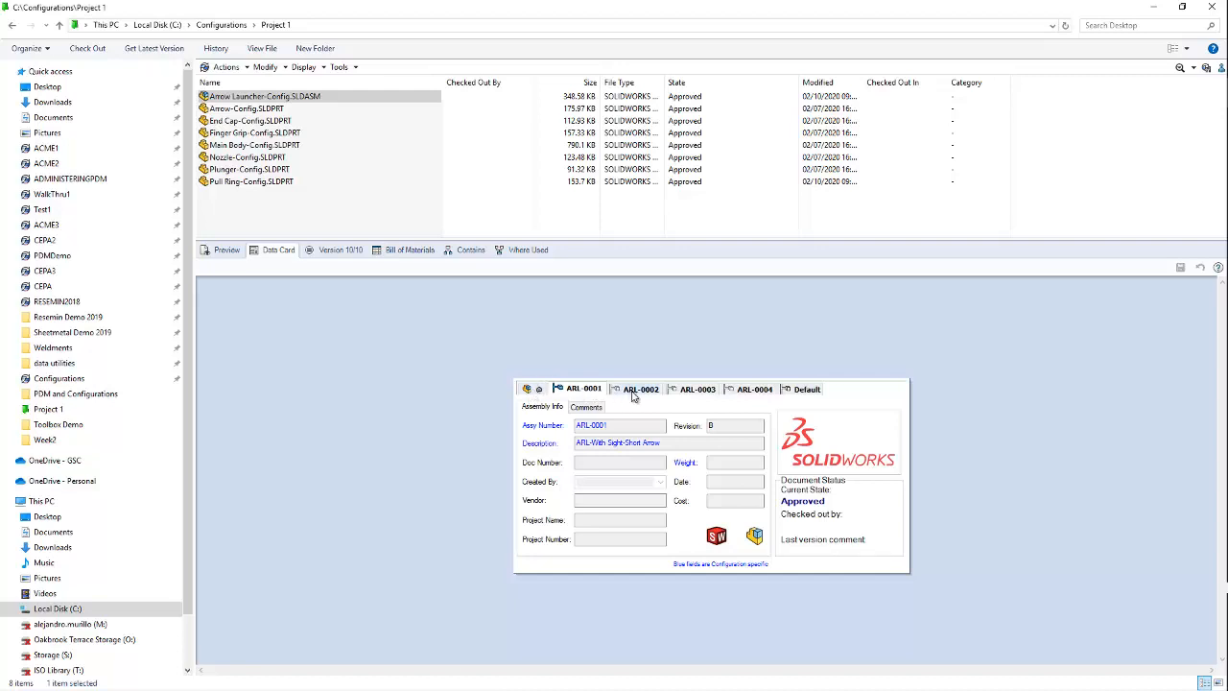
pyautogui.click(641, 387)
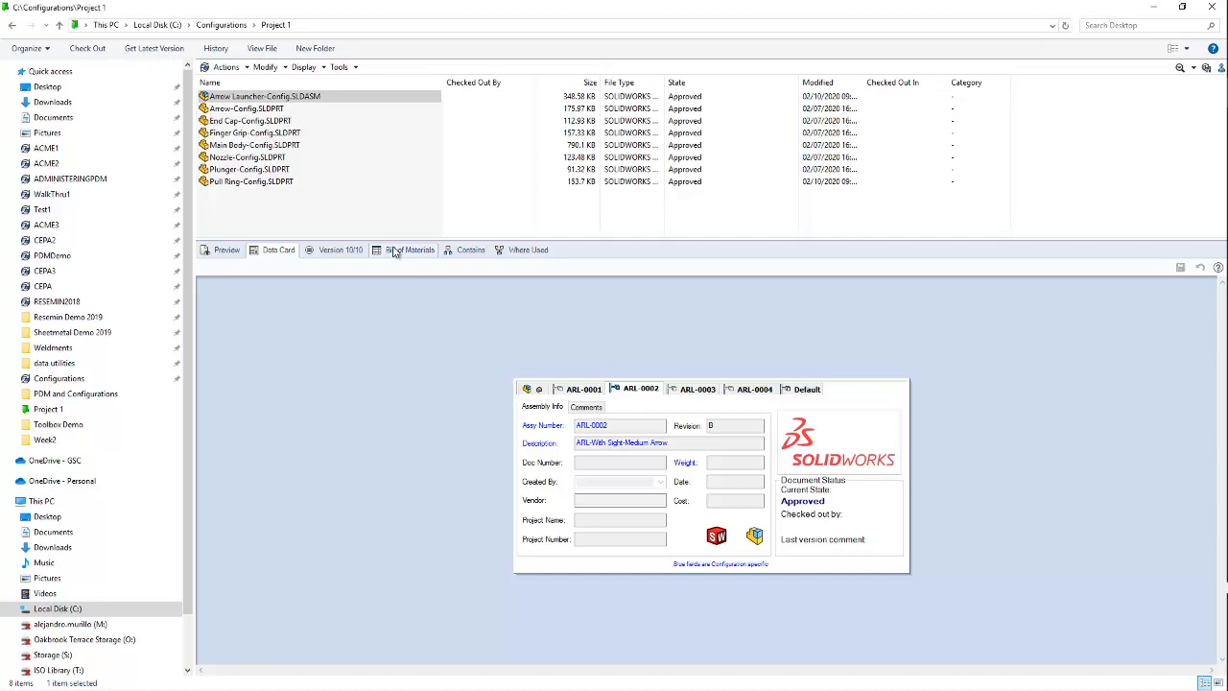
# - Review the ARL-0001 bill of materials, selecting its Main Body-Config and Arrow-Config parts
pyautogui.click(410, 250)
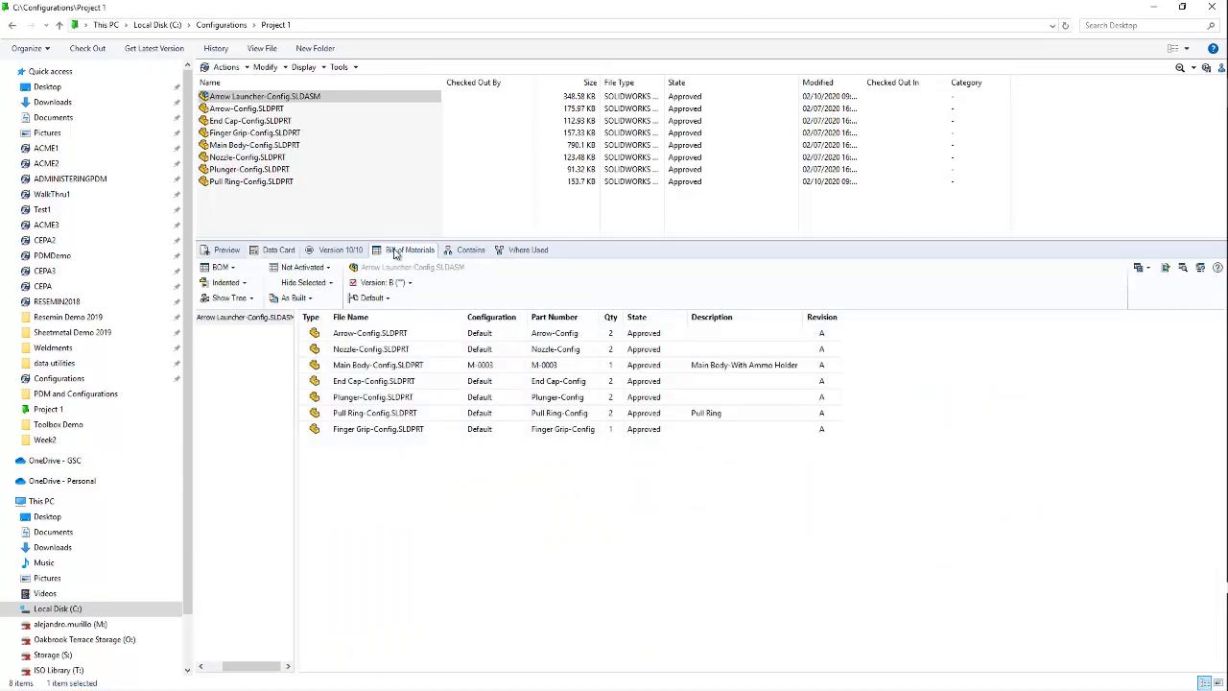
pyautogui.click(376, 365)
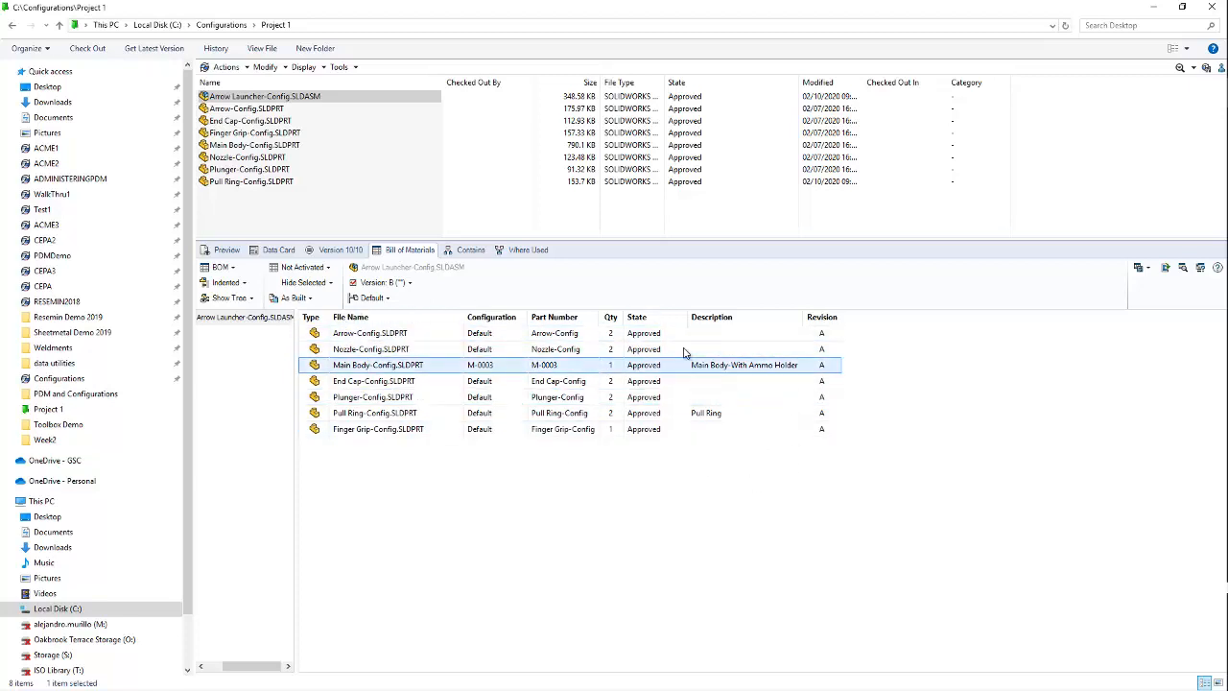
pyautogui.click(369, 334)
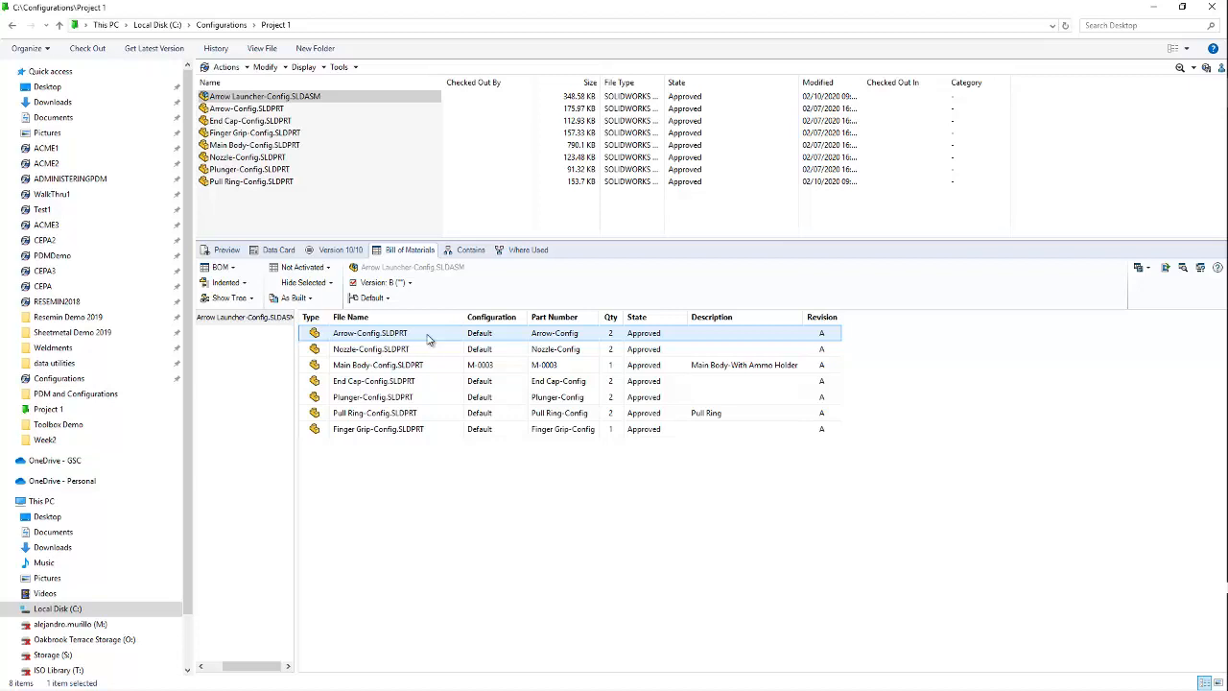
pyautogui.click(372, 298)
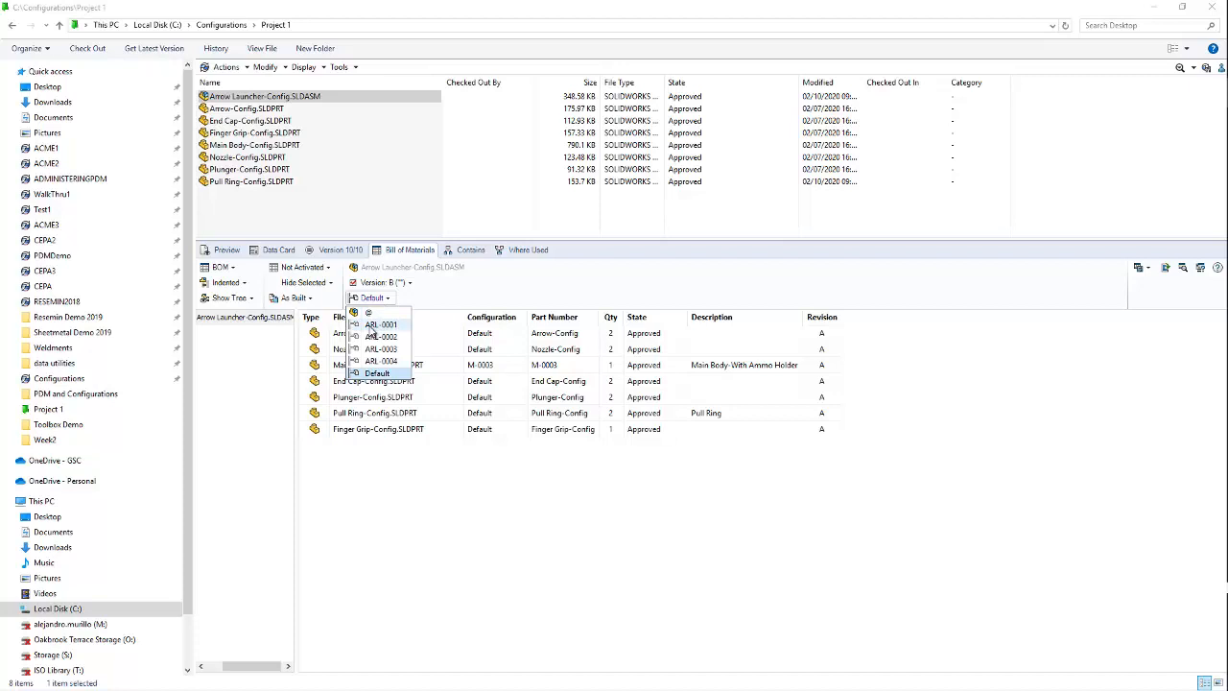
pyautogui.click(380, 325)
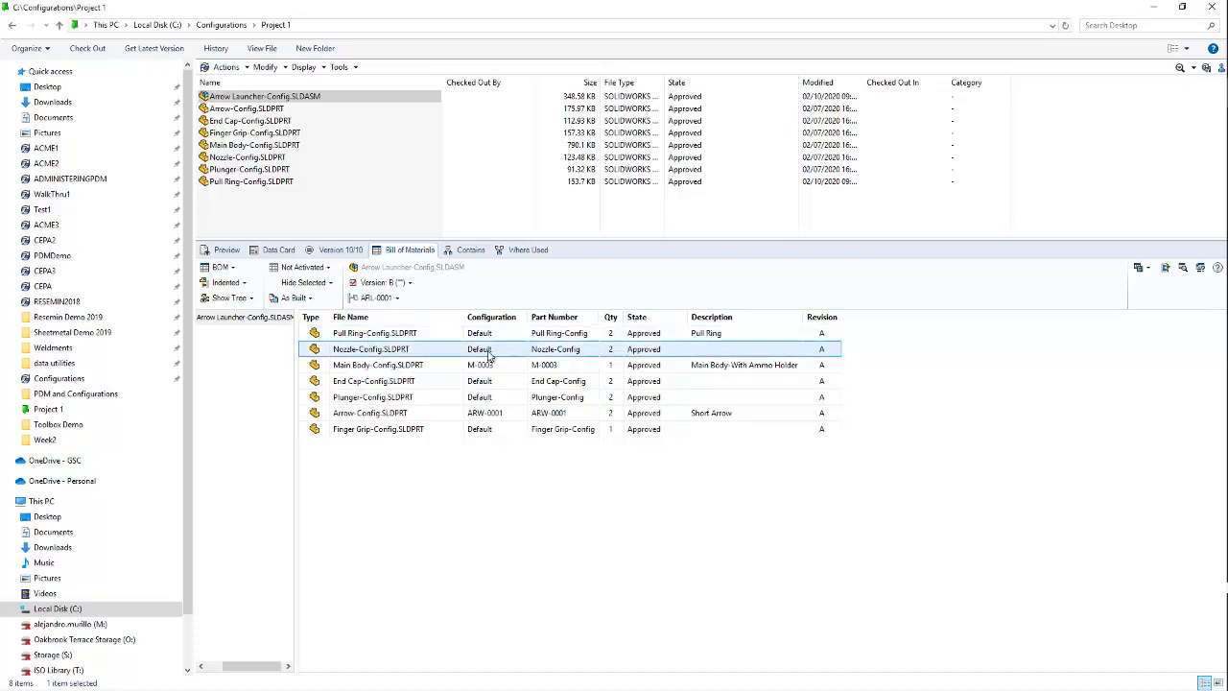
pyautogui.click(413, 365)
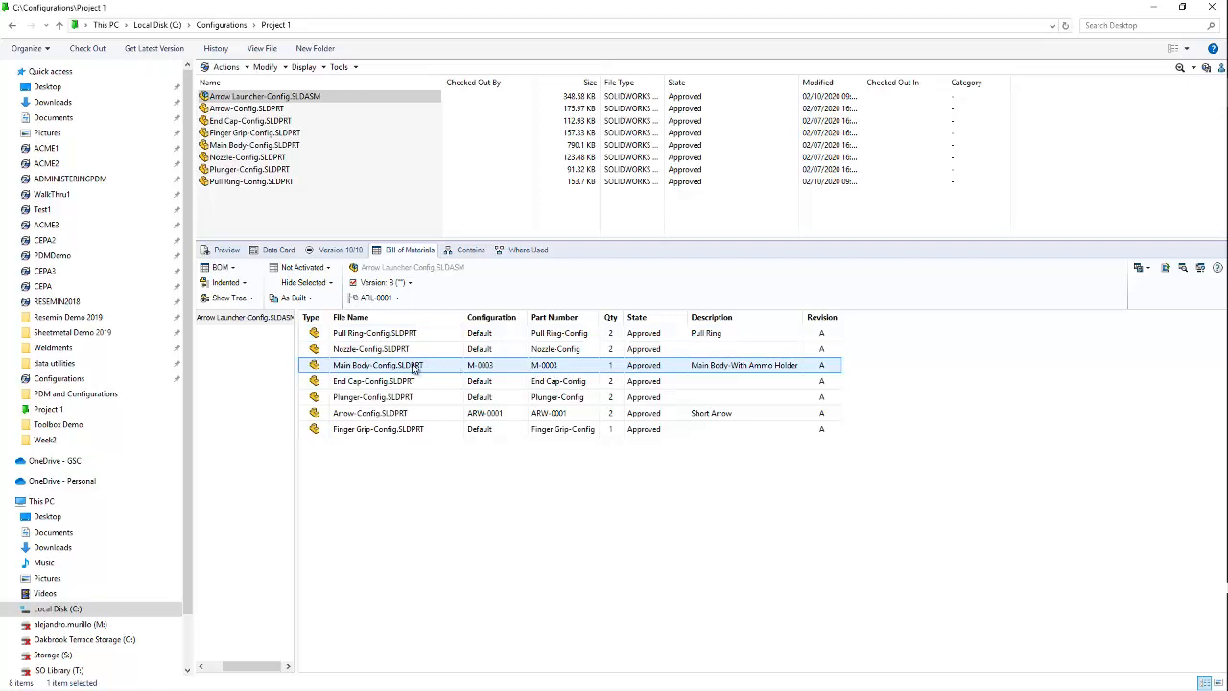
pyautogui.moveTo(553, 373)
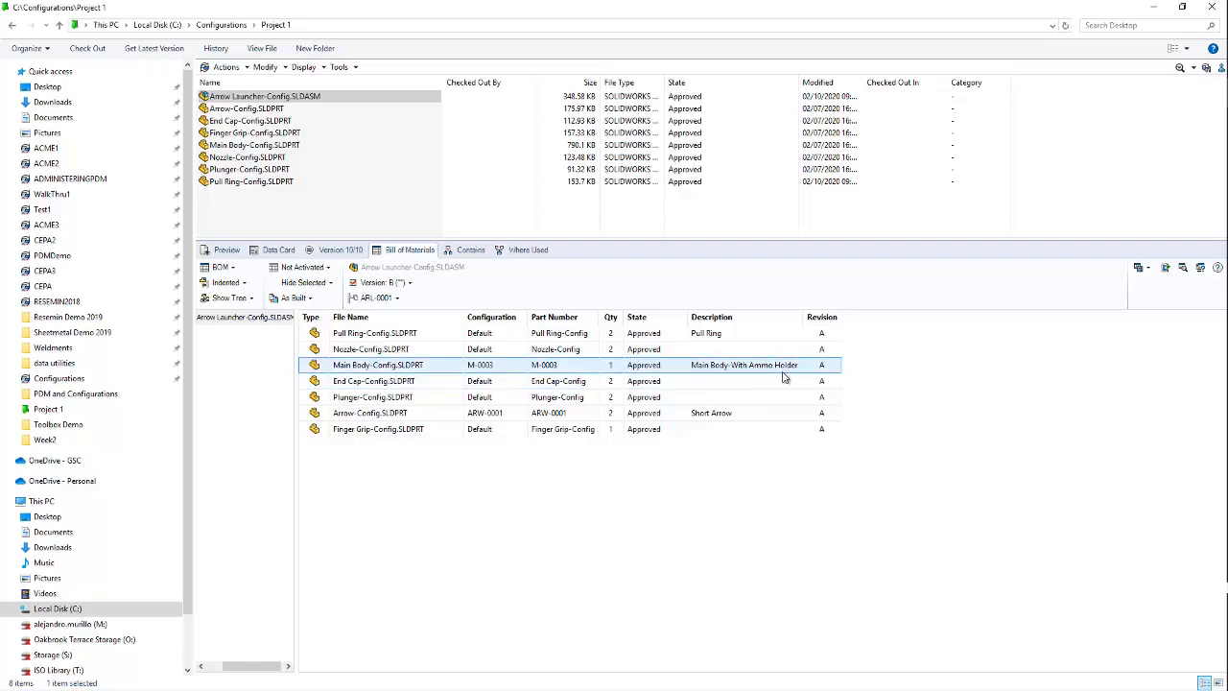
pyautogui.click(403, 413)
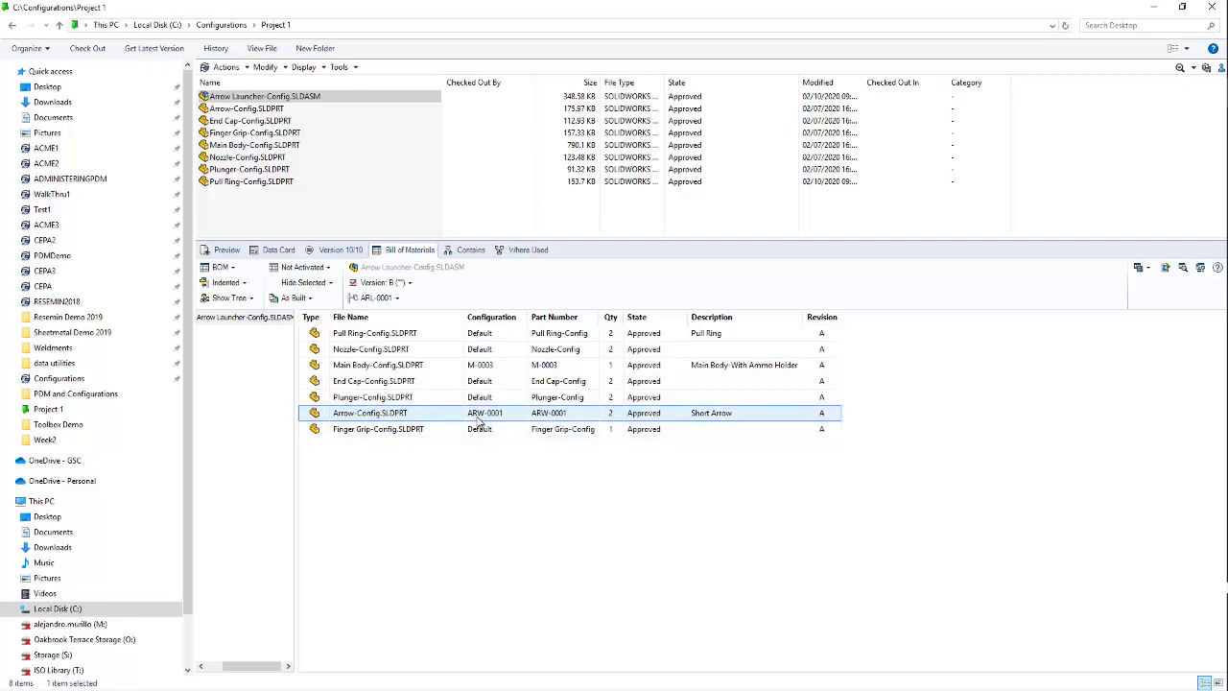
pyautogui.moveTo(497, 420)
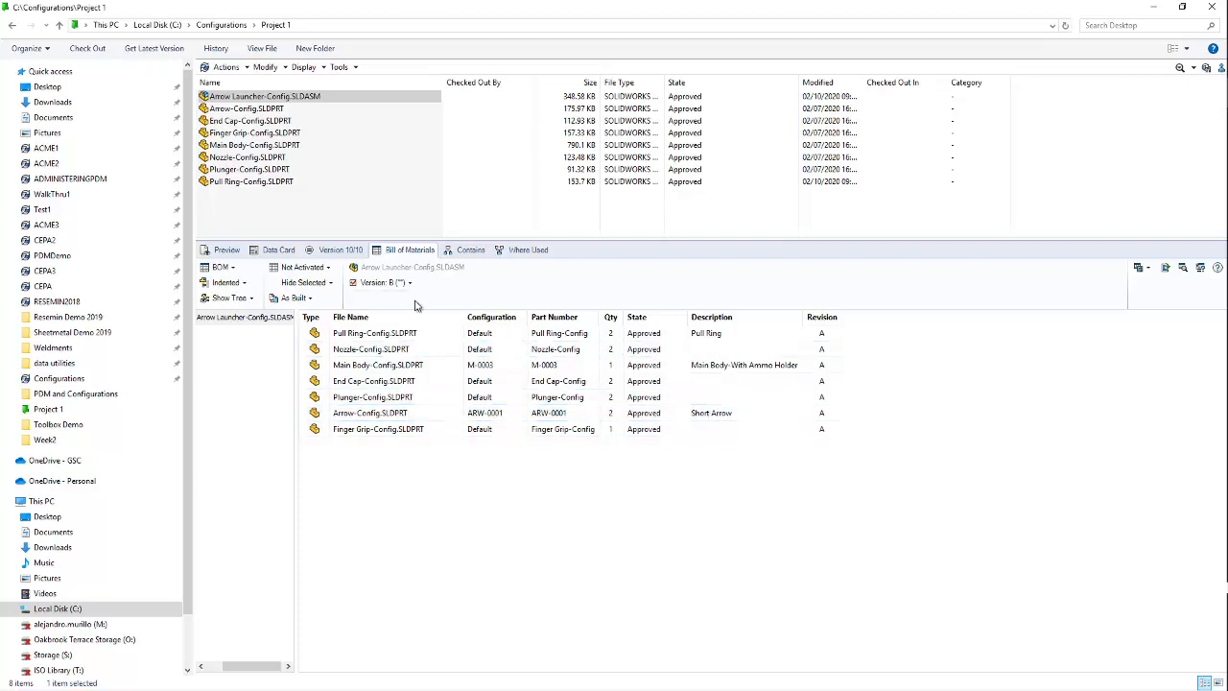
# - Compare the ARL-0004 bill of materials, return to ARL-0001 and show the data card
pyautogui.click(397, 298)
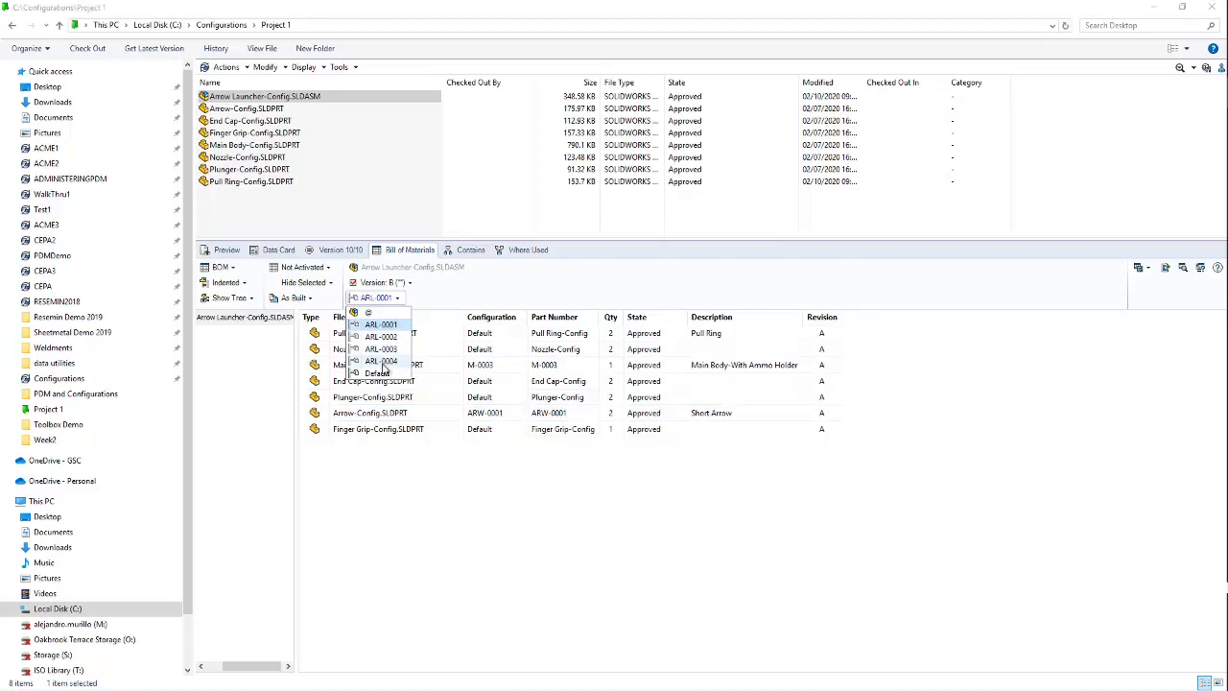
pyautogui.click(379, 361)
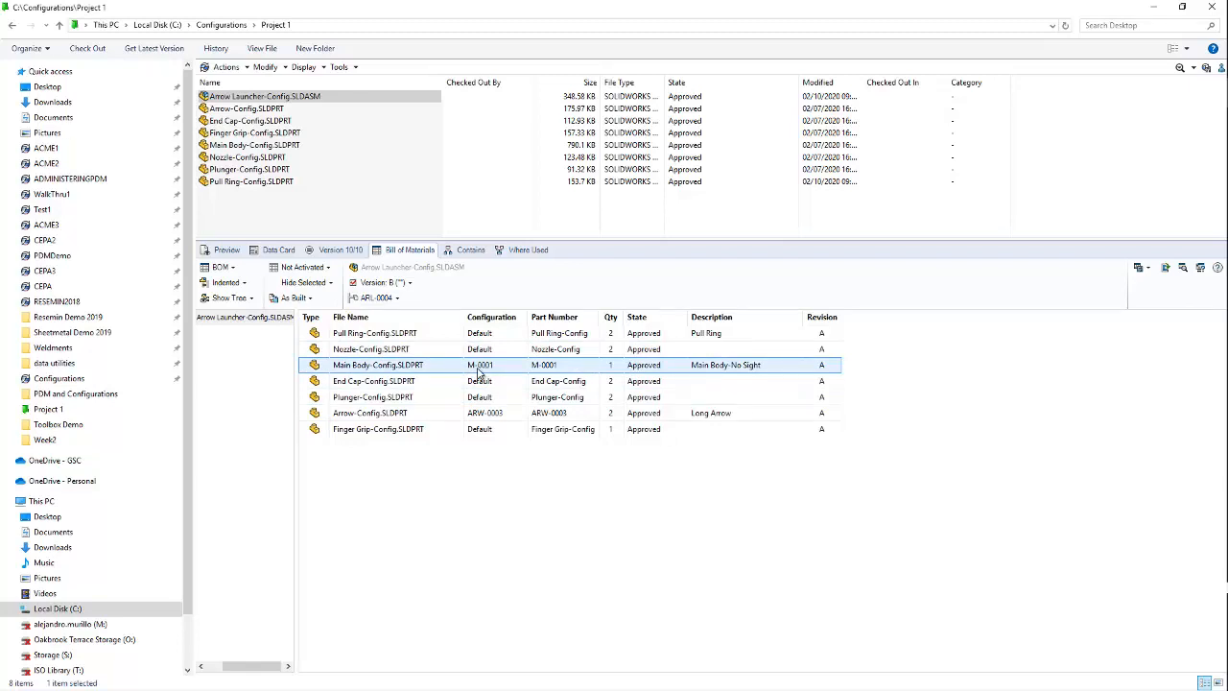
pyautogui.moveTo(495, 369)
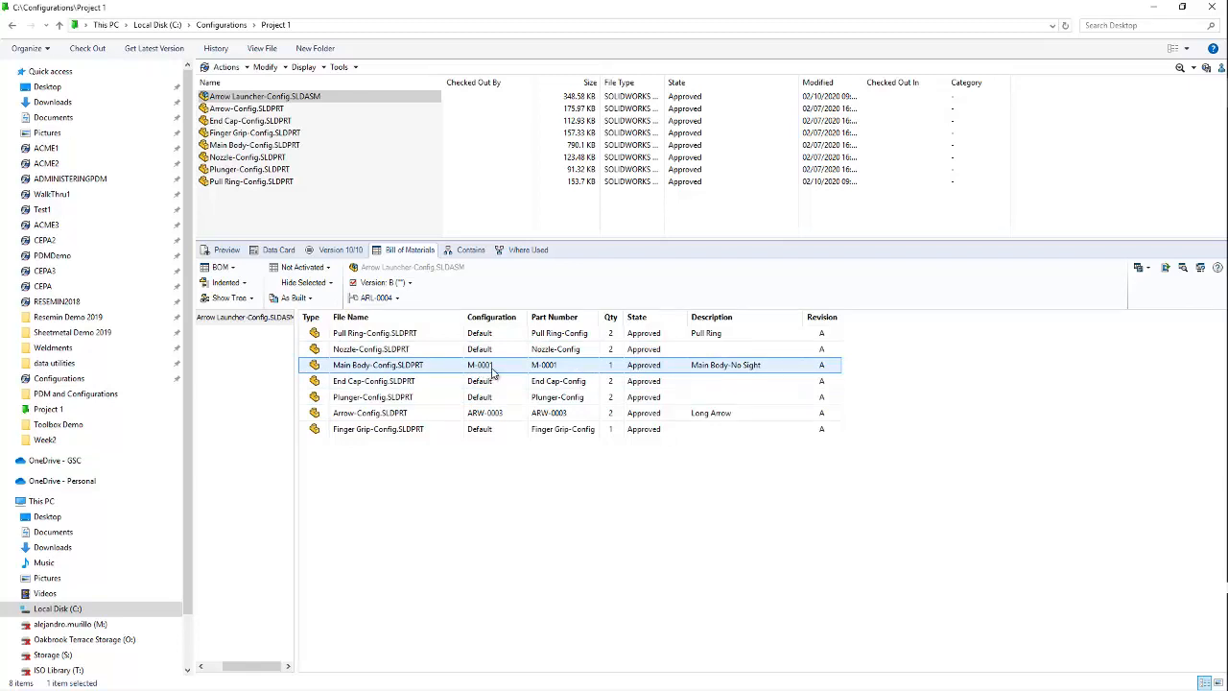
pyautogui.moveTo(748, 374)
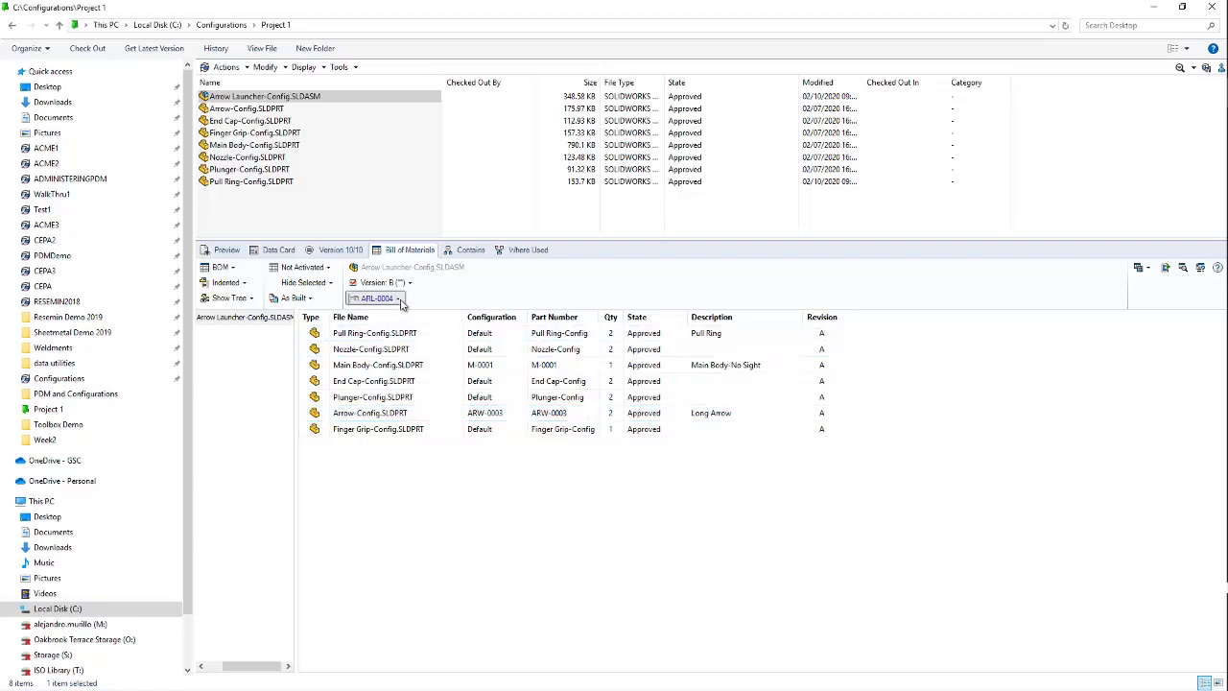
pyautogui.click(397, 298)
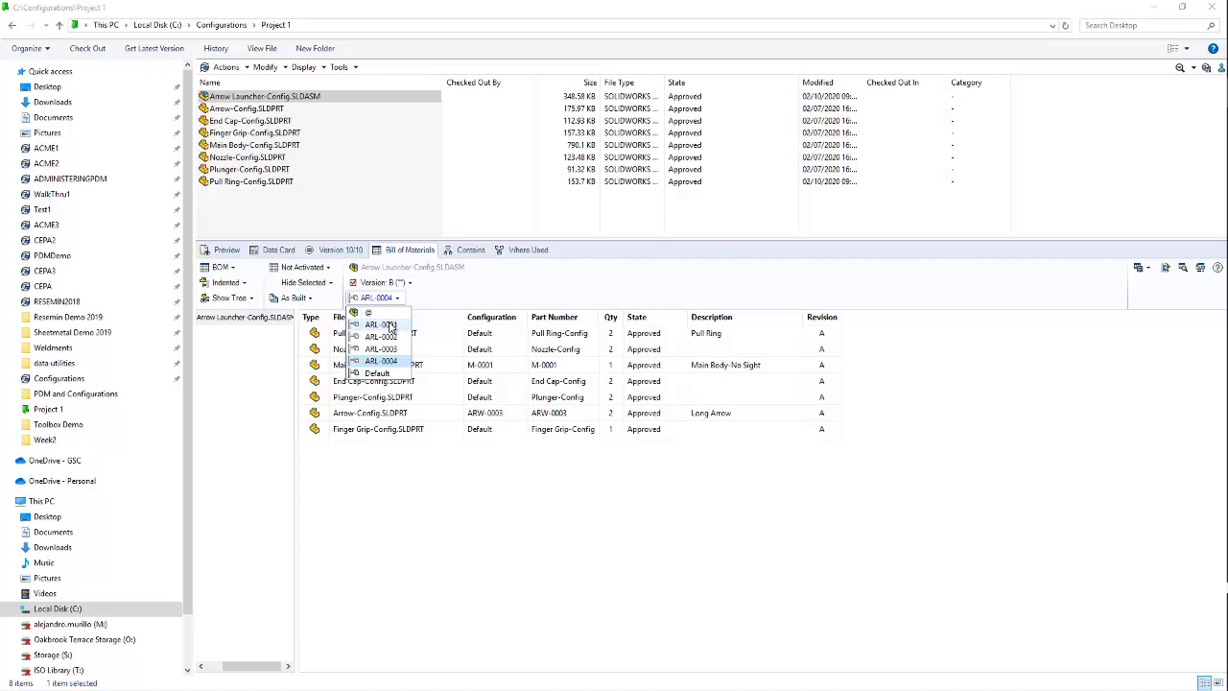
pyautogui.click(380, 322)
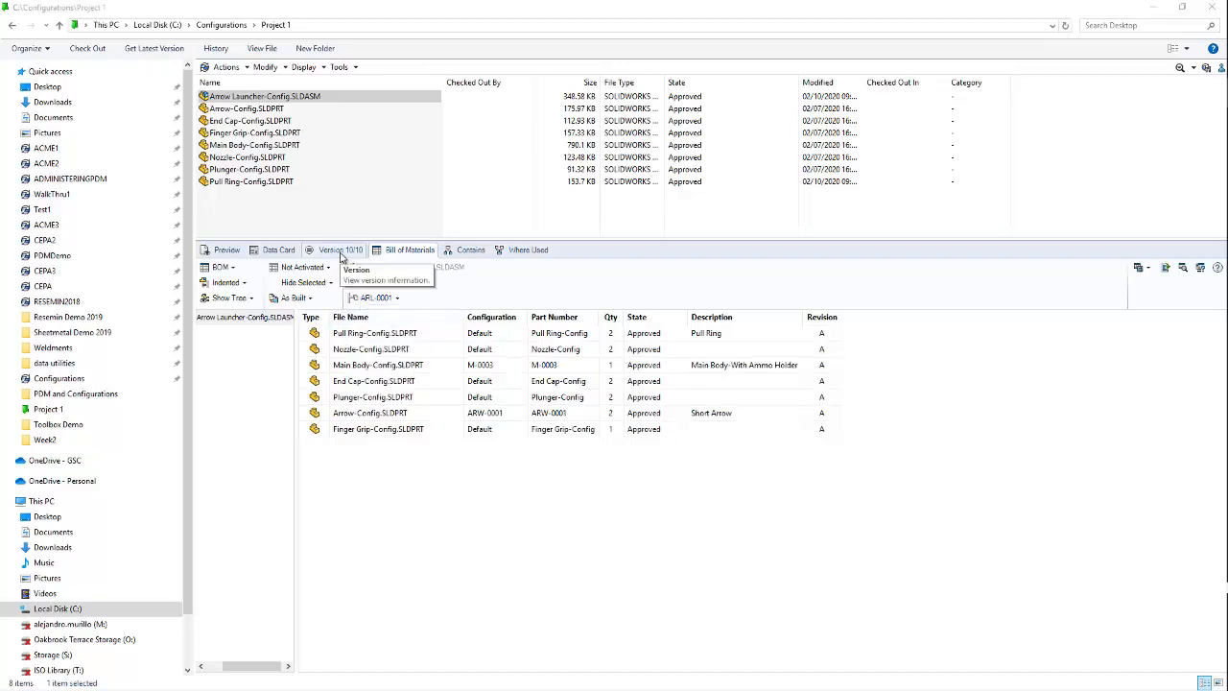
pyautogui.click(278, 249)
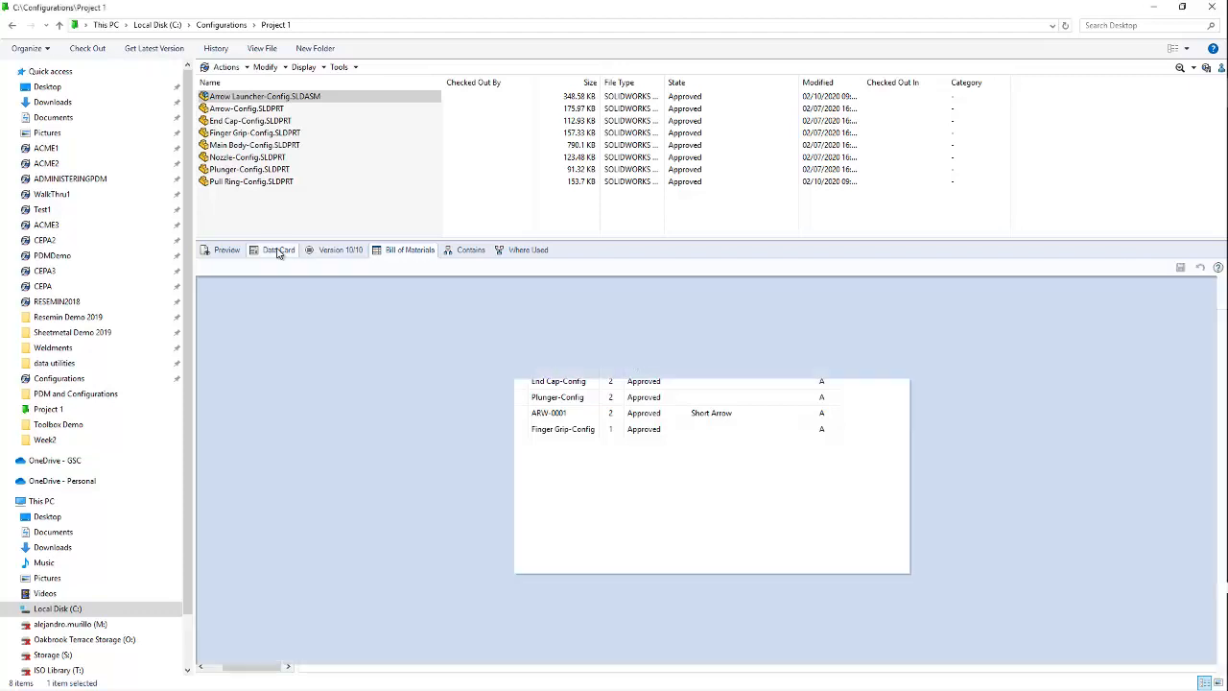
# - Attempt to edit the revision on ARL-0002, then view the ARL-0004 No Sight Long Arrow configuration
pyautogui.click(278, 249)
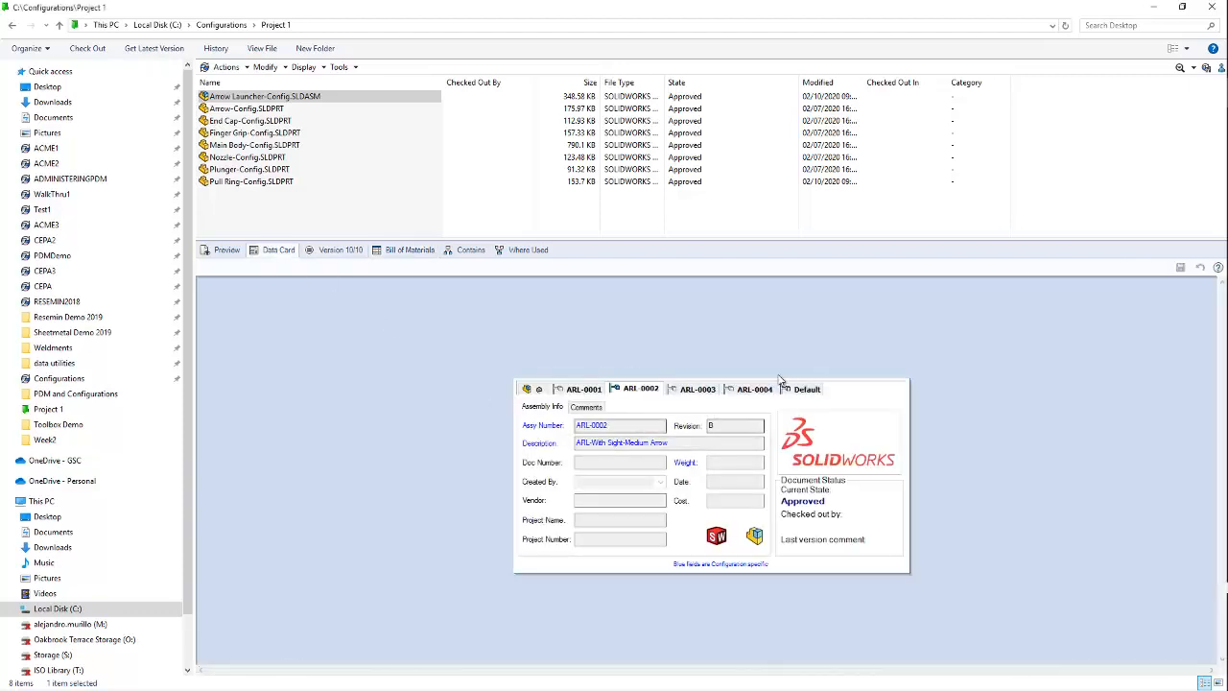
pyautogui.click(253, 144)
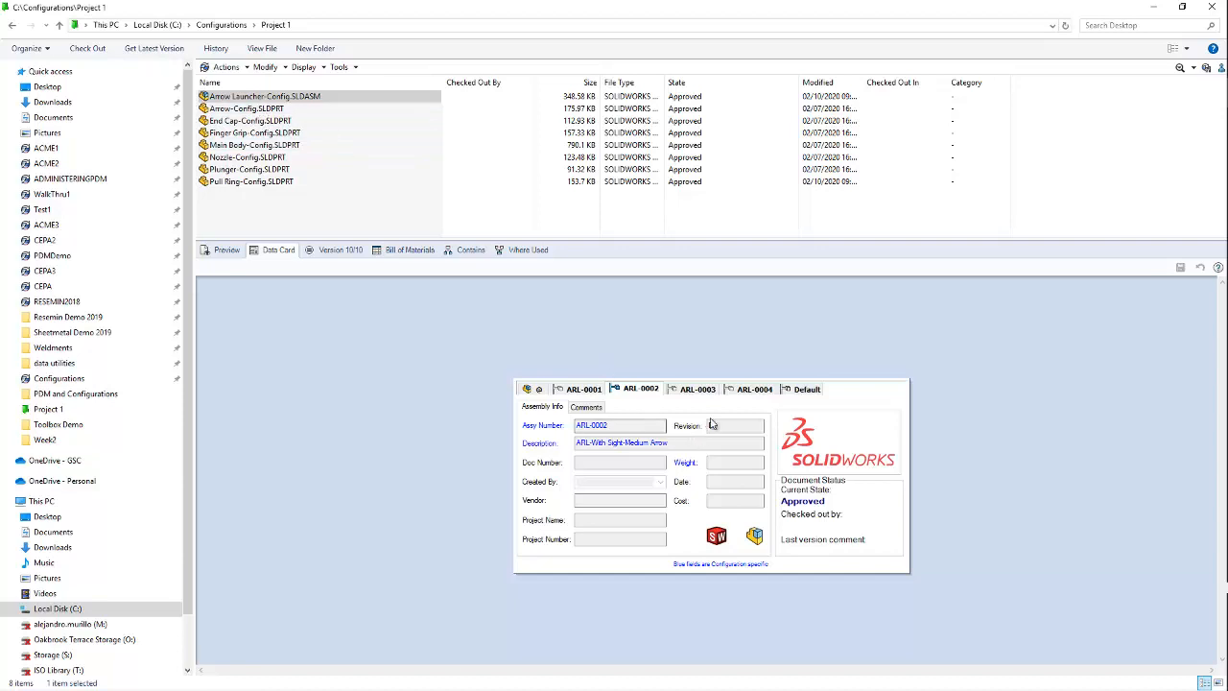
pyautogui.write('B')
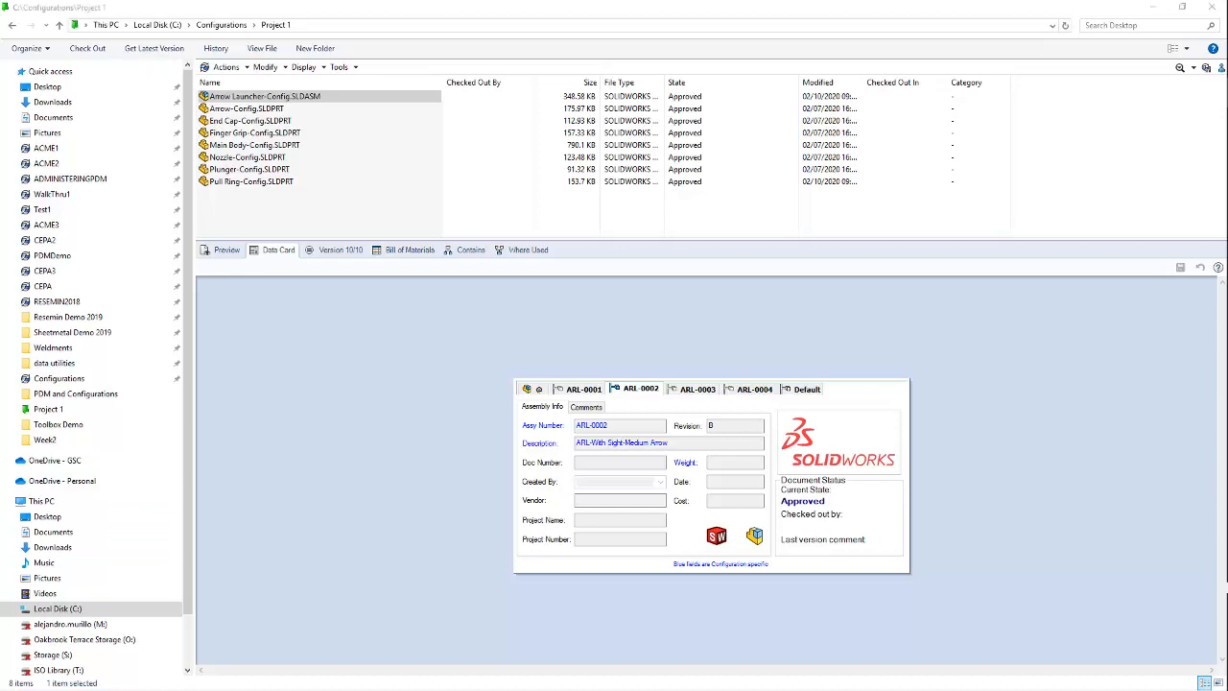
pyautogui.click(754, 387)
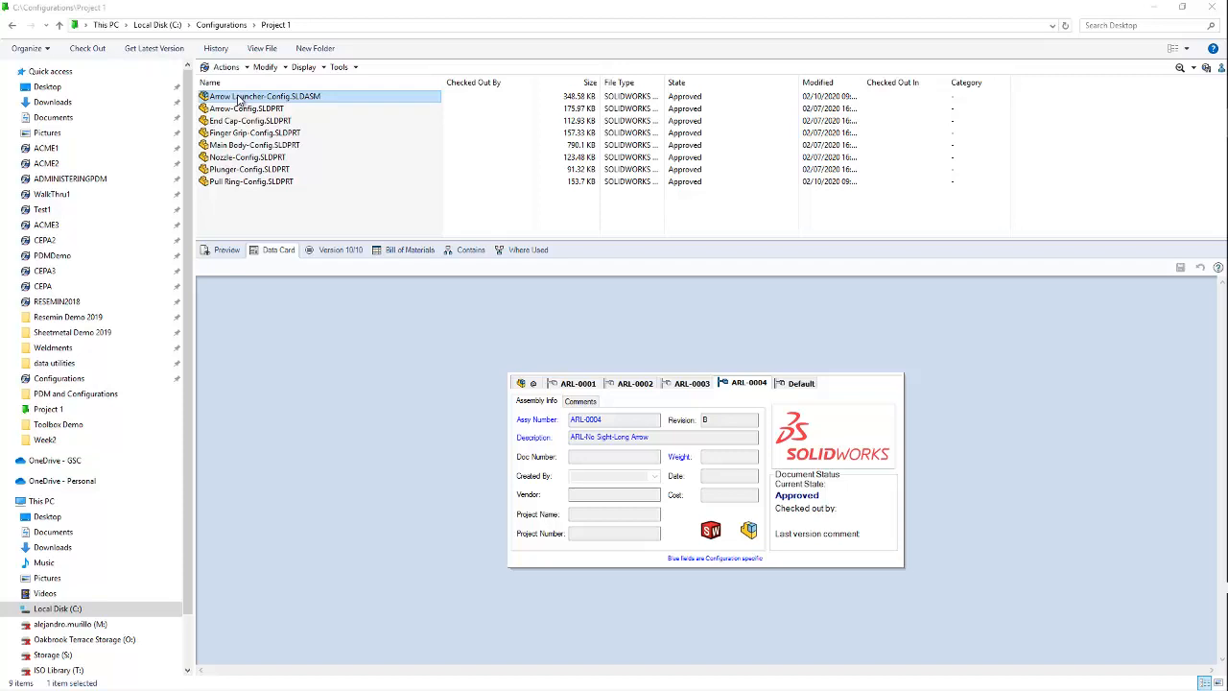
# - Check out Arrow Launcher-Config.SLDASM with its parts and open it in SOLIDWORKS
pyautogui.rightClick(264, 96)
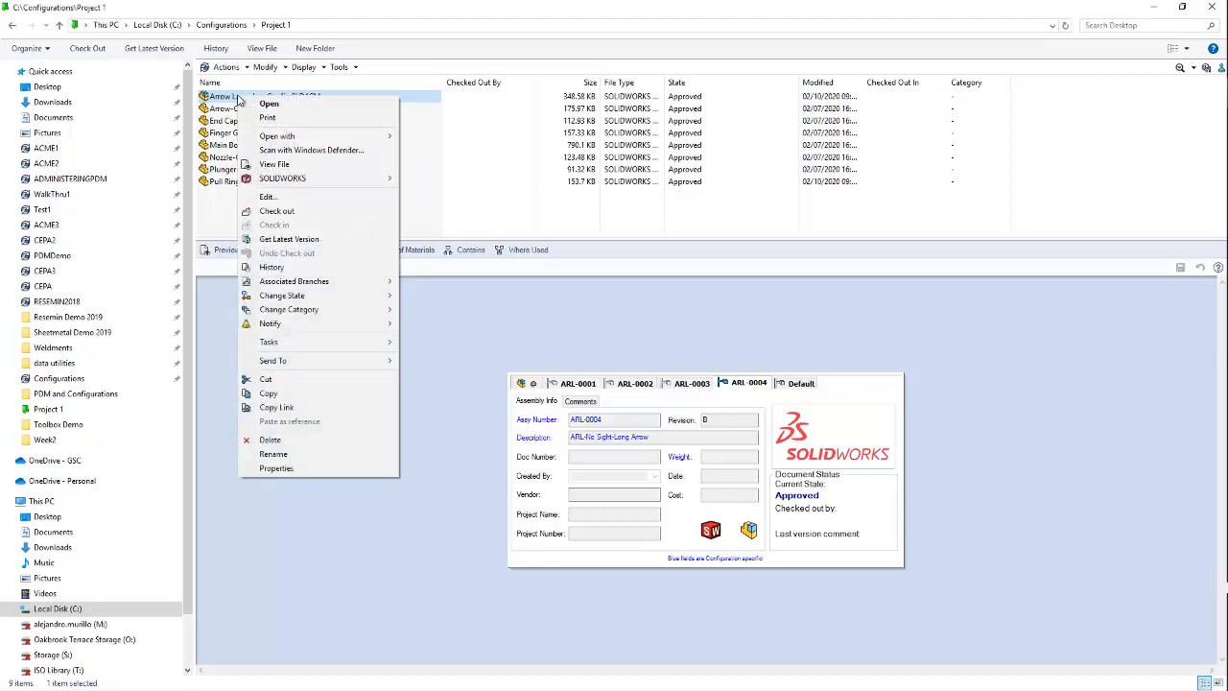
pyautogui.click(277, 209)
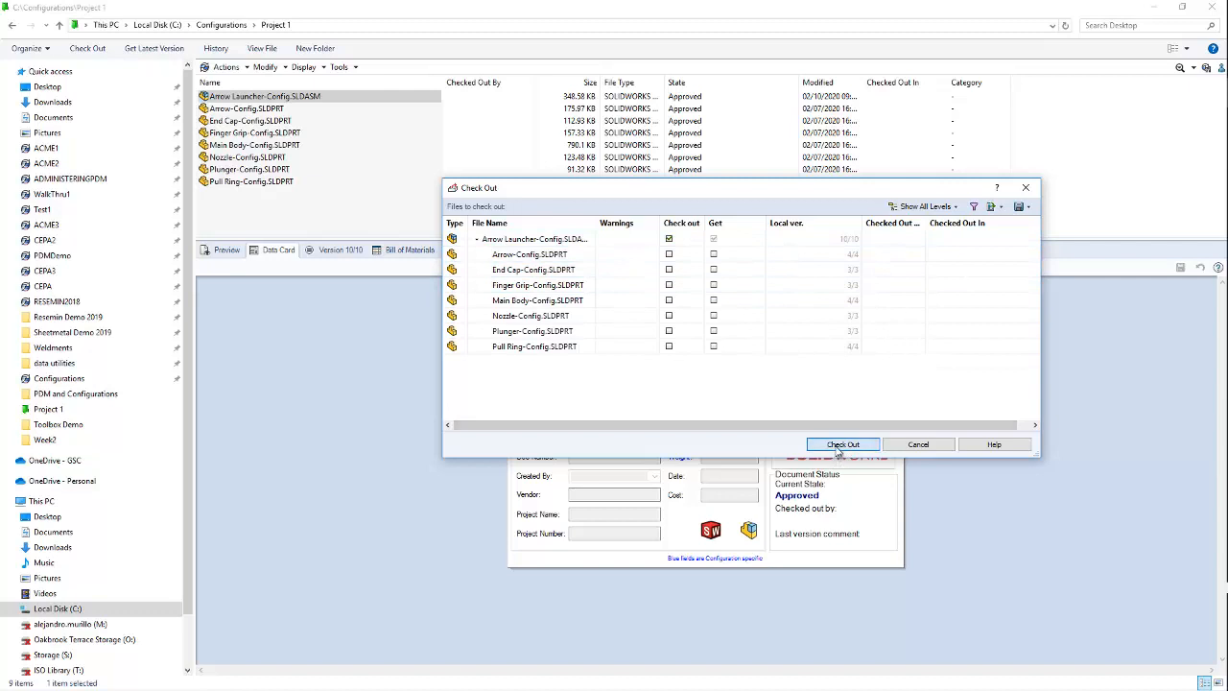
pyautogui.click(843, 445)
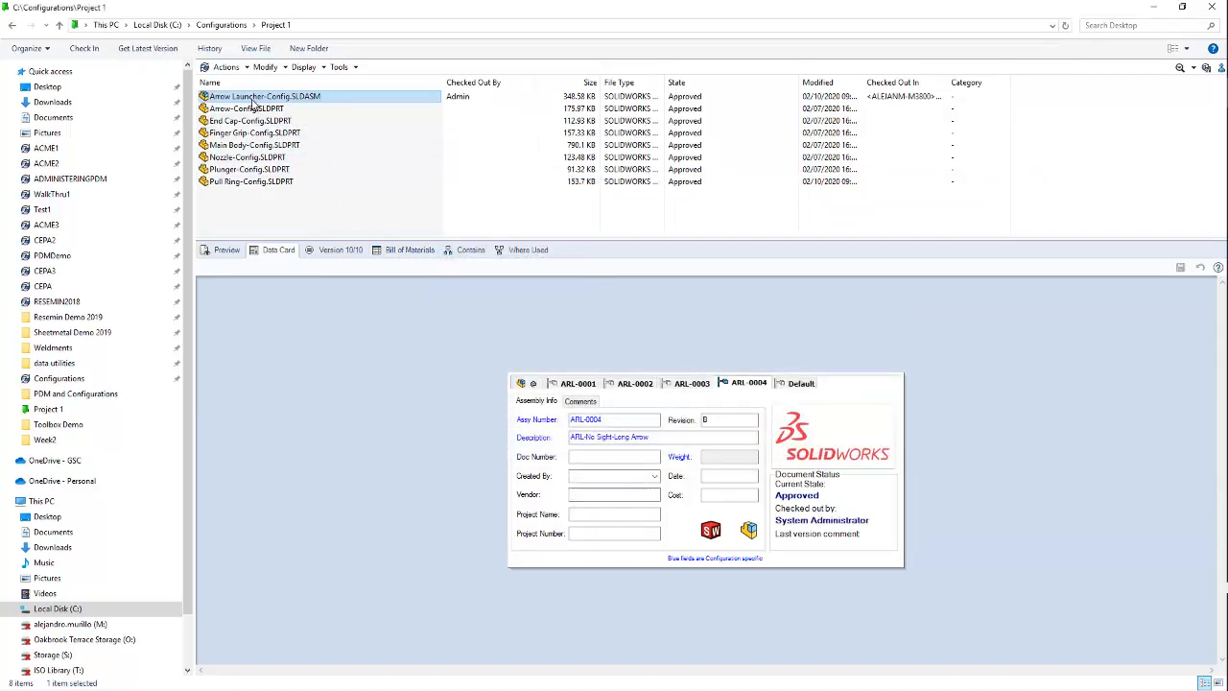
pyautogui.click(246, 107)
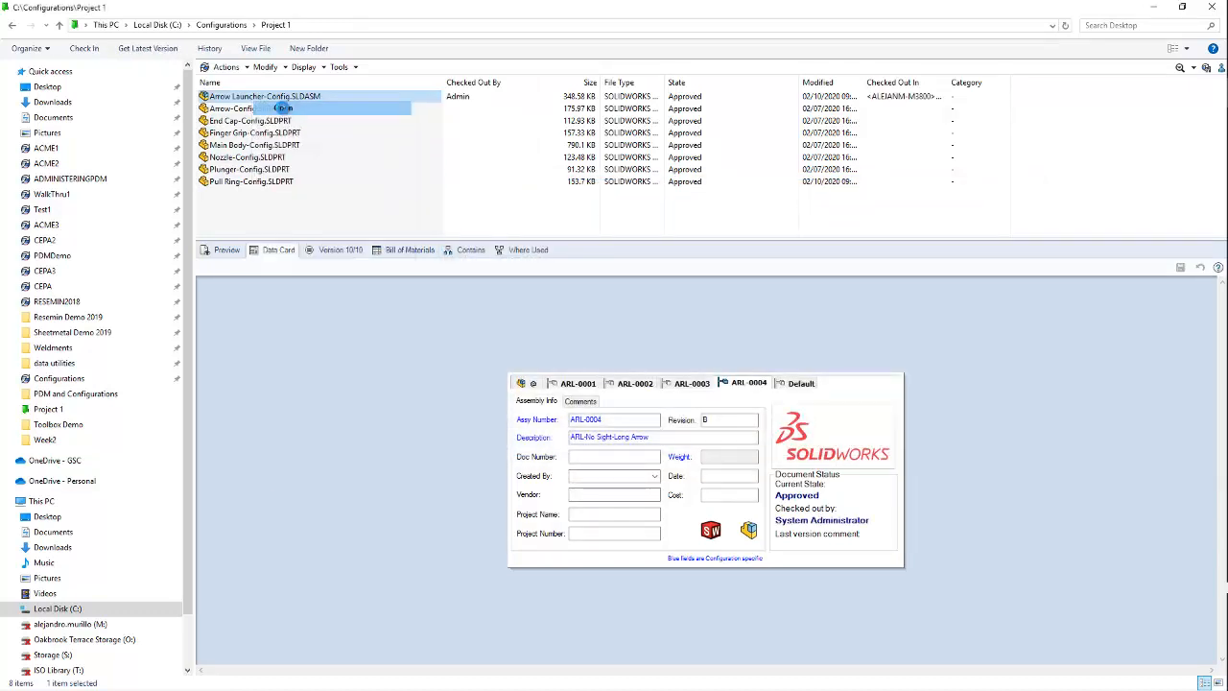
pyautogui.doubleClick(265, 96)
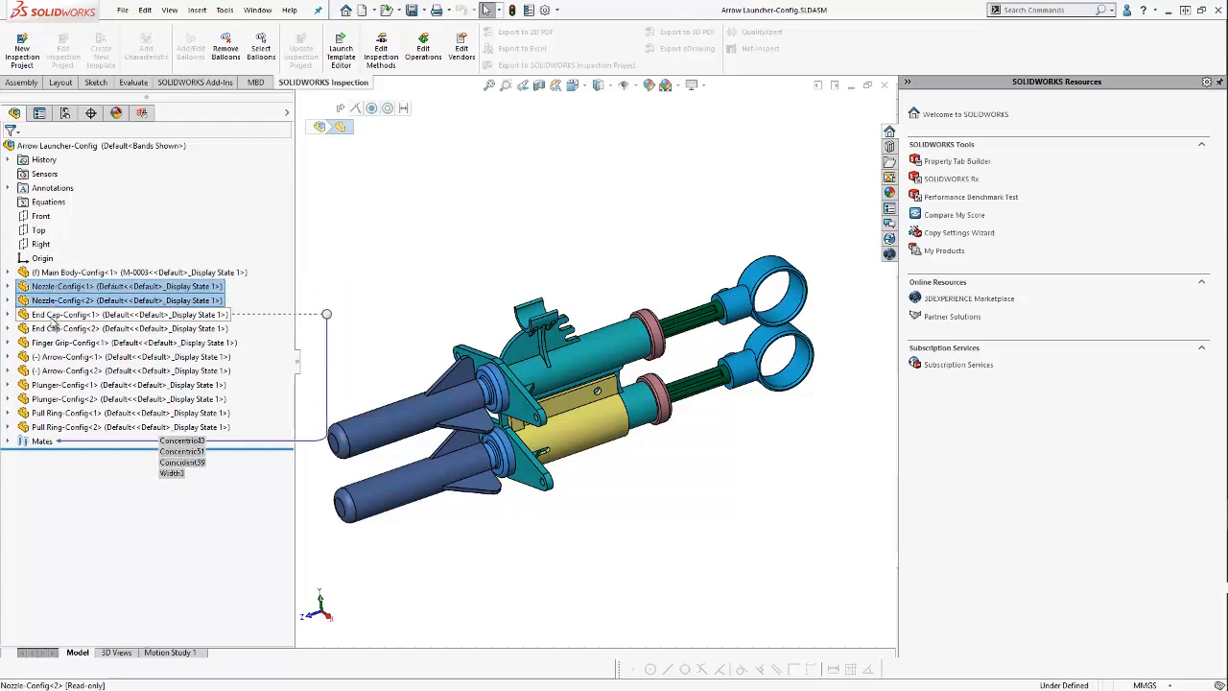
# - Inspect End Cap and Plunger components, then show the ConfigurationManager list
pyautogui.click(62, 328)
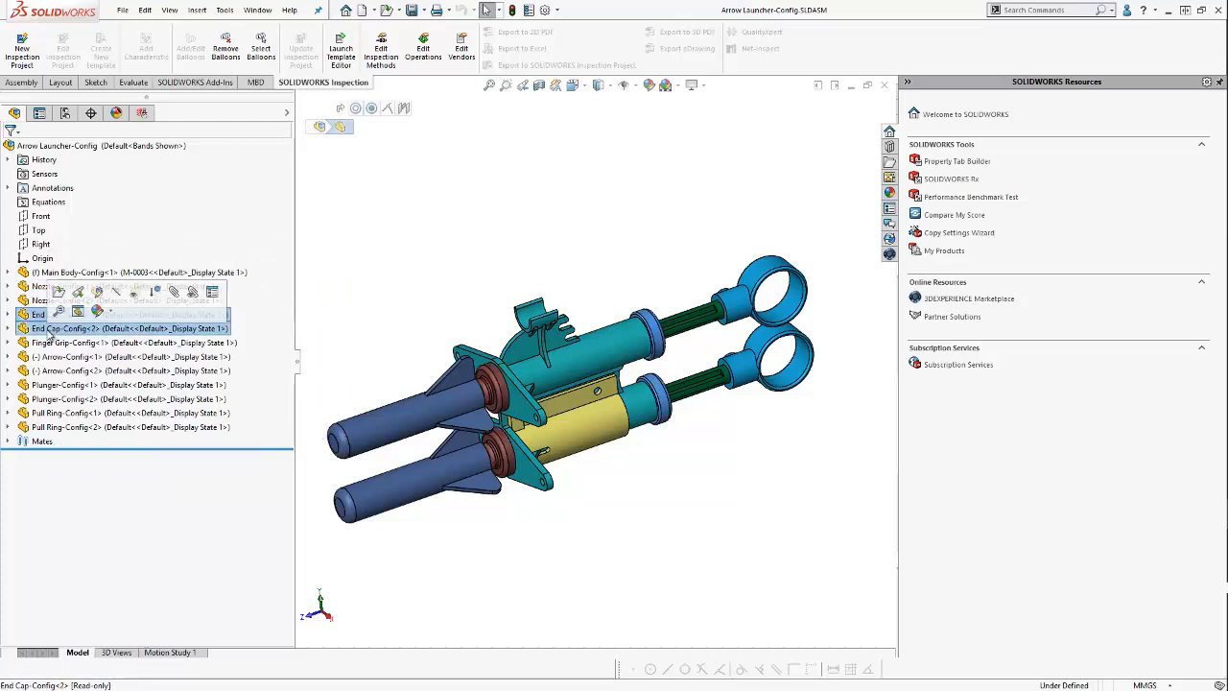
pyautogui.click(96, 341)
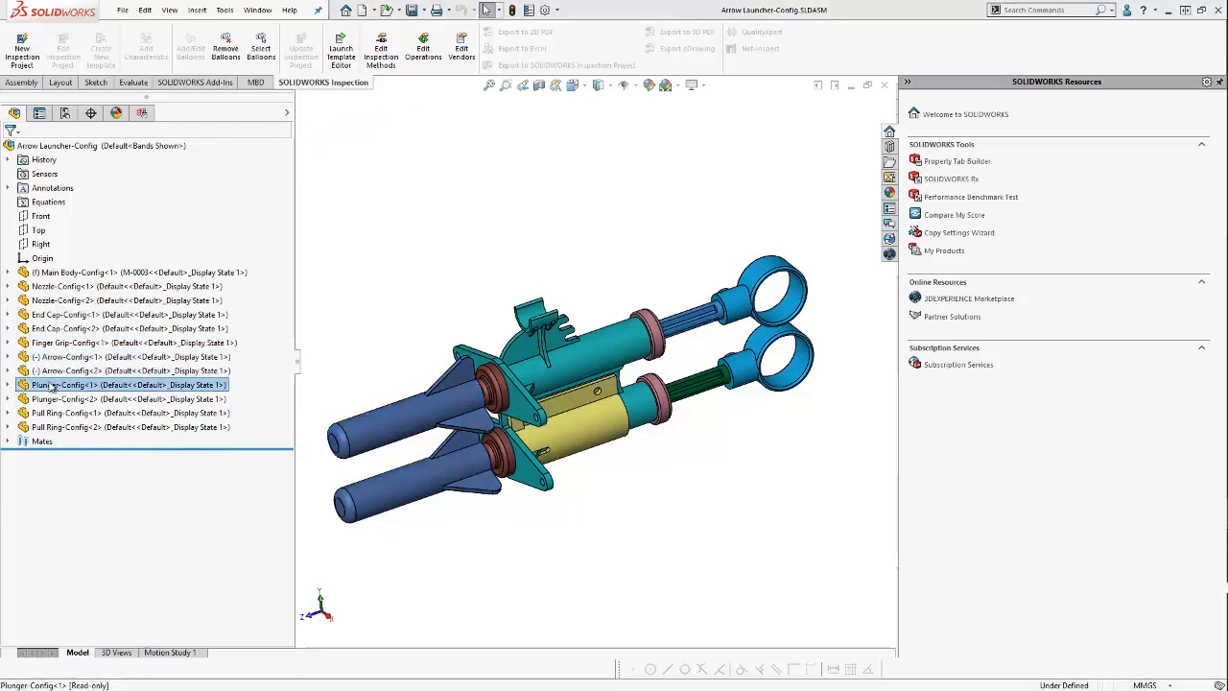
pyautogui.click(125, 397)
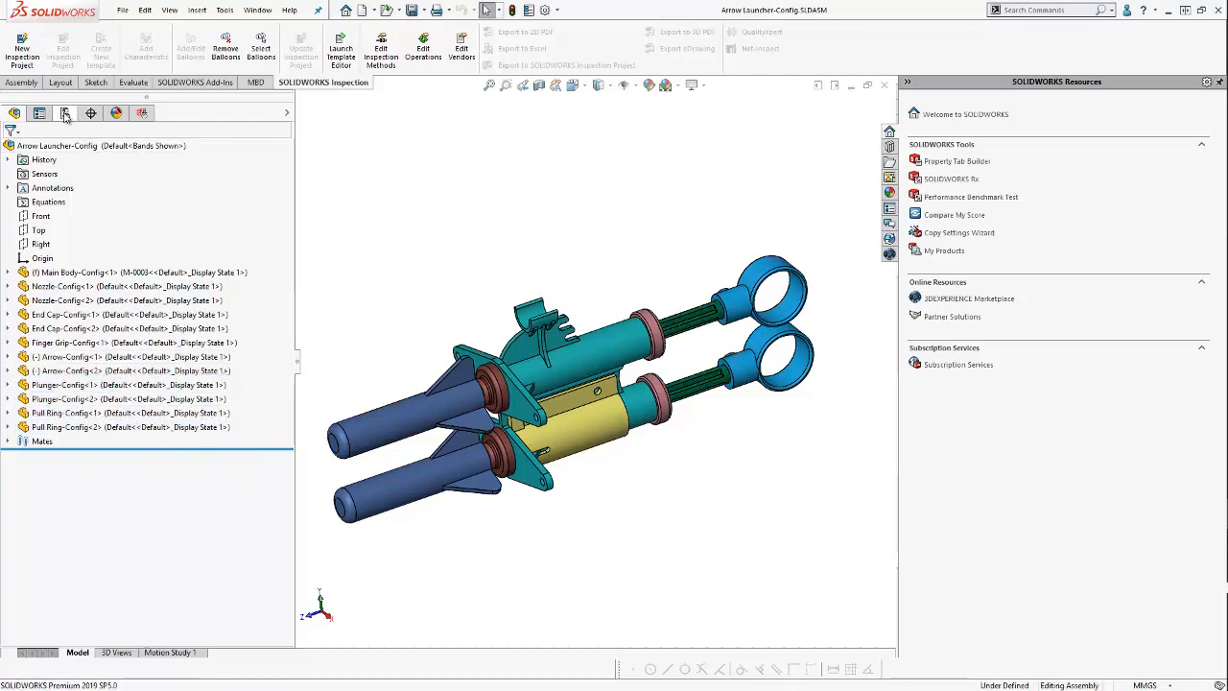
pyautogui.click(65, 113)
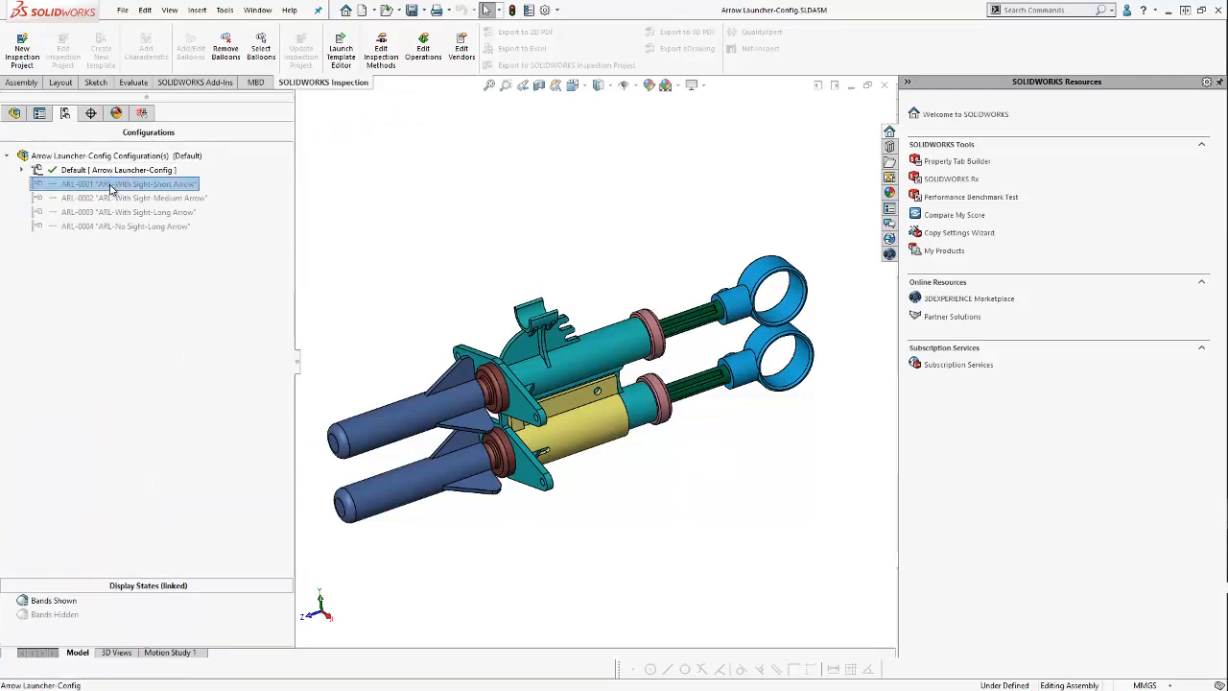
# - Activate configurations ARL-0002 and ARL-0004 in turn, then return to ARL-0001
pyautogui.doubleClick(131, 198)
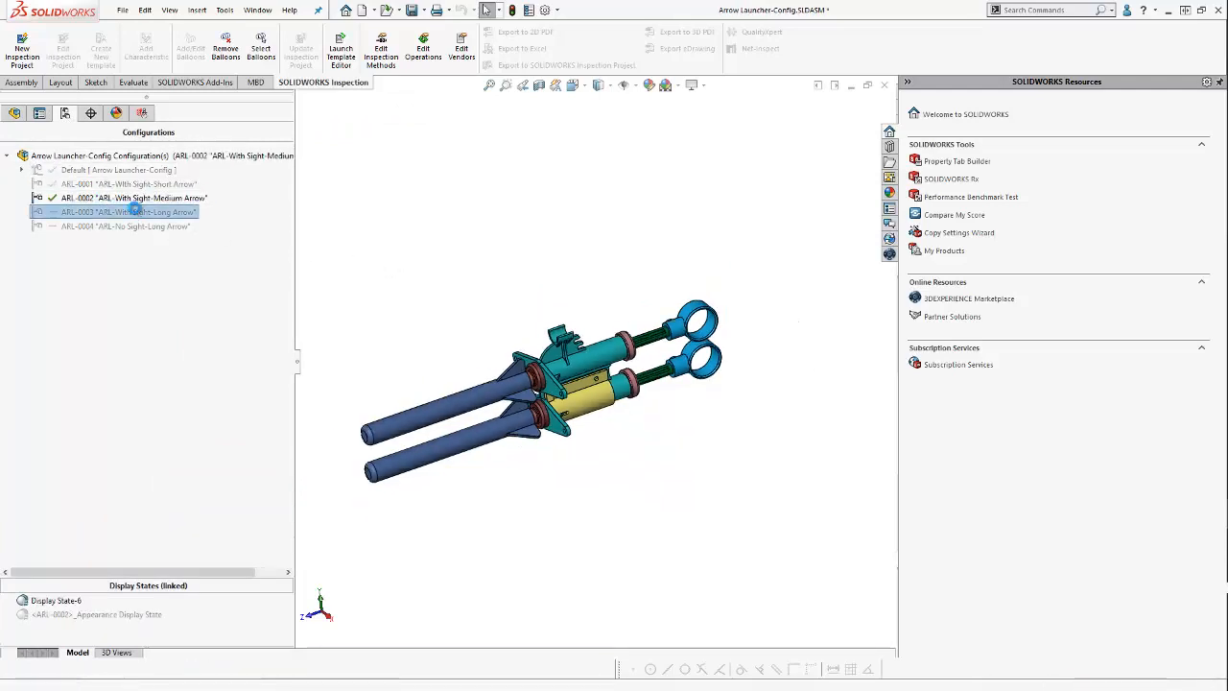
pyautogui.doubleClick(123, 227)
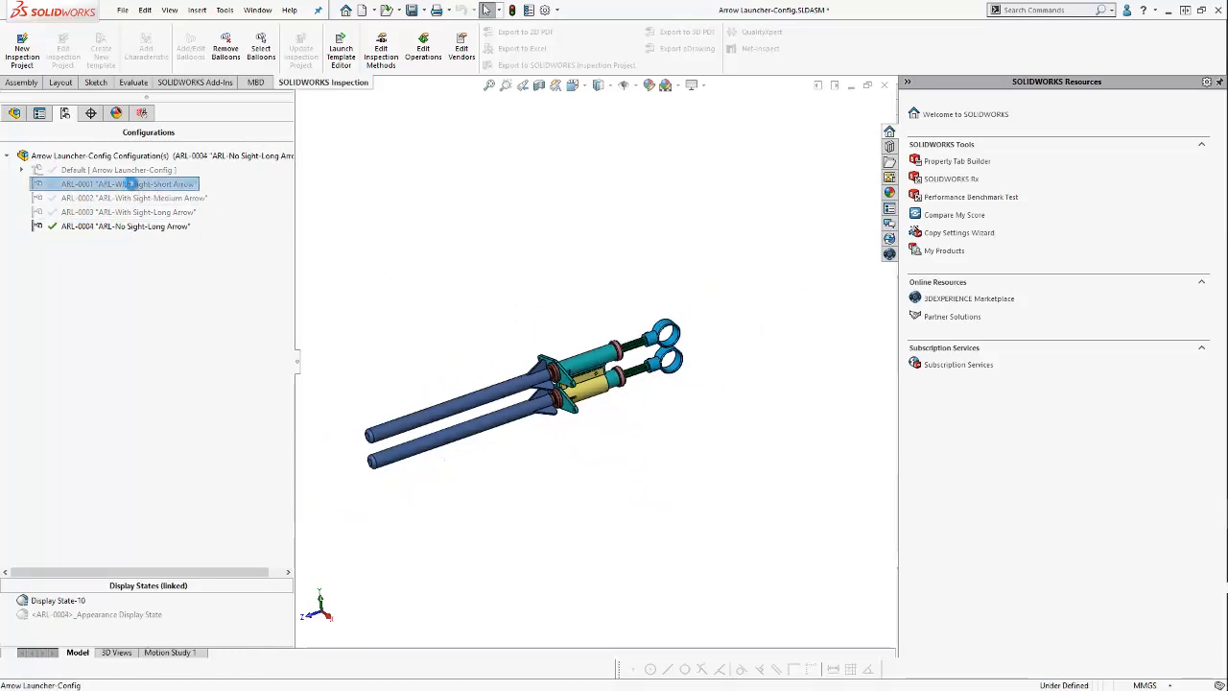
pyautogui.doubleClick(126, 185)
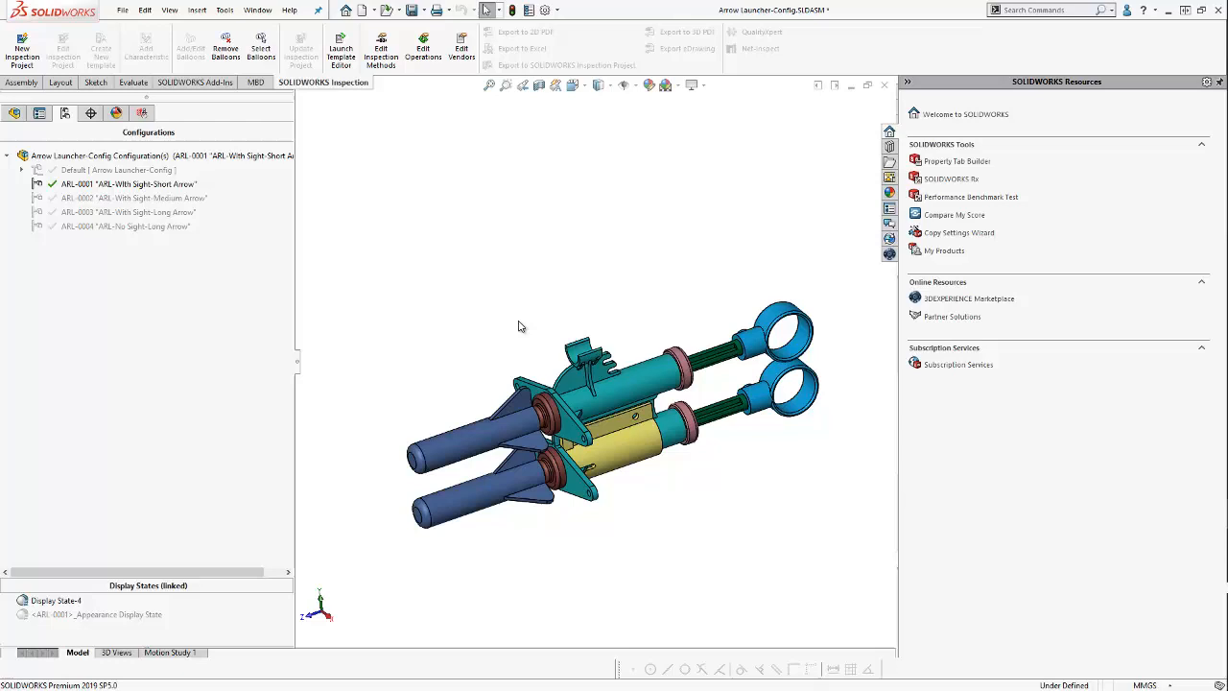
# - Start a new configuration with description ARL-No Sight-Medium Arrow
pyautogui.rightClick(95, 156)
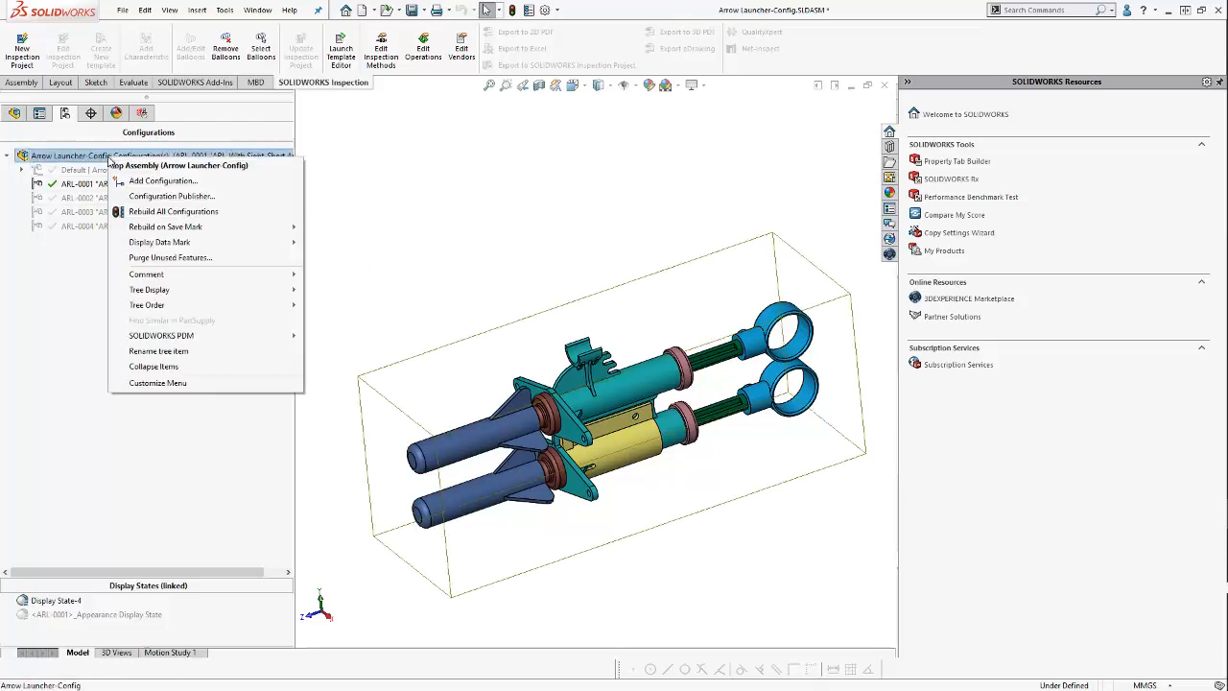
pyautogui.click(163, 180)
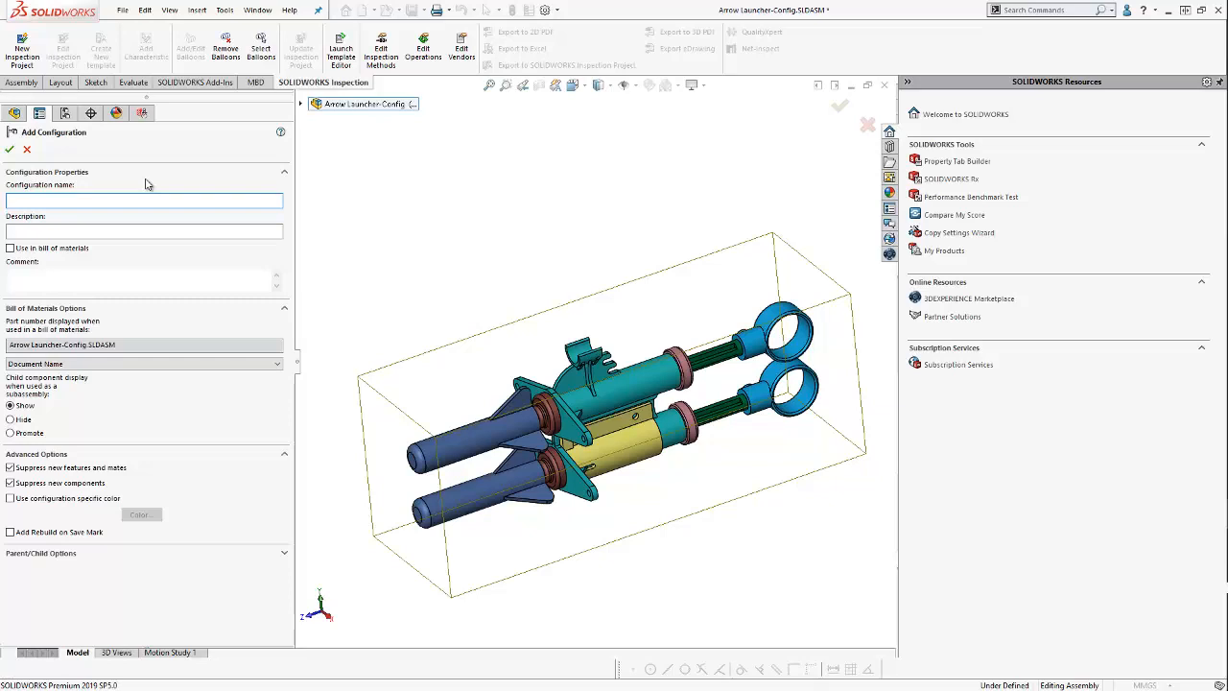
pyautogui.write('ARL-0005')
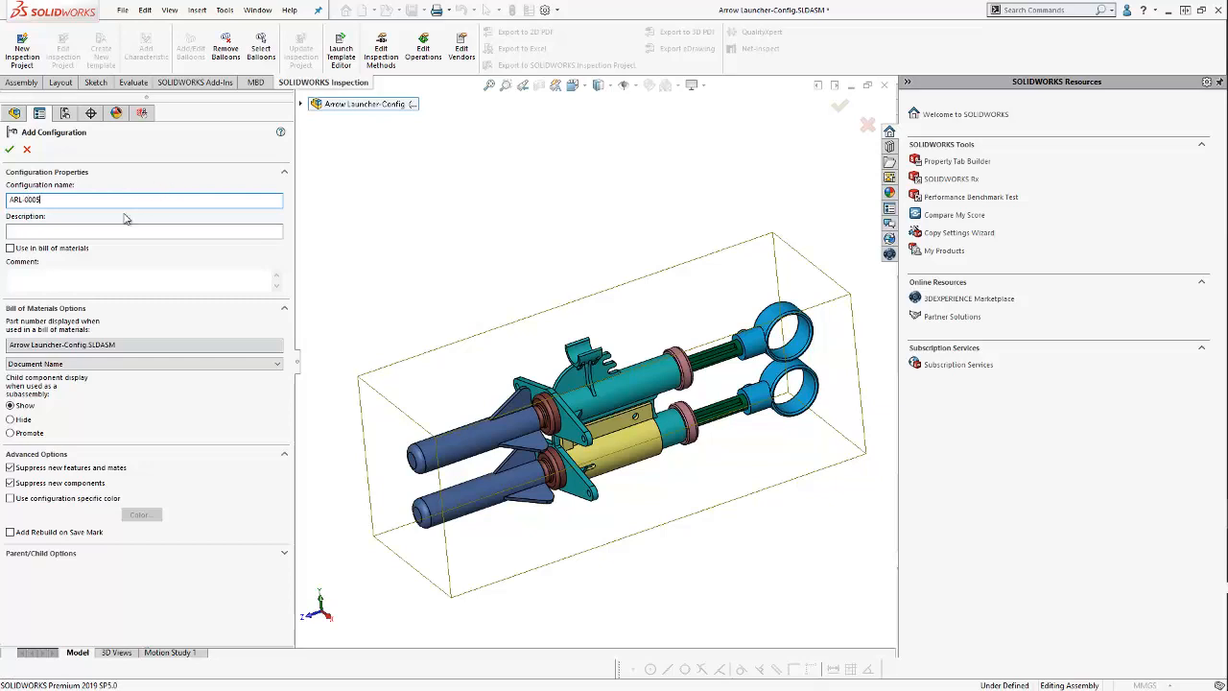
pyautogui.click(144, 230)
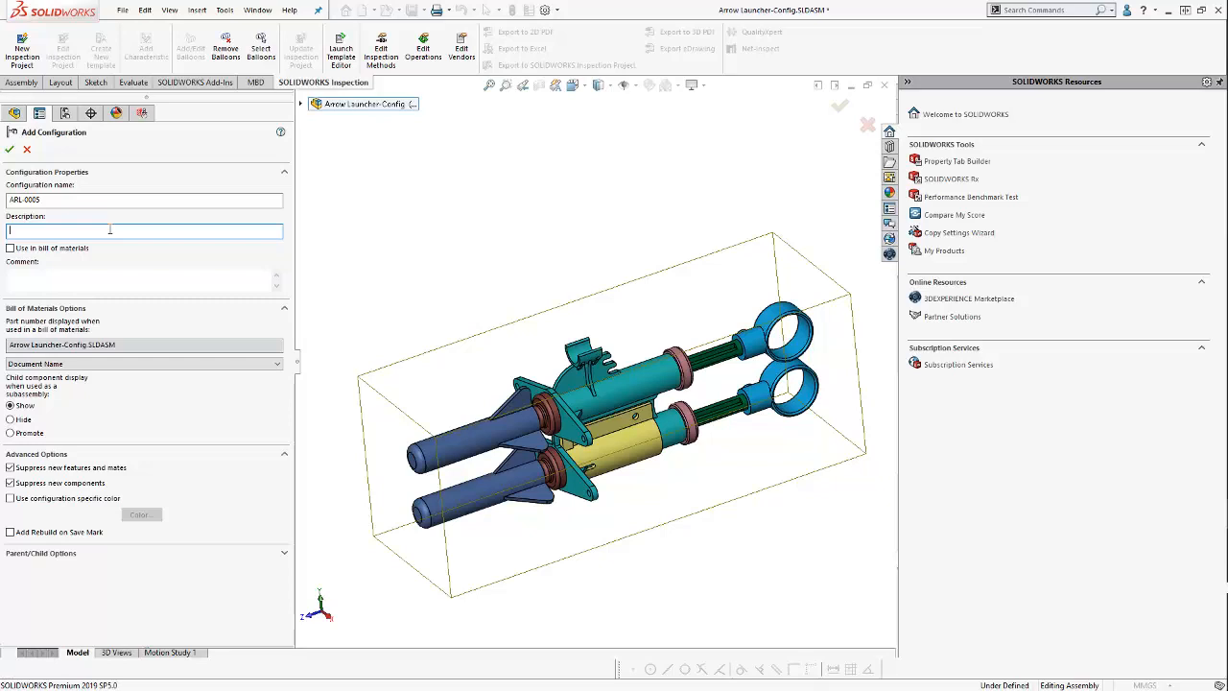
pyautogui.write('ARL-No Sight')
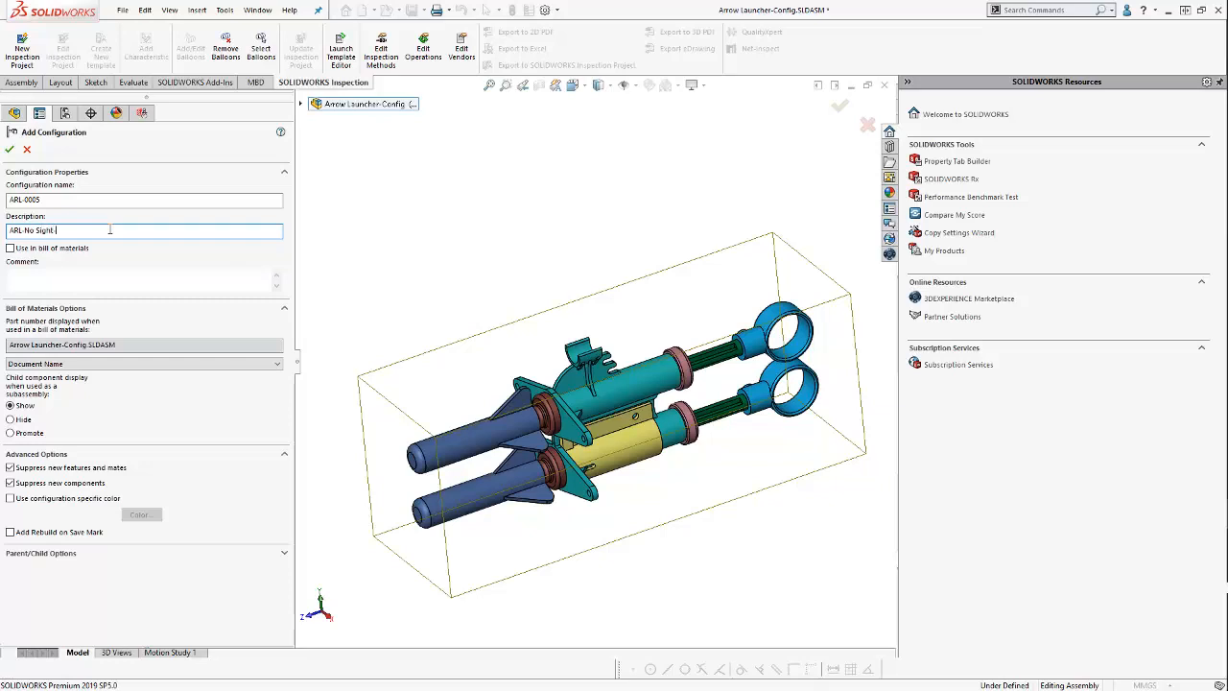
pyautogui.write('-Medium')
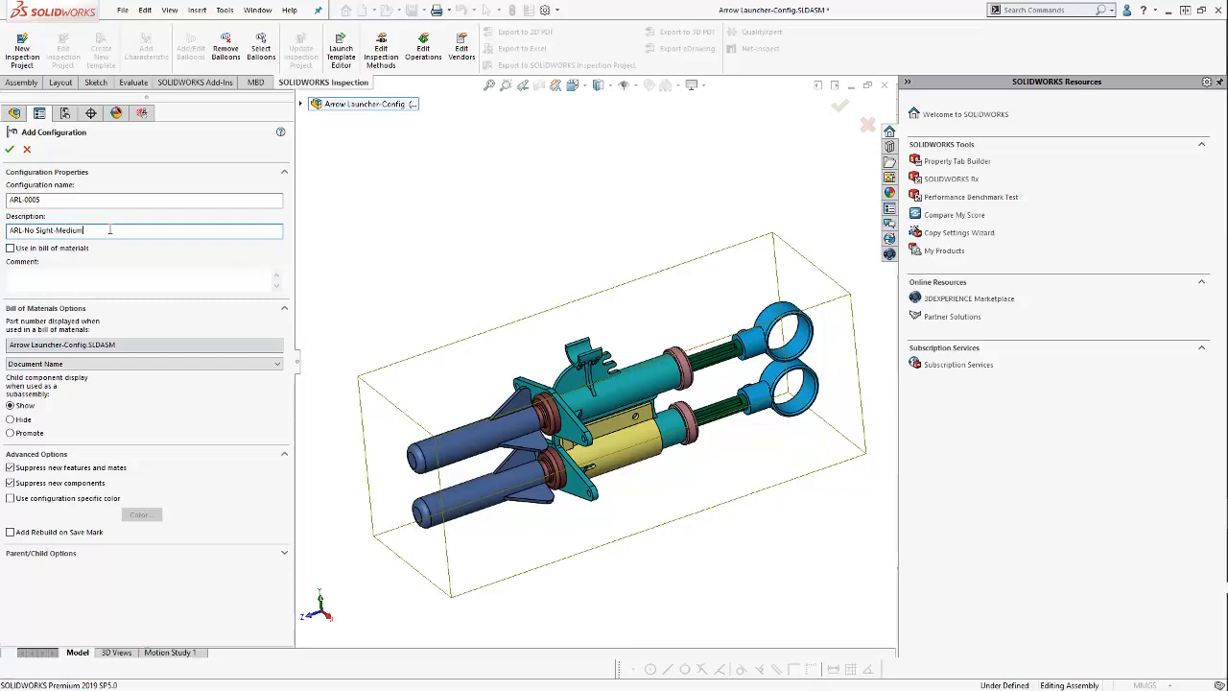
pyautogui.write('Arrow')
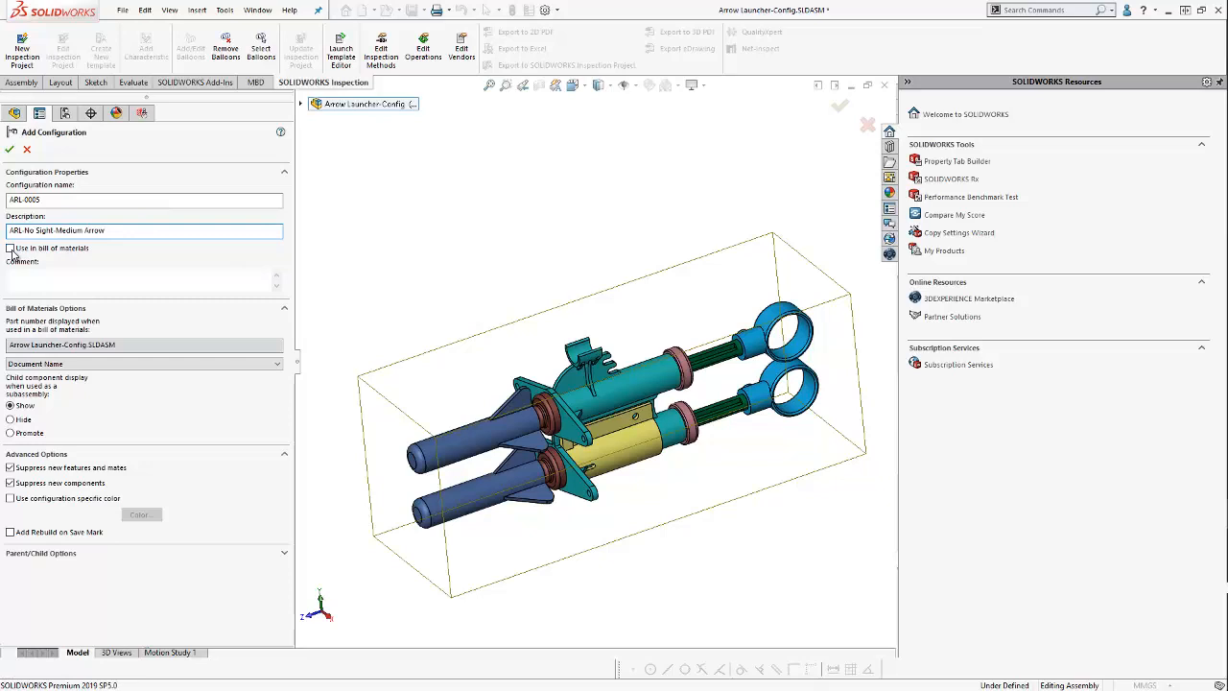
# - Include it in the BOM with the configuration name as part number and create ARL-0005
pyautogui.click(9, 247)
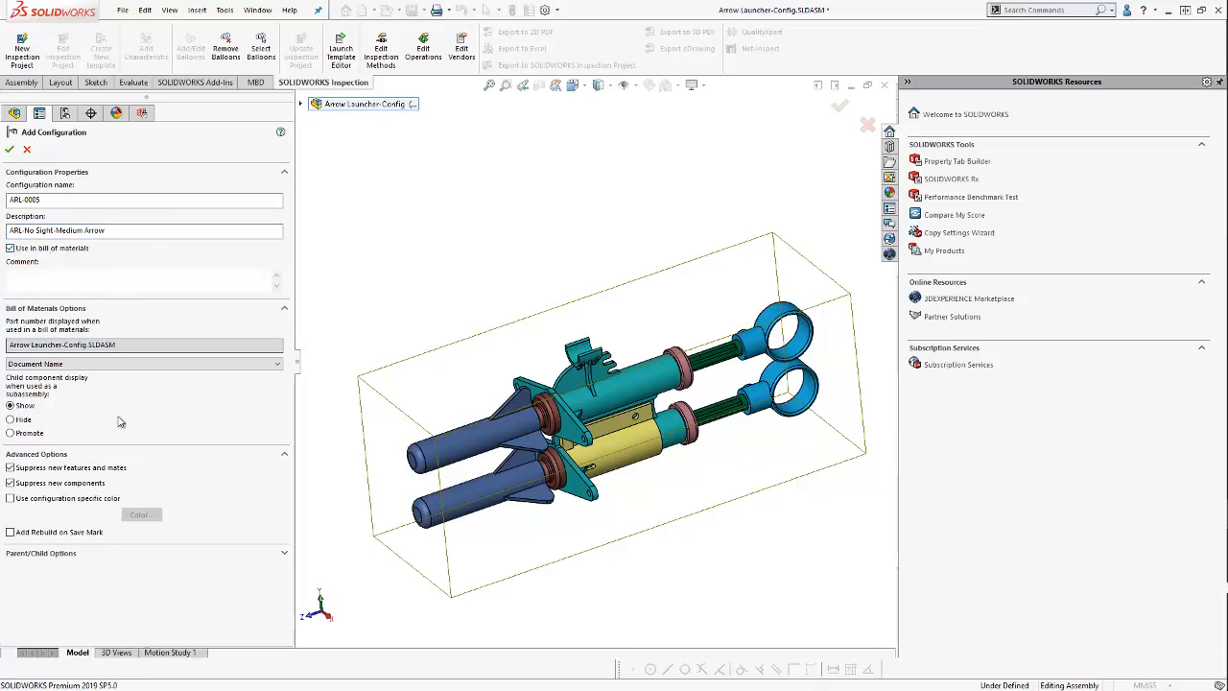
pyautogui.click(144, 364)
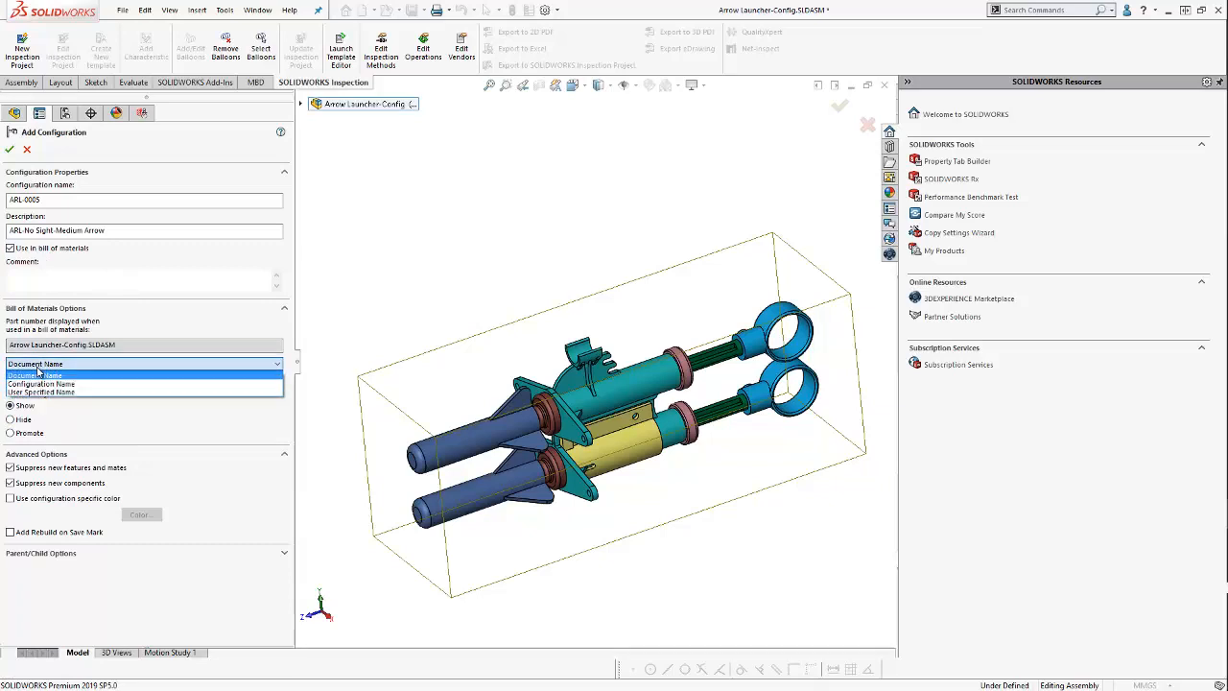
pyautogui.click(40, 384)
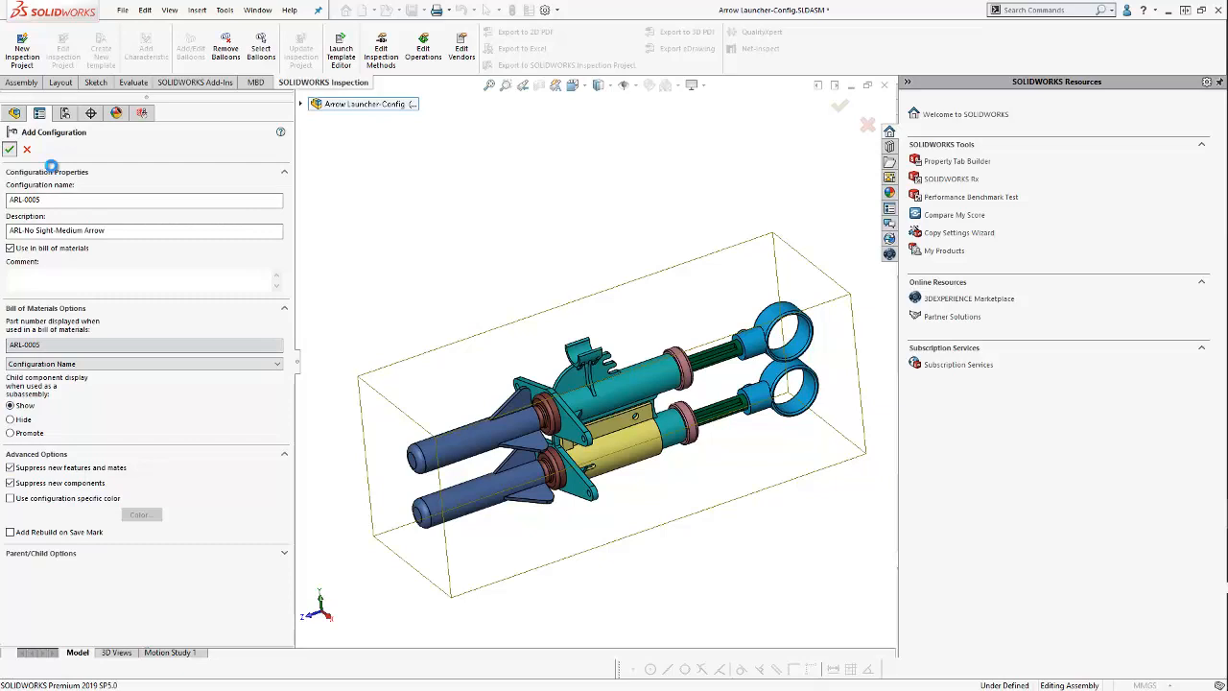
pyautogui.click(10, 150)
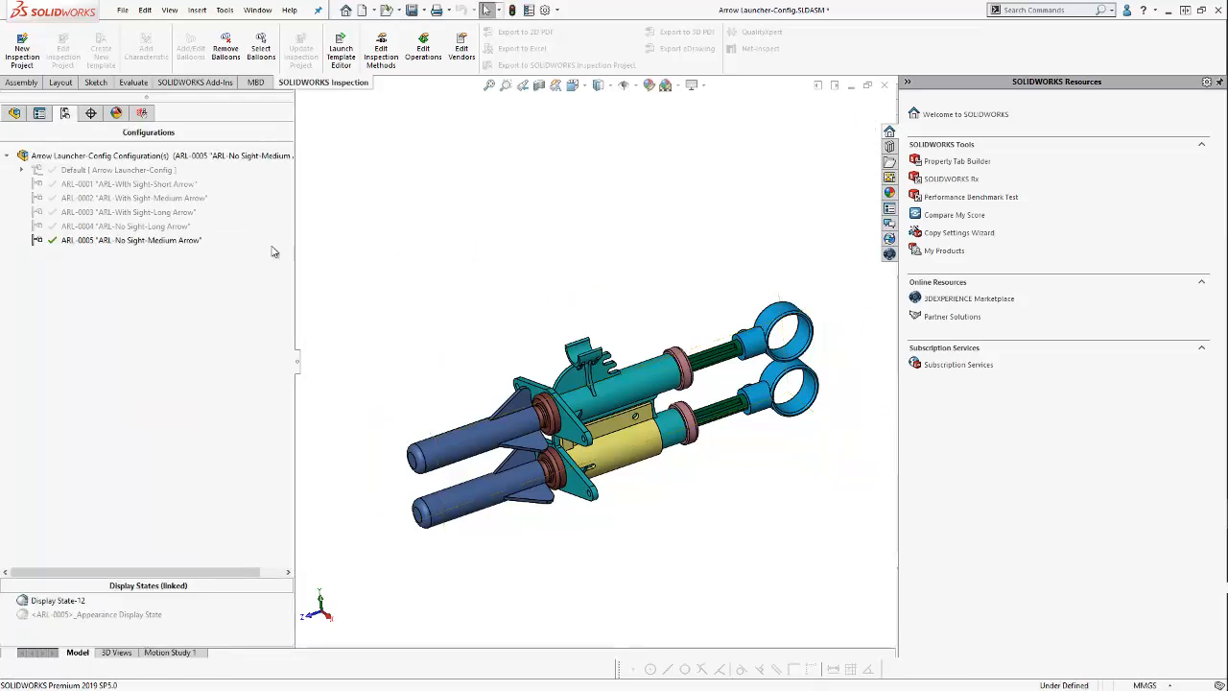
# - In ARL-0005, set the Main Body component to the no-sight M-0001 configuration
pyautogui.click(131, 240)
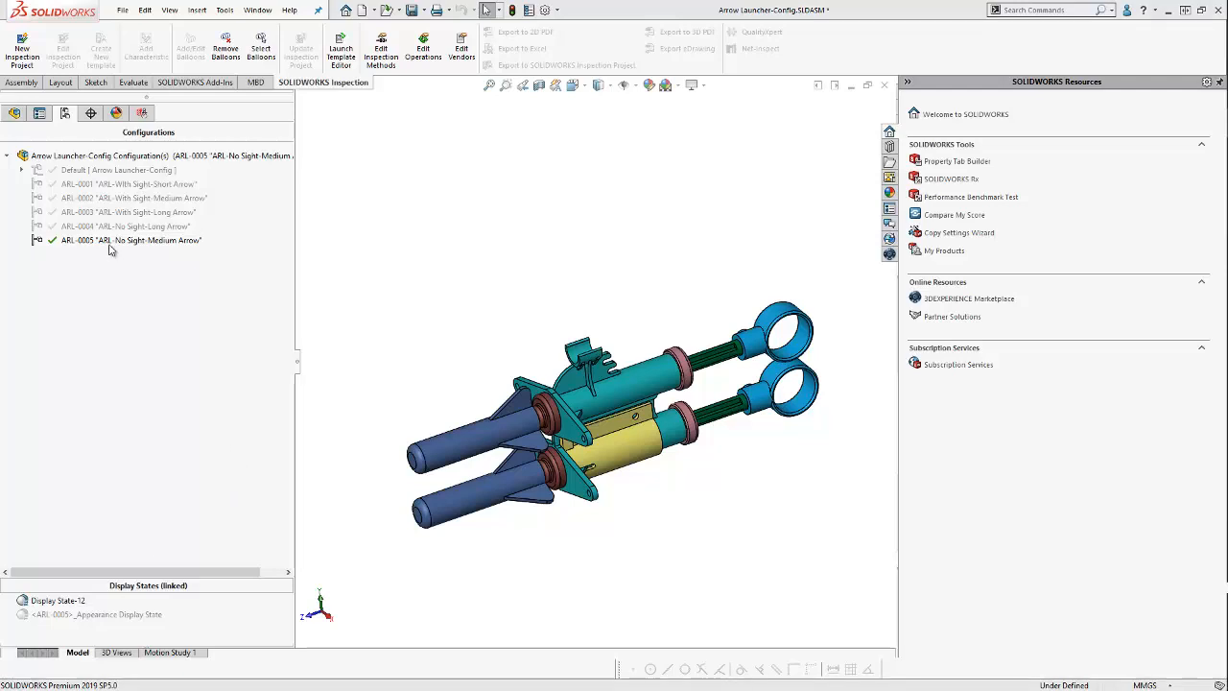
pyautogui.click(130, 240)
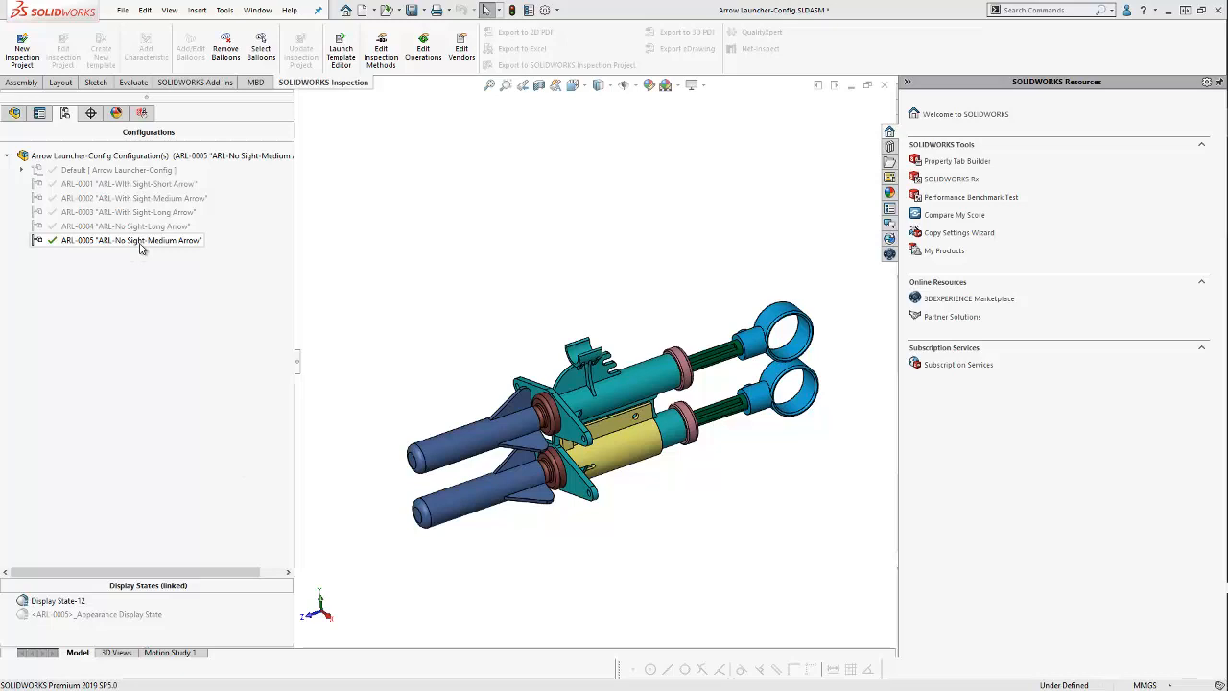
pyautogui.moveTo(15, 114)
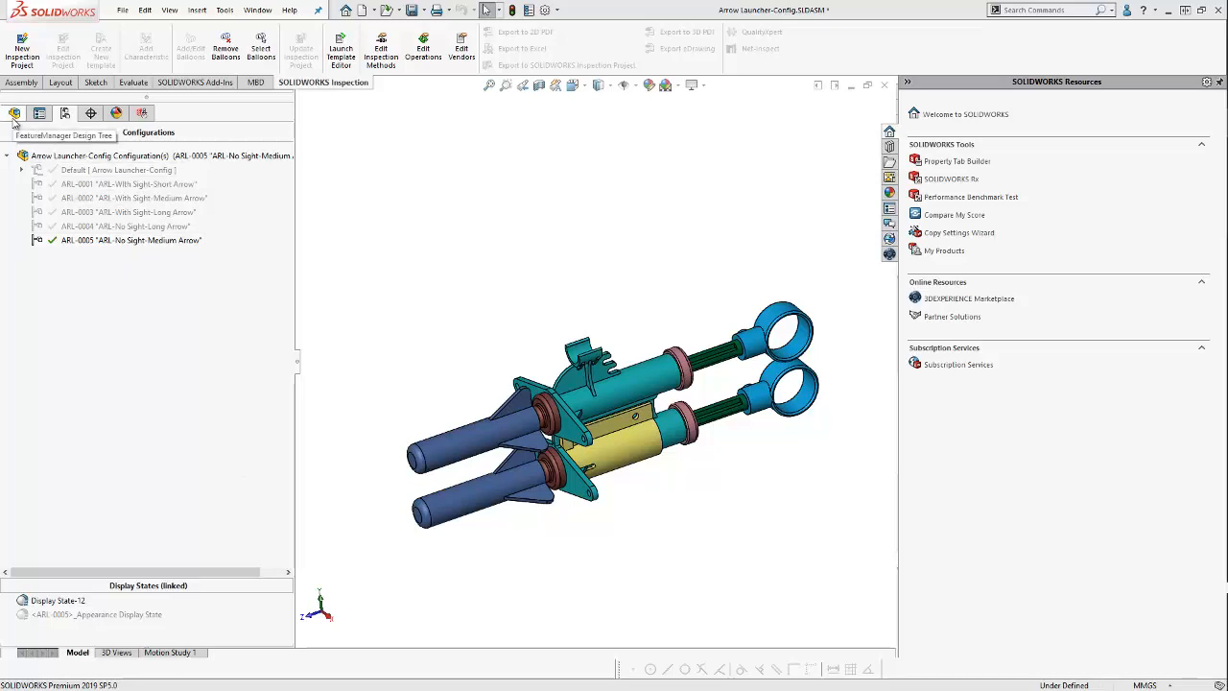
pyautogui.click(15, 114)
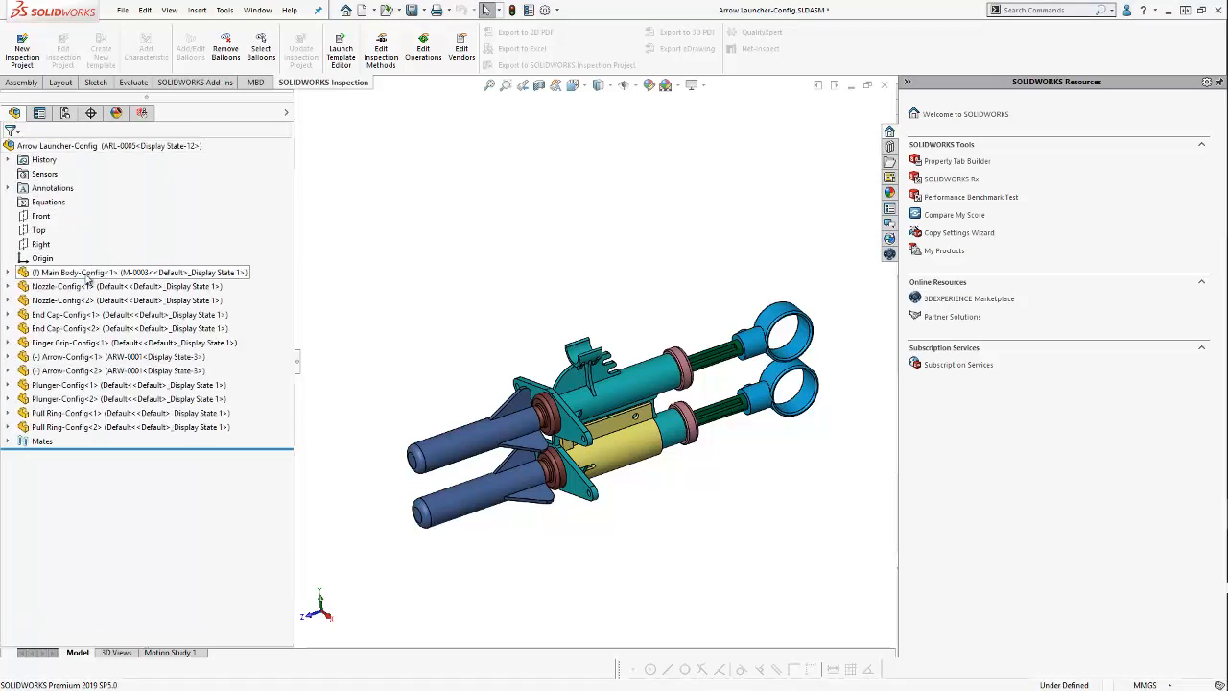
pyautogui.click(96, 272)
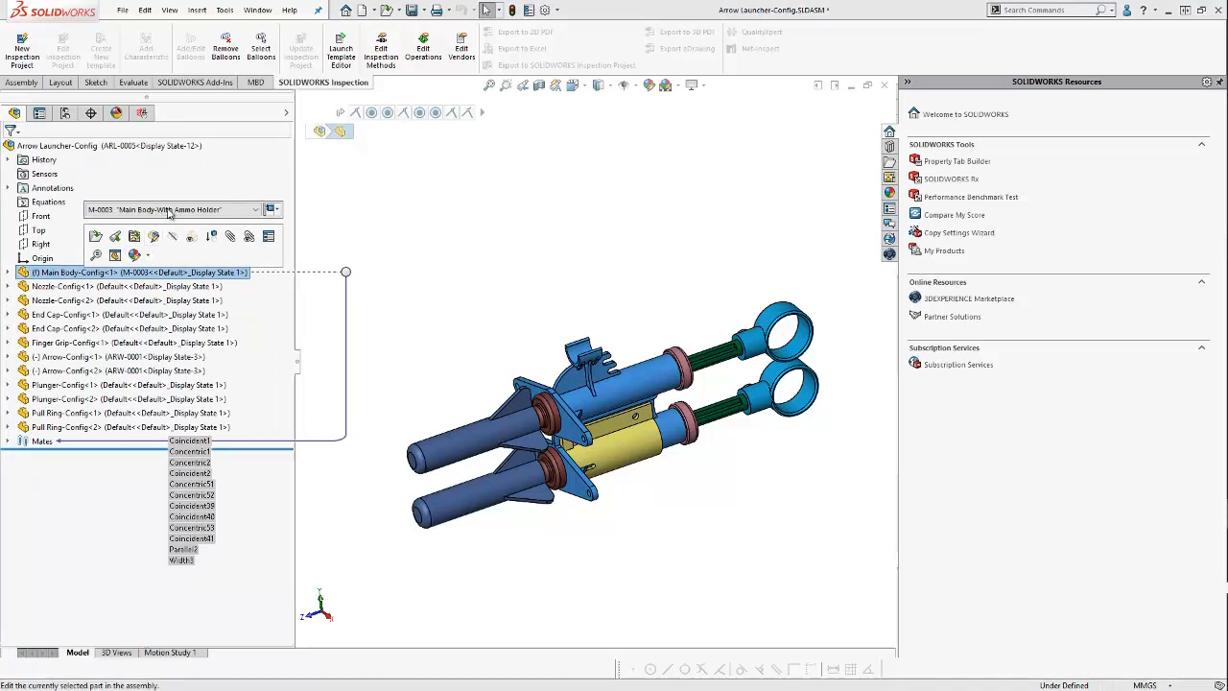
pyautogui.click(280, 210)
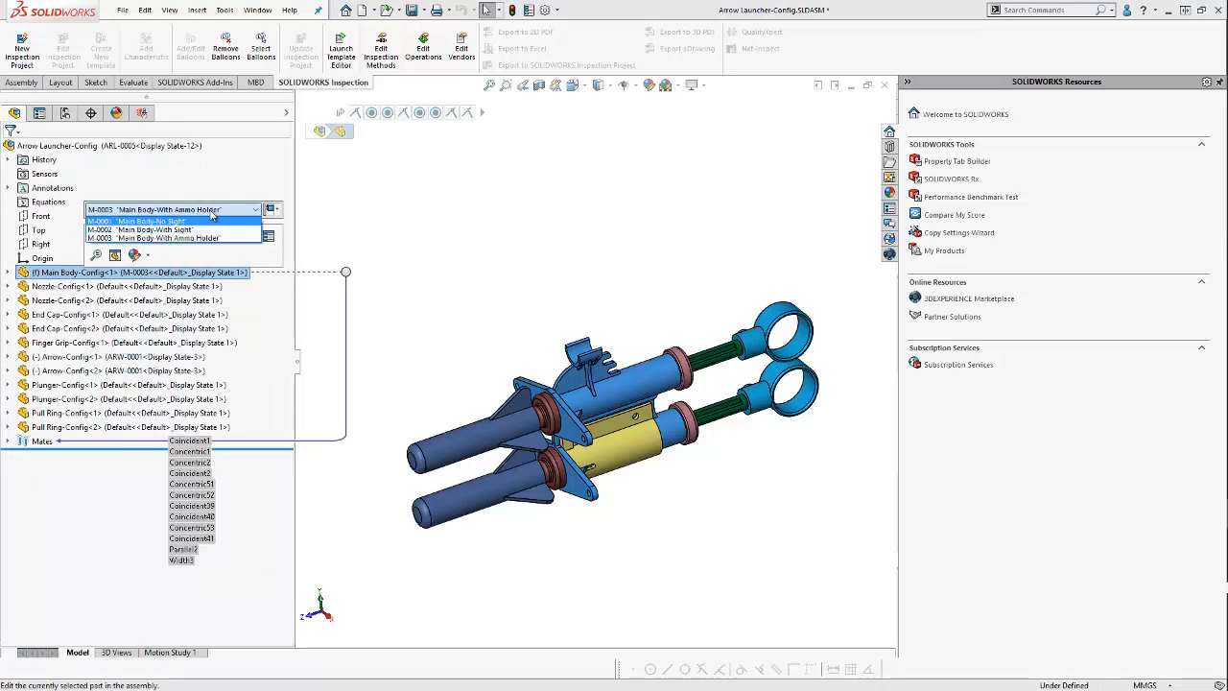
pyautogui.click(153, 209)
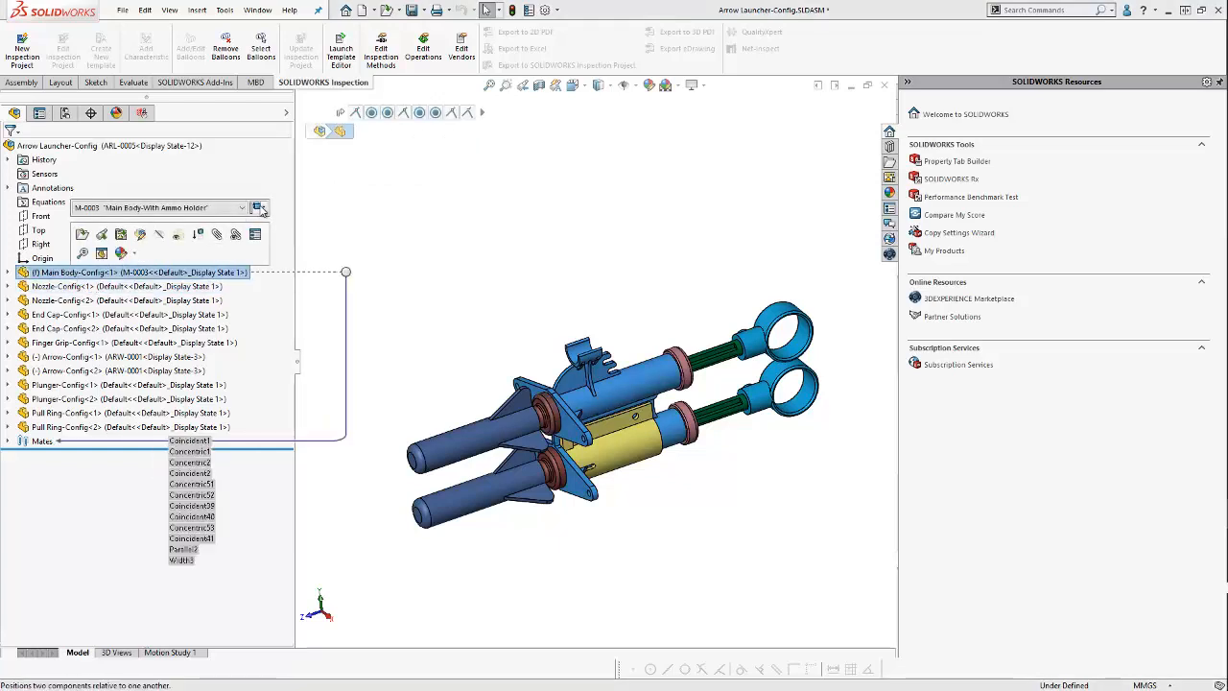
pyautogui.click(259, 208)
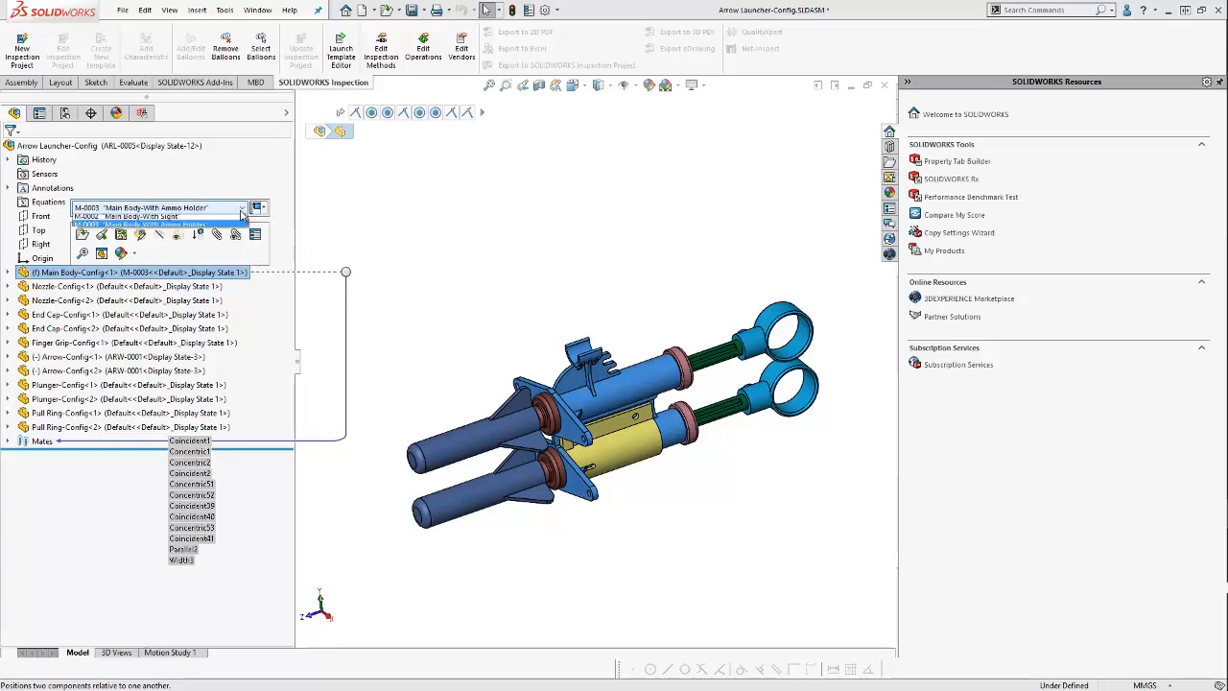
pyautogui.click(125, 218)
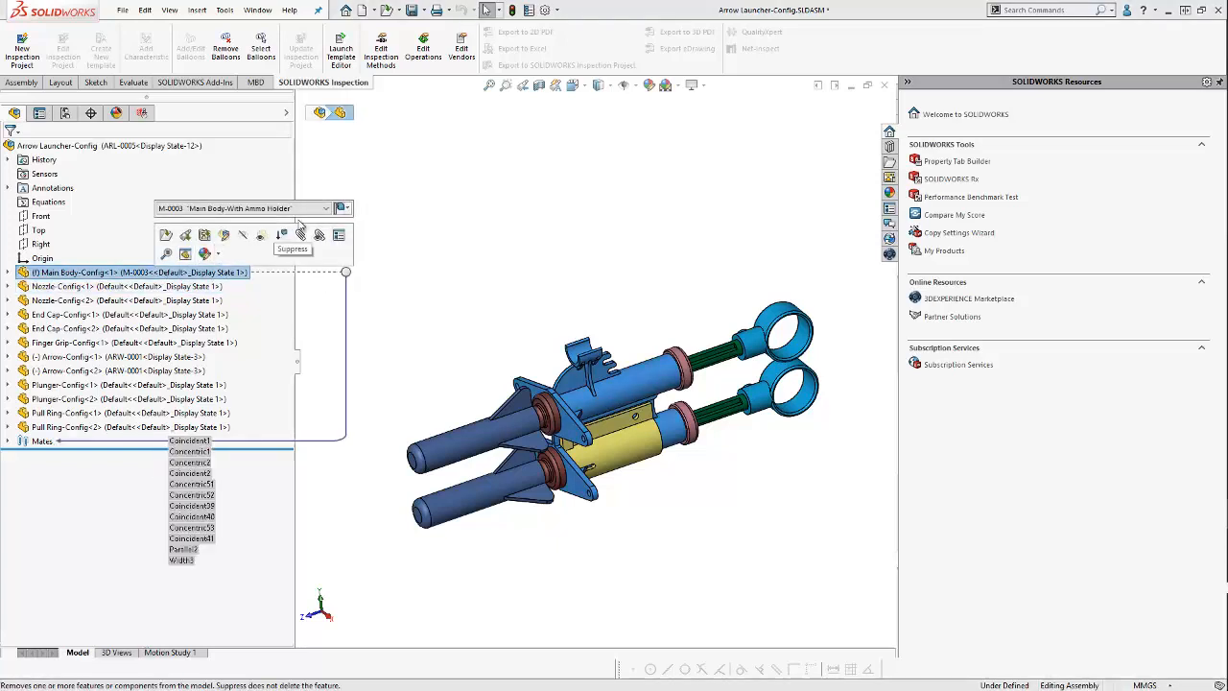
pyautogui.click(324, 207)
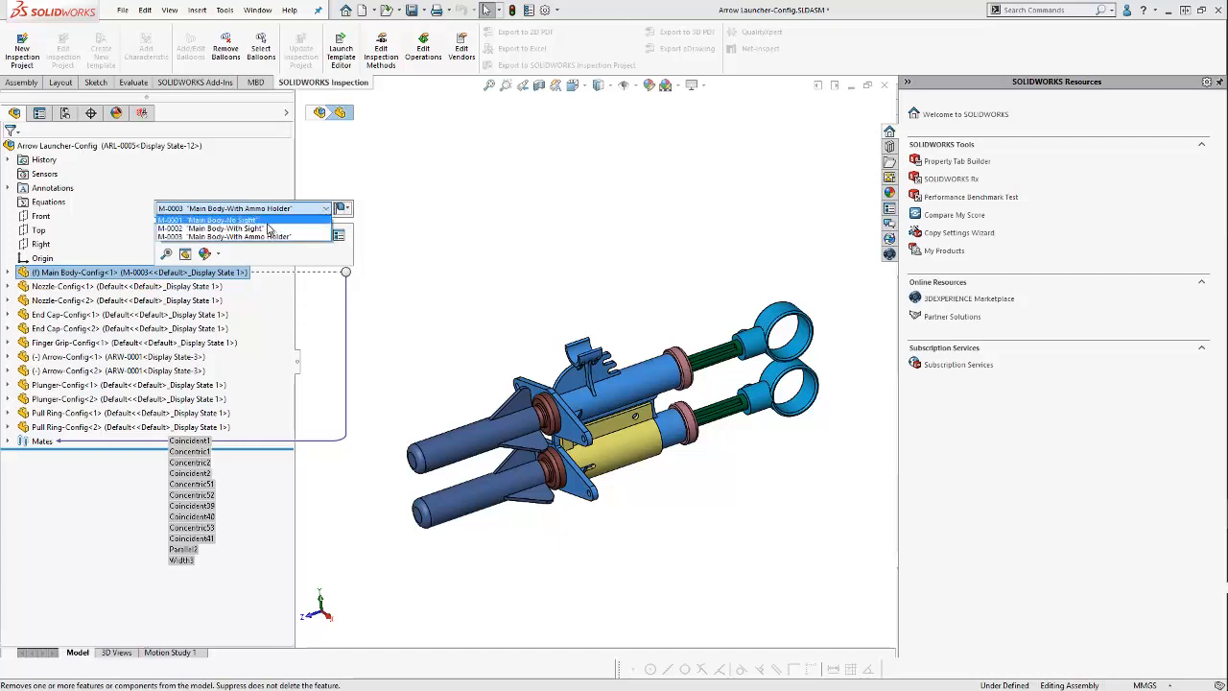
pyautogui.click(211, 219)
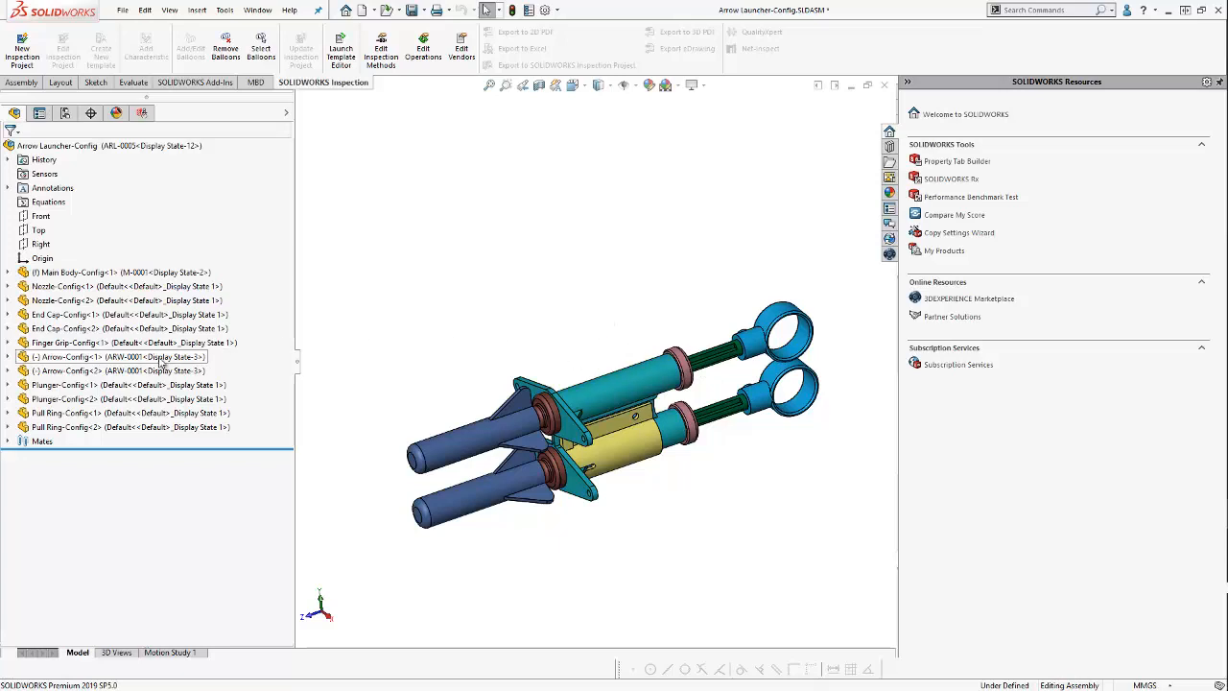
# - Set the Arrow-Config components to the longer ARW-0002 configuration
pyautogui.click(66, 114)
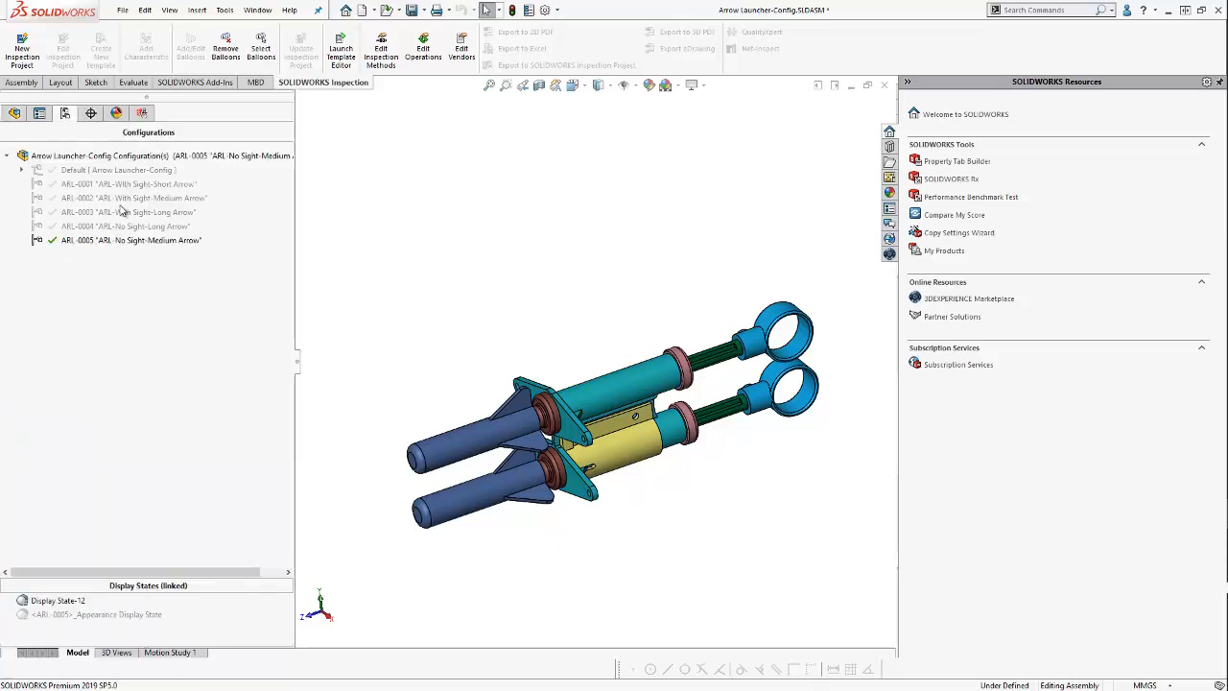
pyautogui.click(131, 240)
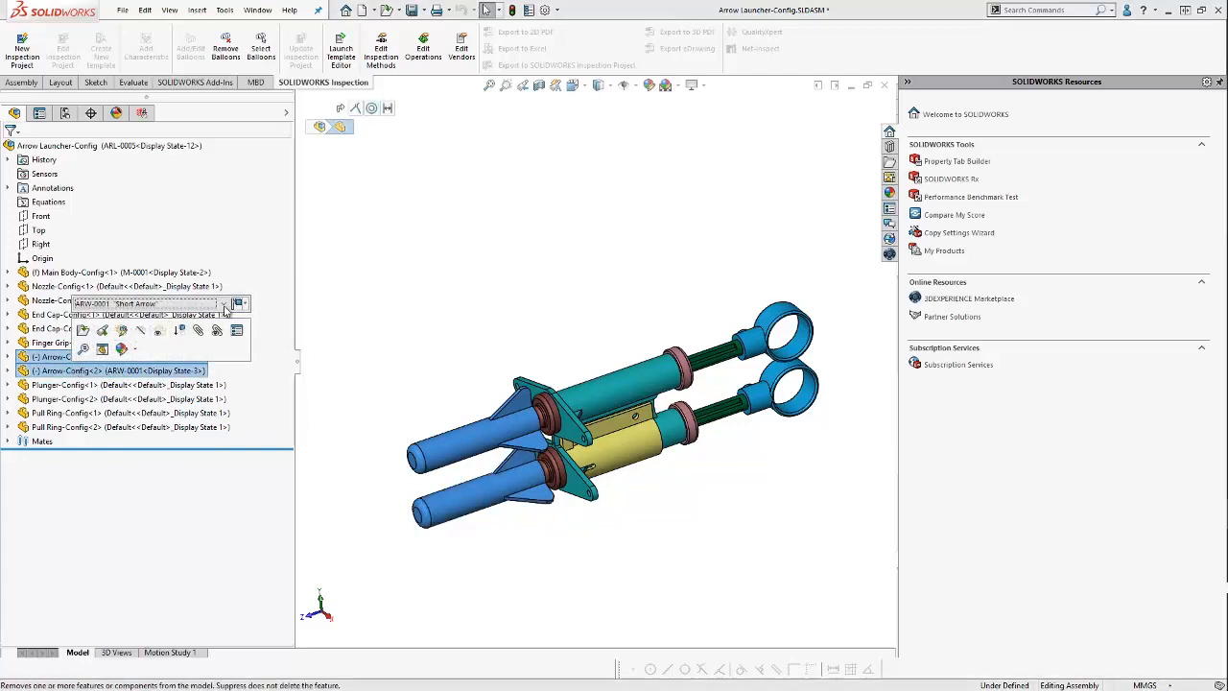
pyautogui.click(222, 303)
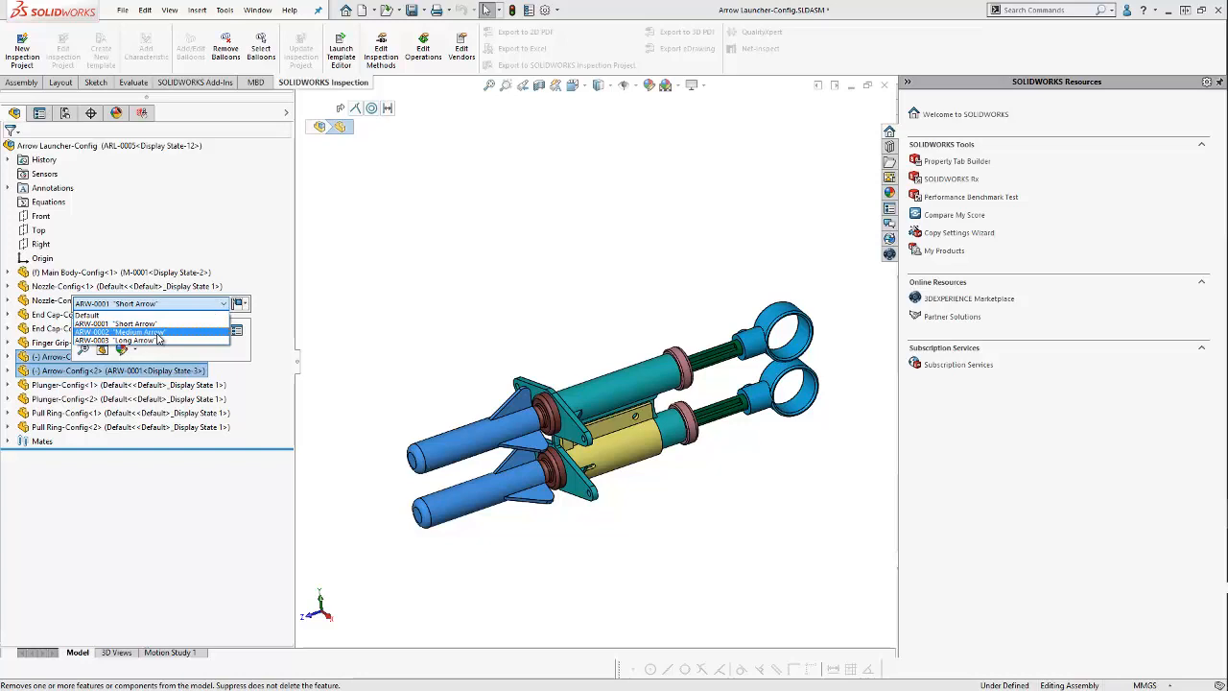
pyautogui.click(138, 332)
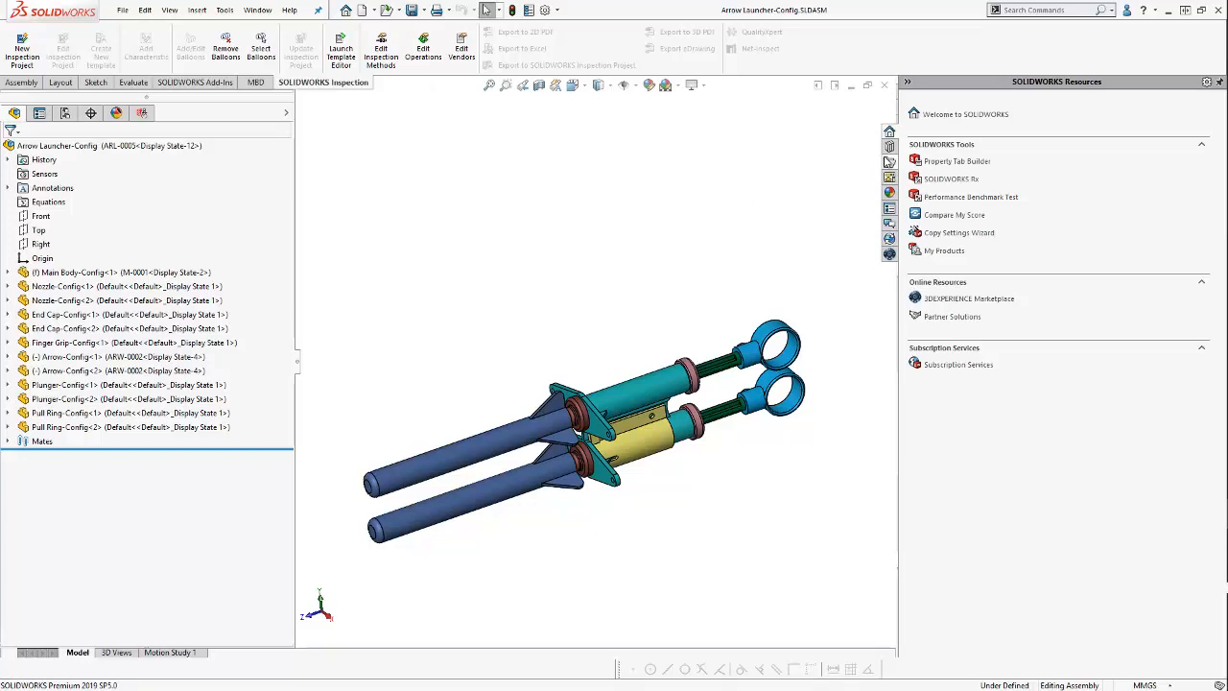
pyautogui.moveTo(888, 238)
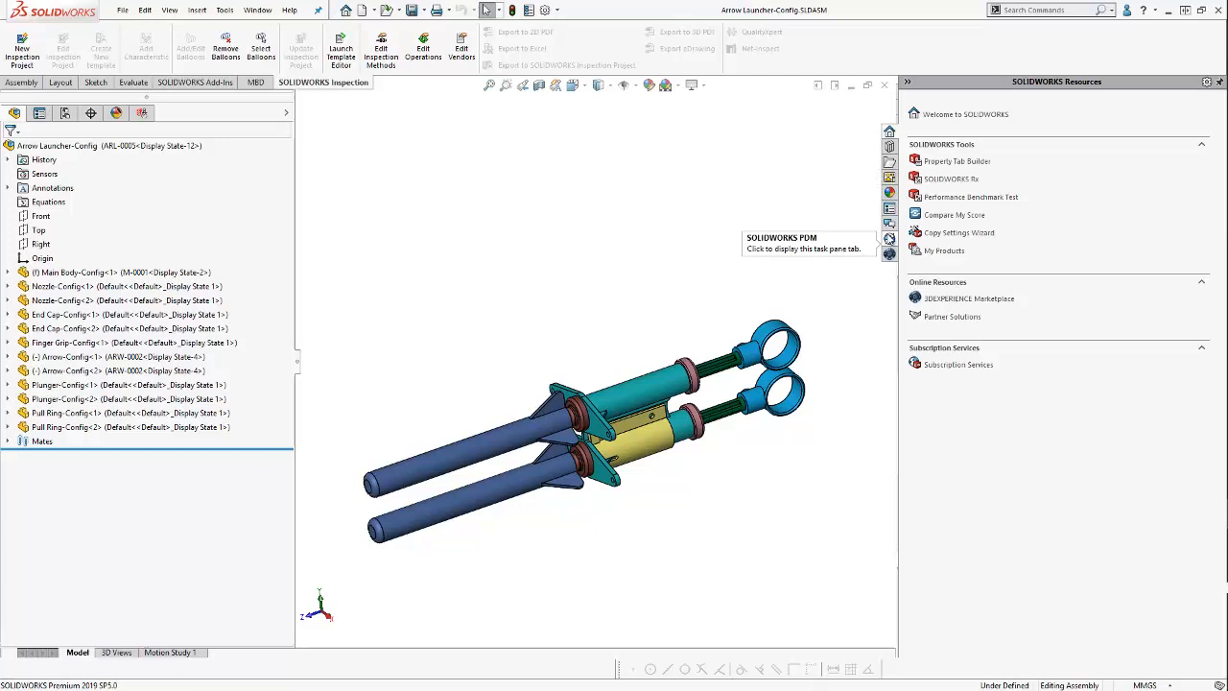
# - Show the data card properties of the top-level Arrow Launcher assembly from the PDM task pane
pyautogui.click(888, 238)
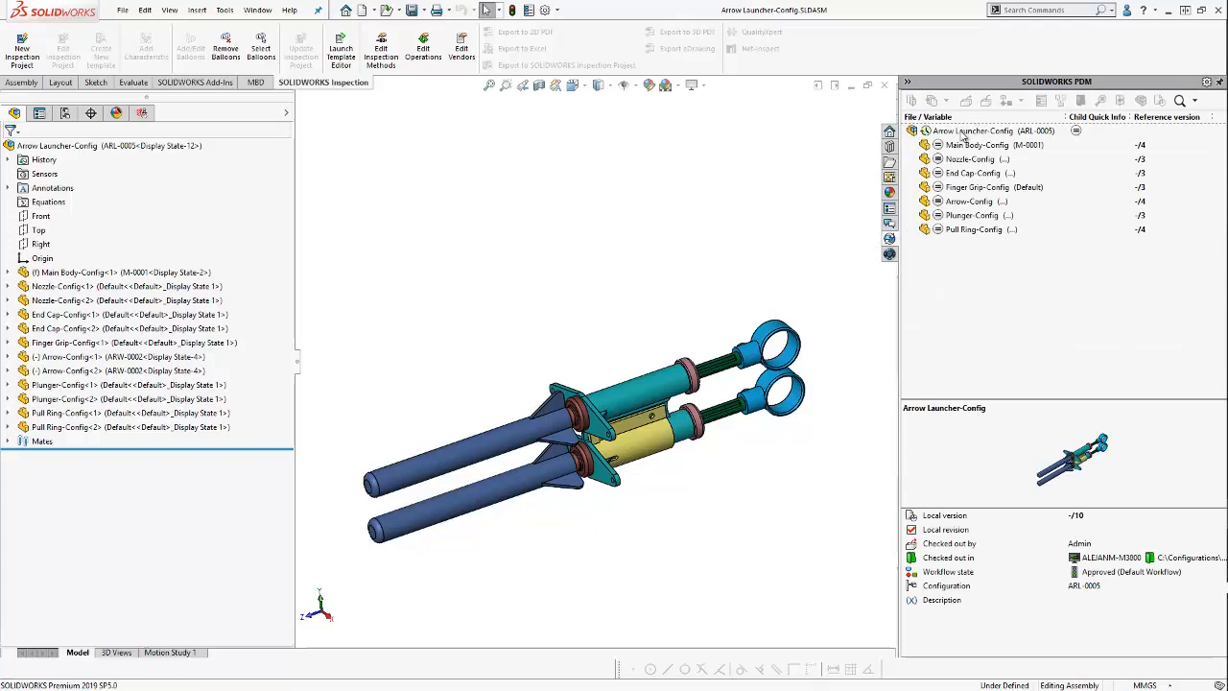
pyautogui.click(971, 130)
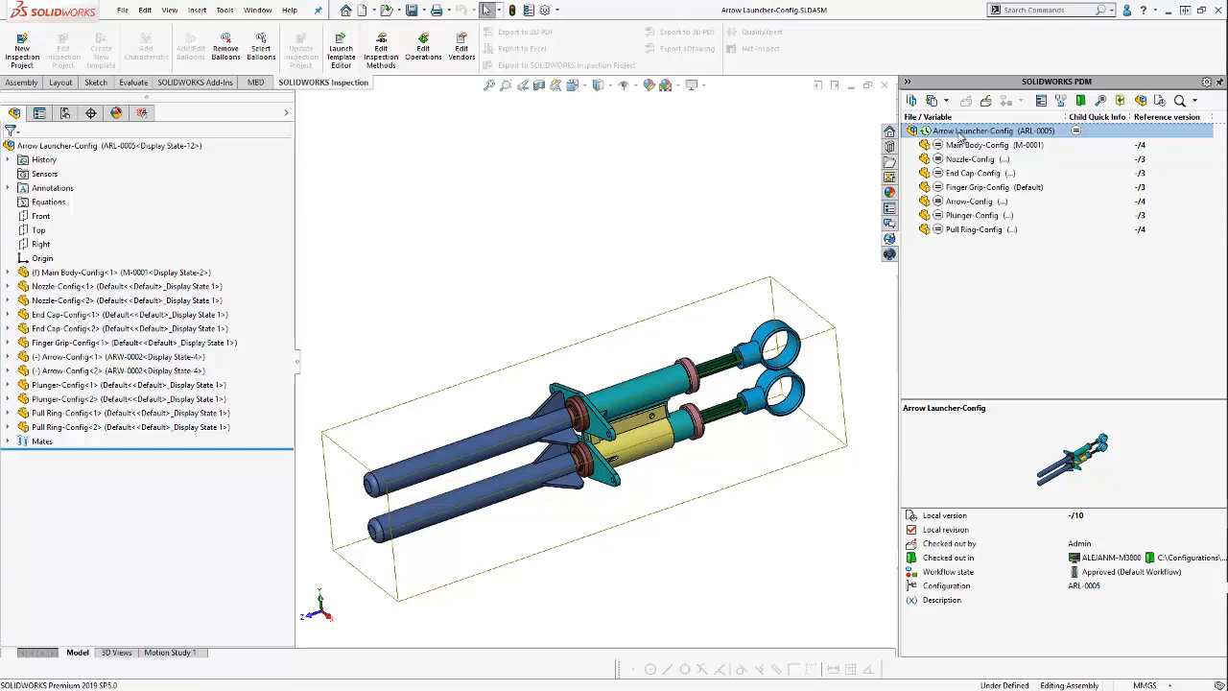
pyautogui.moveTo(1041, 100)
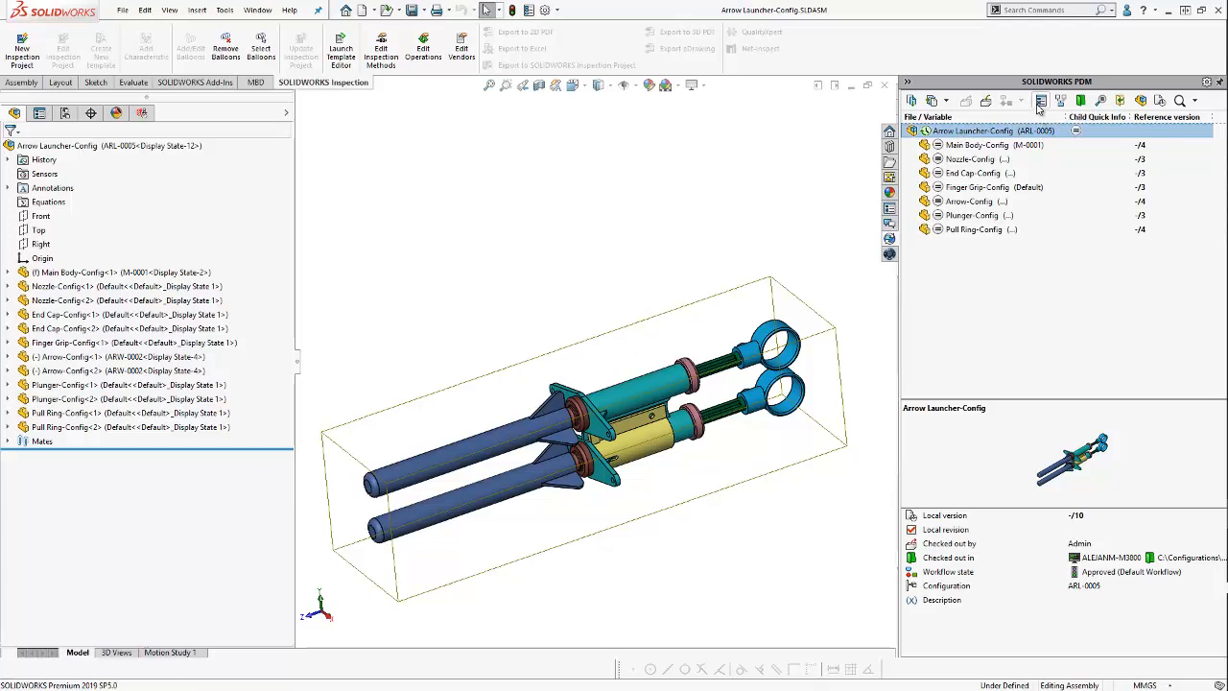
pyautogui.moveTo(1040, 99)
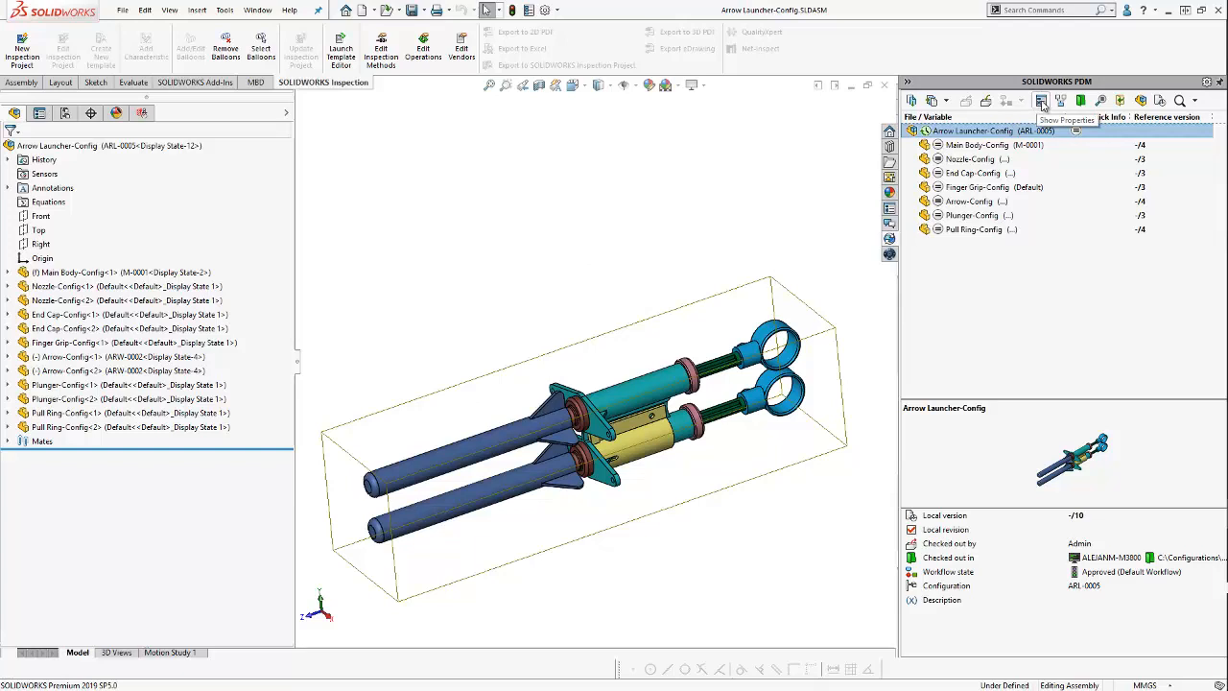
pyautogui.click(1040, 100)
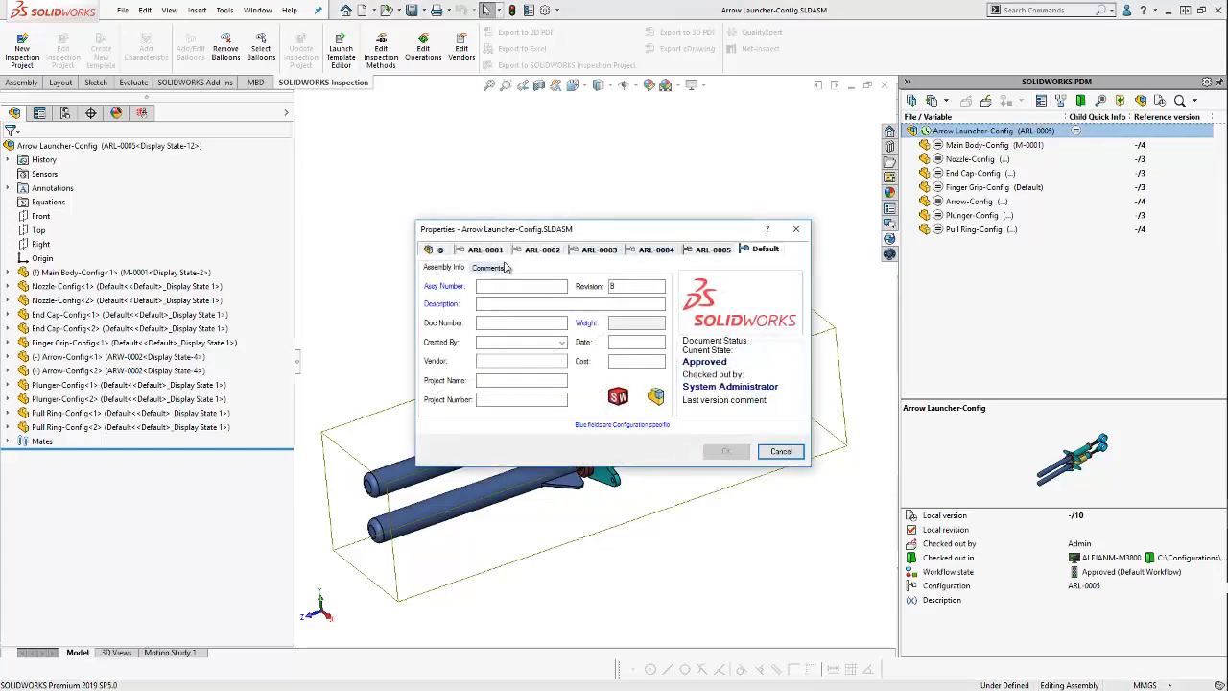
# - Enter part number ARL-0005 and description 'ARL-No Sight-Medium Arrow' on the ARL-0005 card and confirm
pyautogui.click(441, 250)
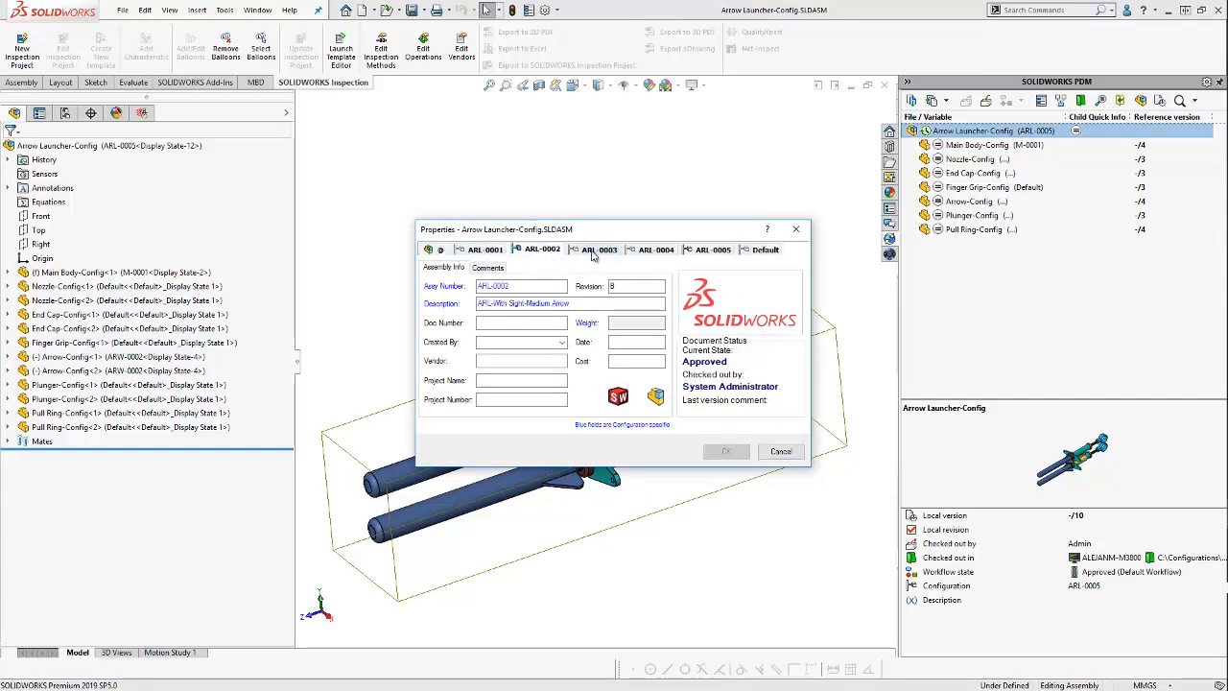
pyautogui.click(712, 249)
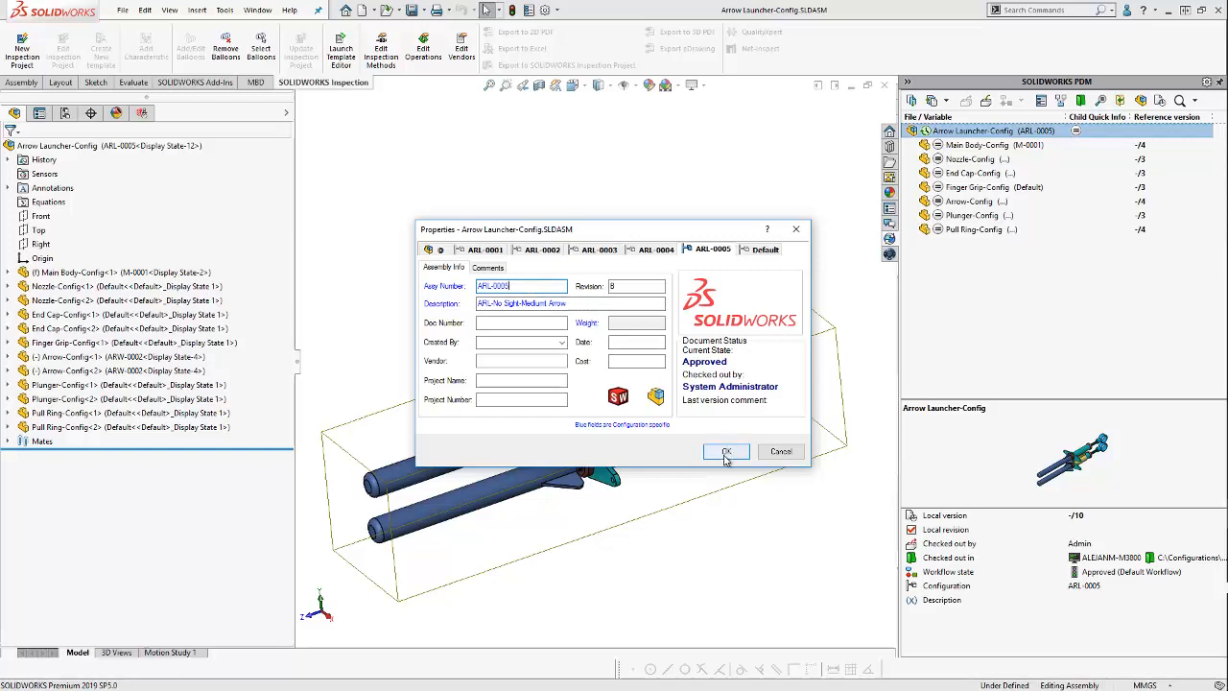
pyautogui.click(725, 451)
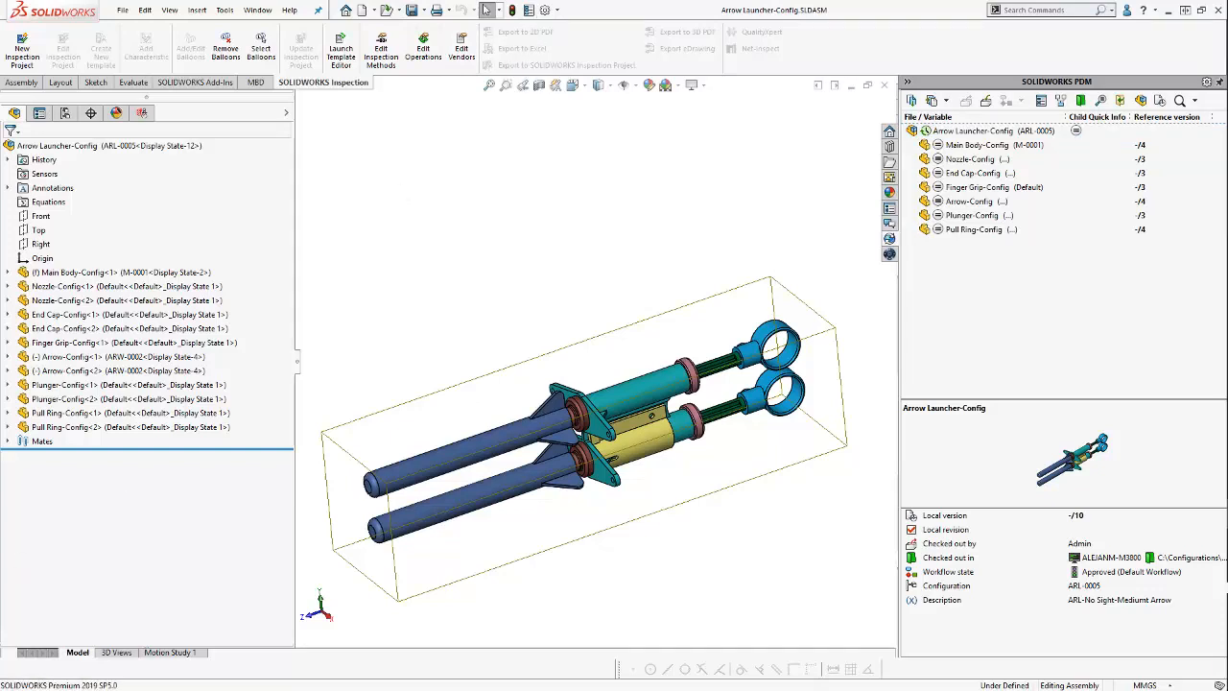
pyautogui.moveTo(706, 338)
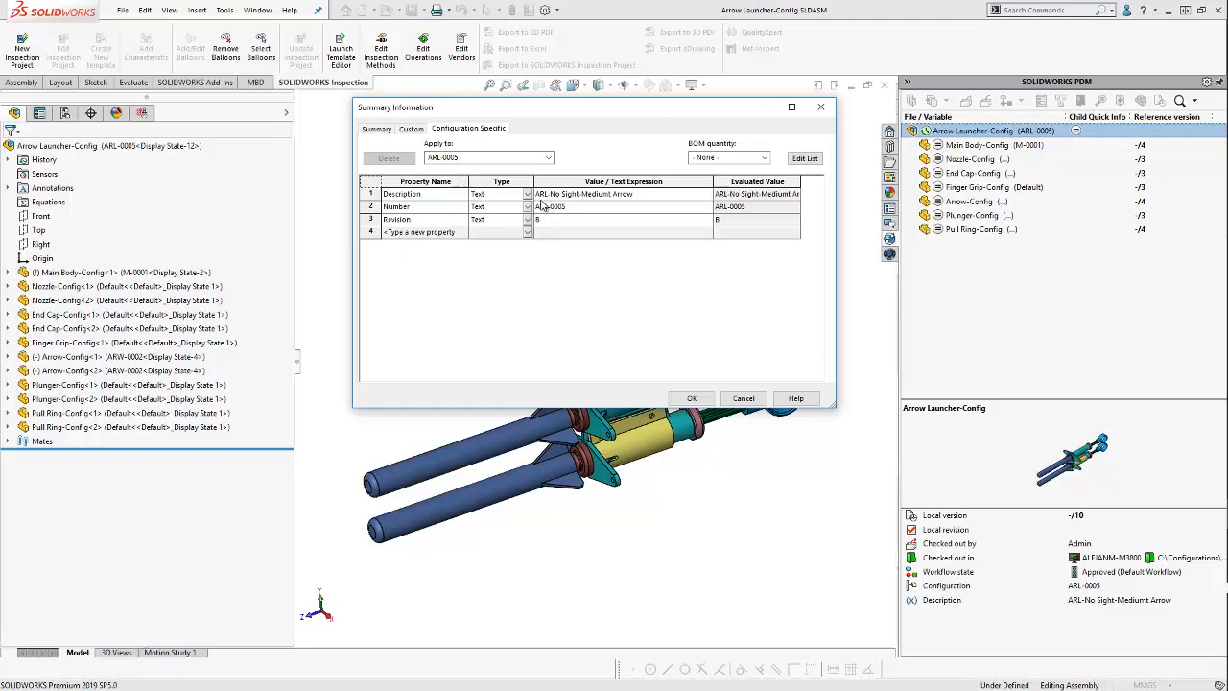
pyautogui.moveTo(617, 203)
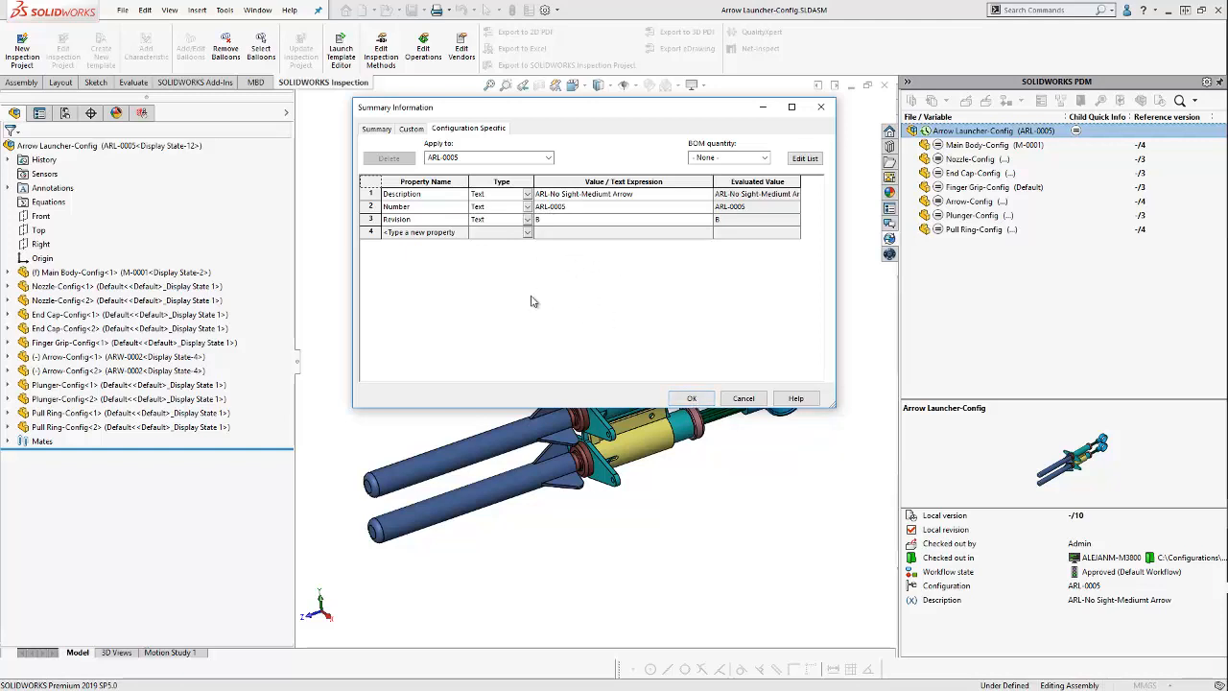
pyautogui.moveTo(511, 315)
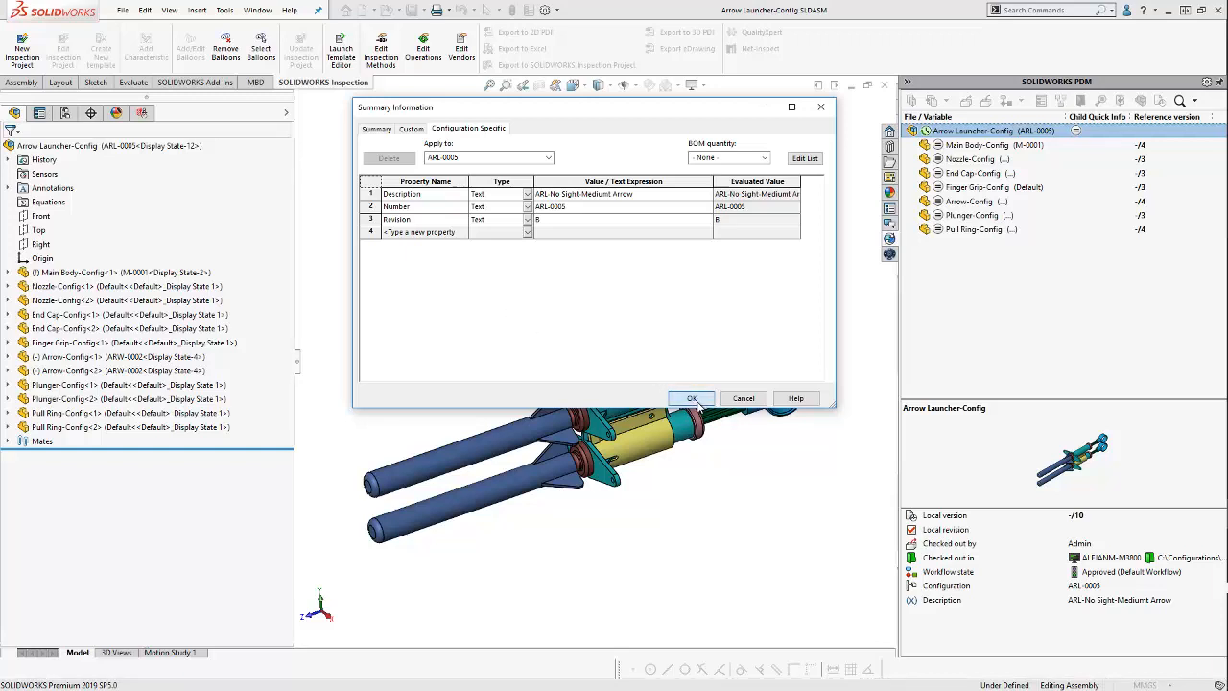
pyautogui.click(691, 397)
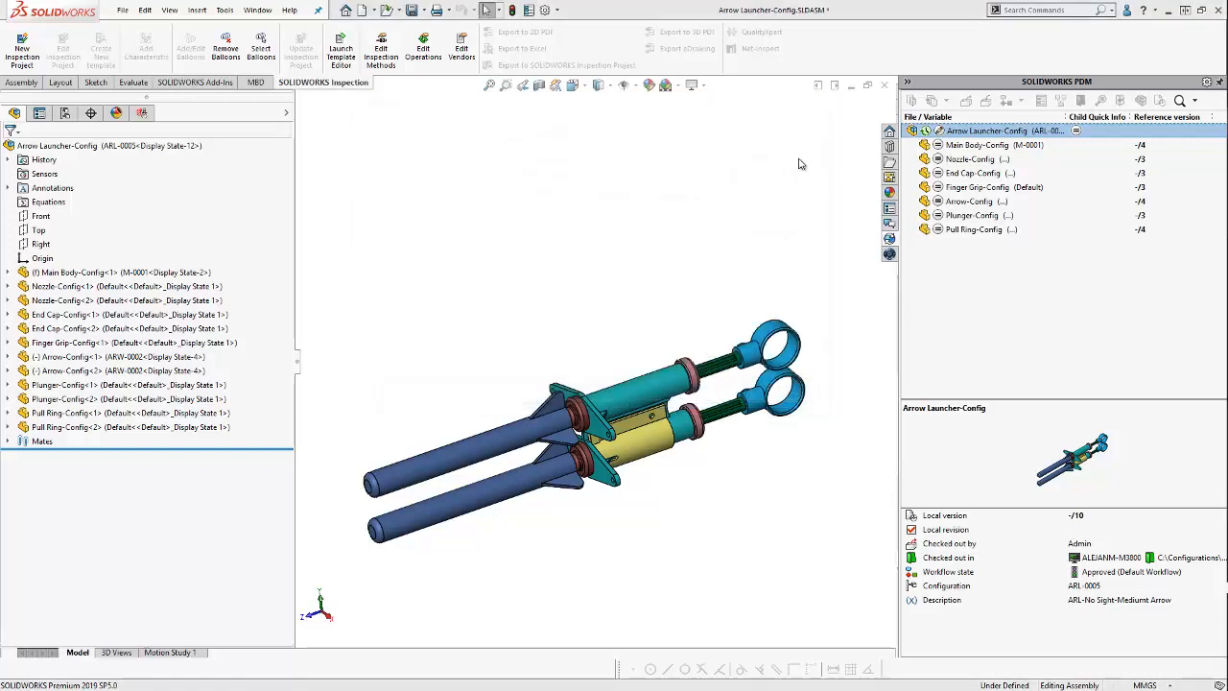
pyautogui.moveTo(967, 136)
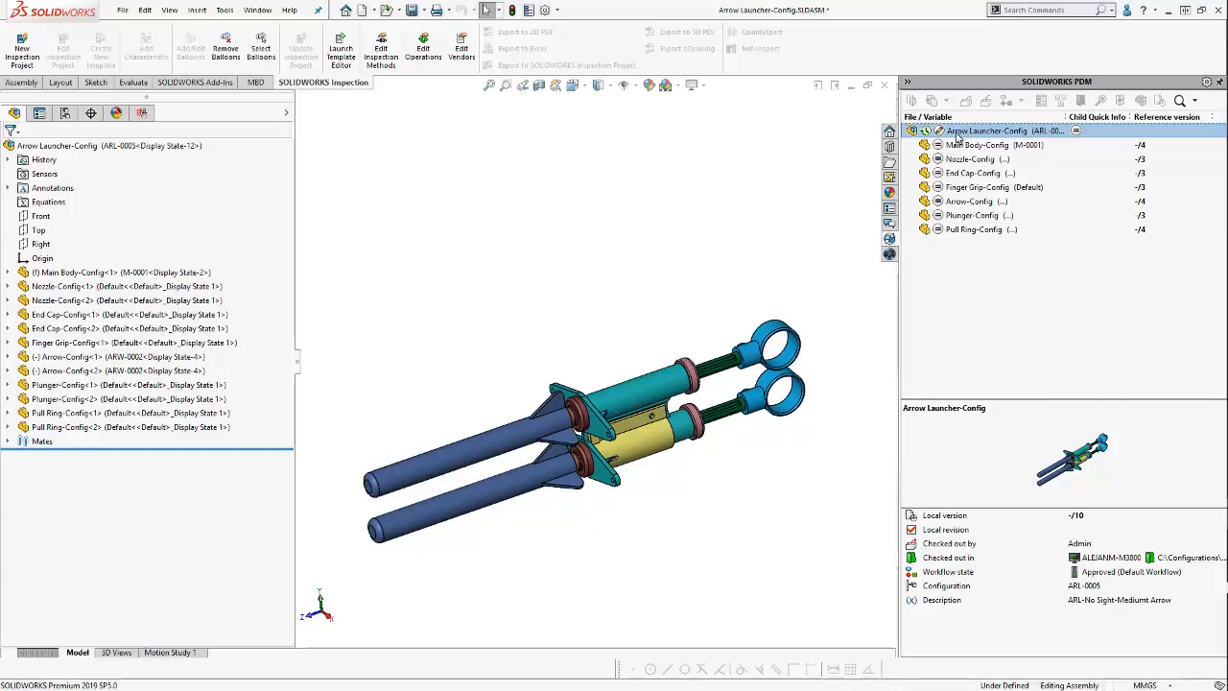
# - Check in the assembly and its parts with the comment 'Added ARL-0005 Configuration'
pyautogui.rightClick(988, 130)
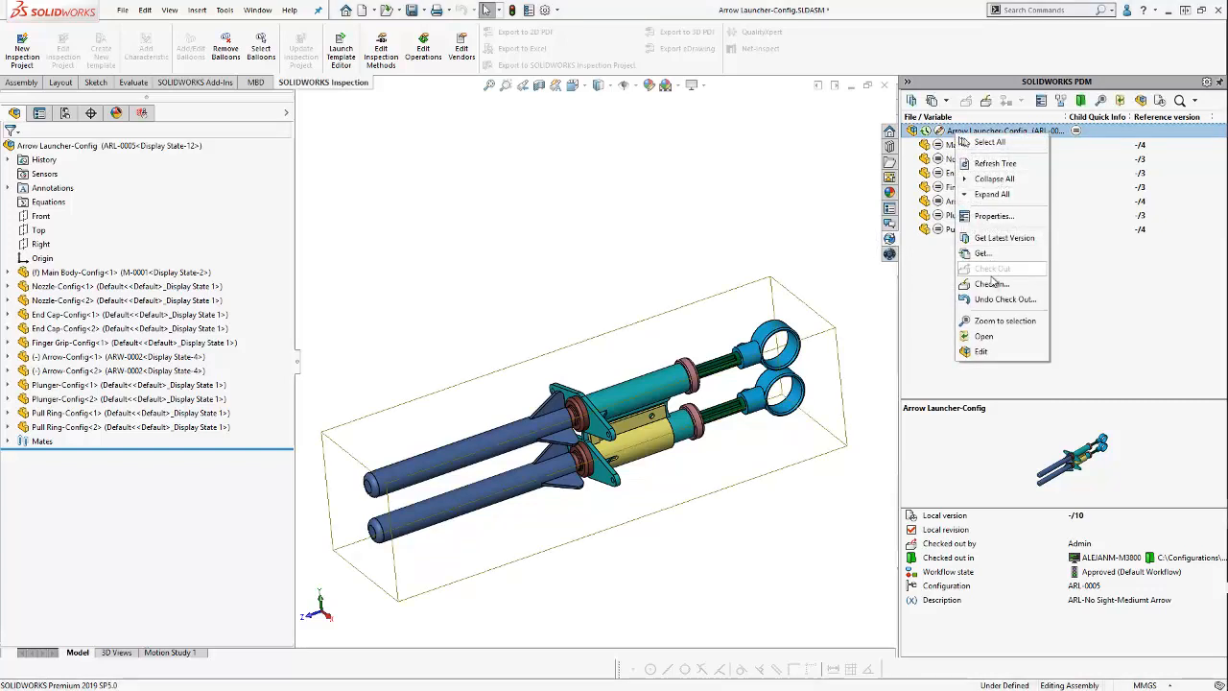
pyautogui.click(994, 180)
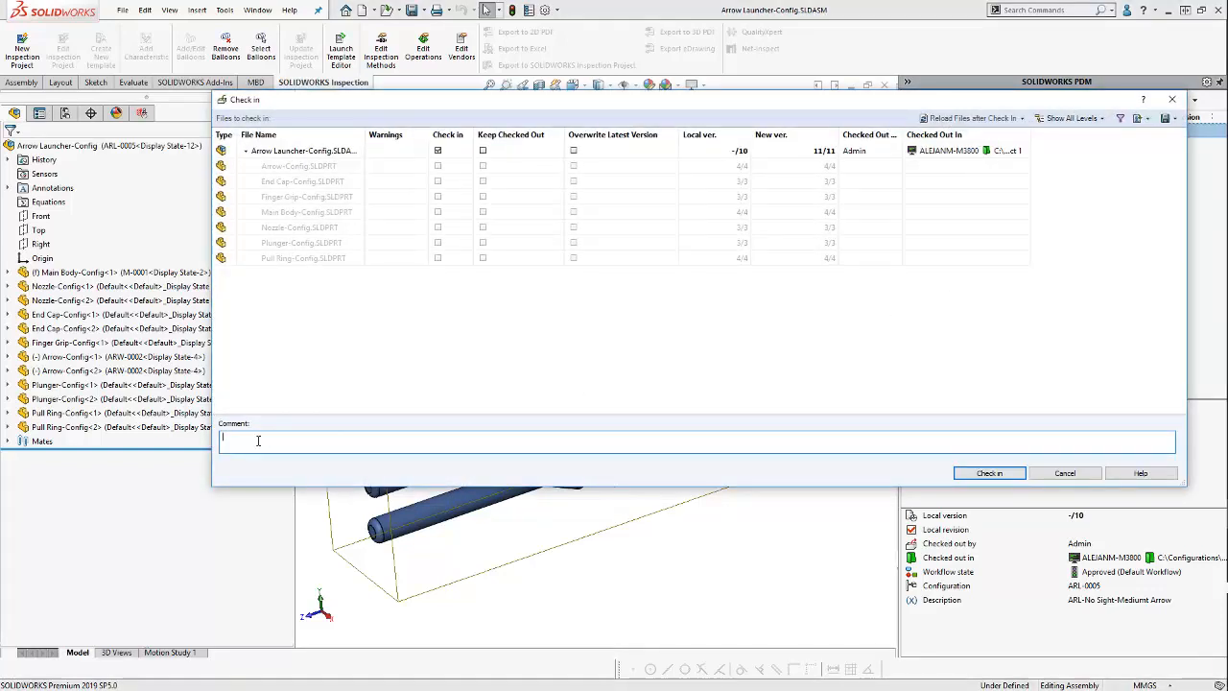
pyautogui.write('Added ARL-0005 Con')
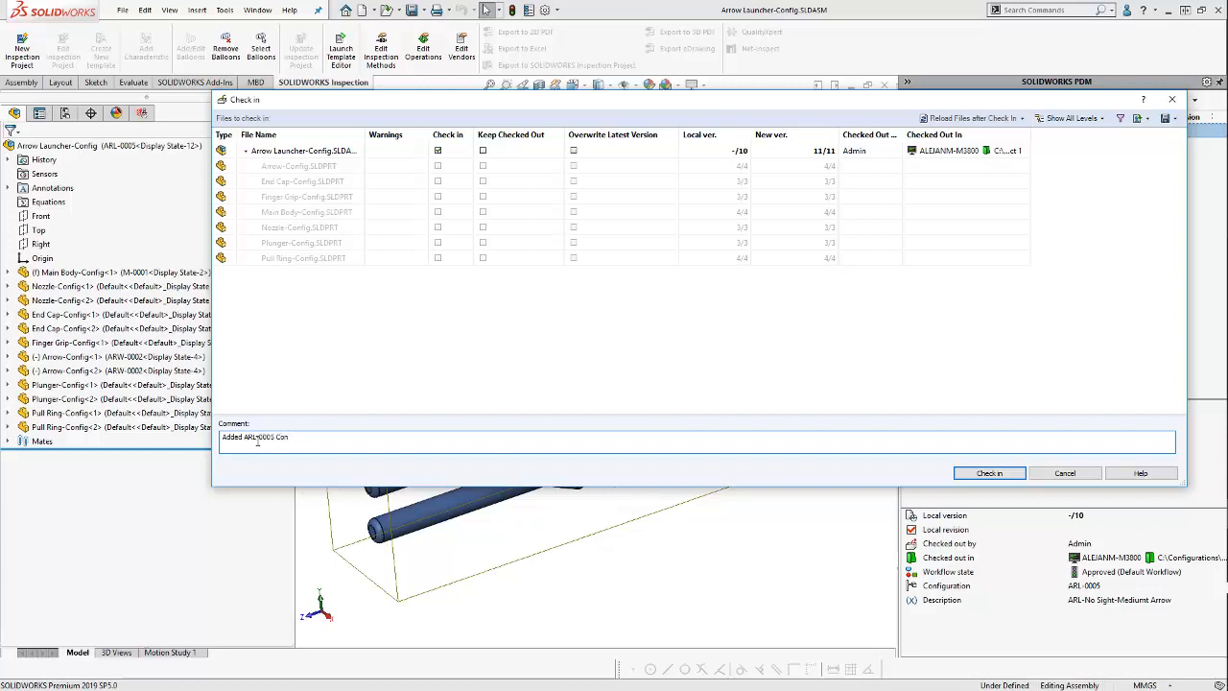
pyautogui.write('firmation')
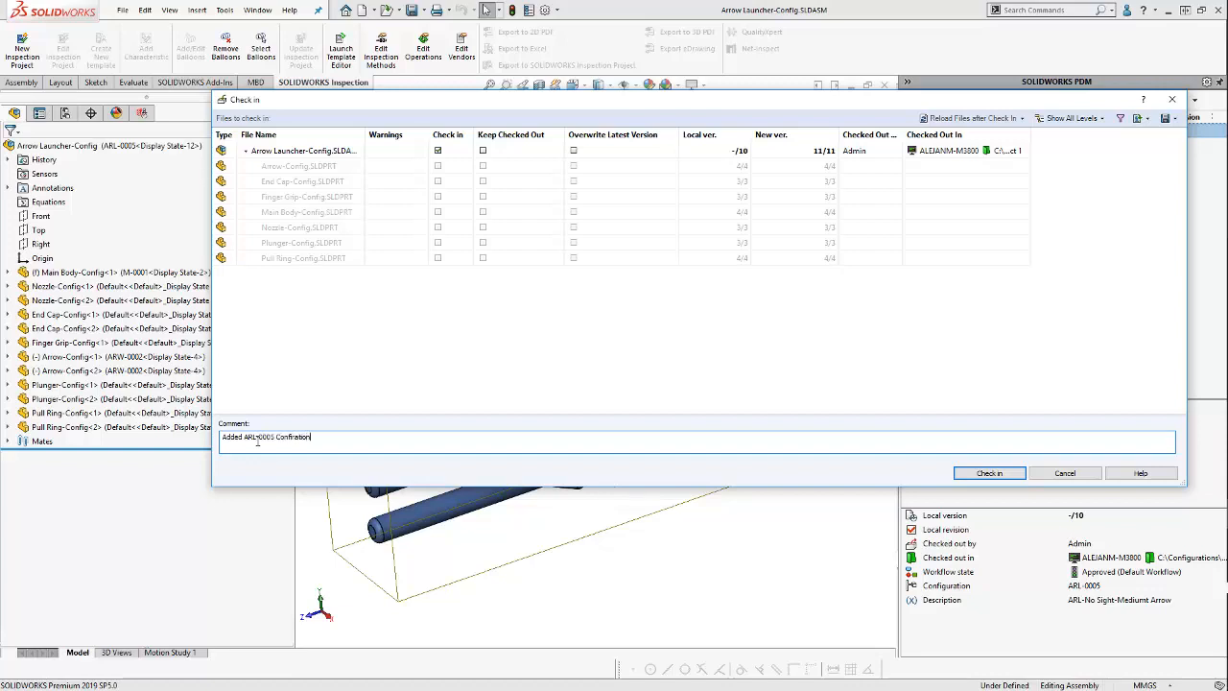
pyautogui.write('Configuratio')
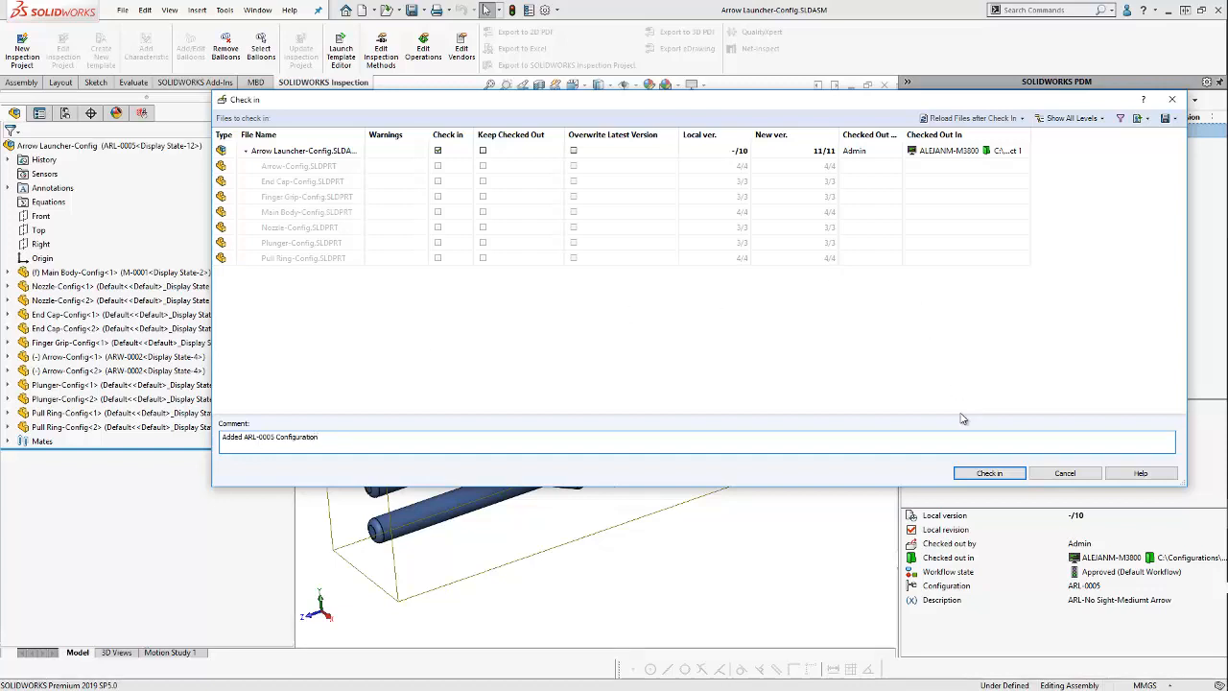
pyautogui.click(988, 472)
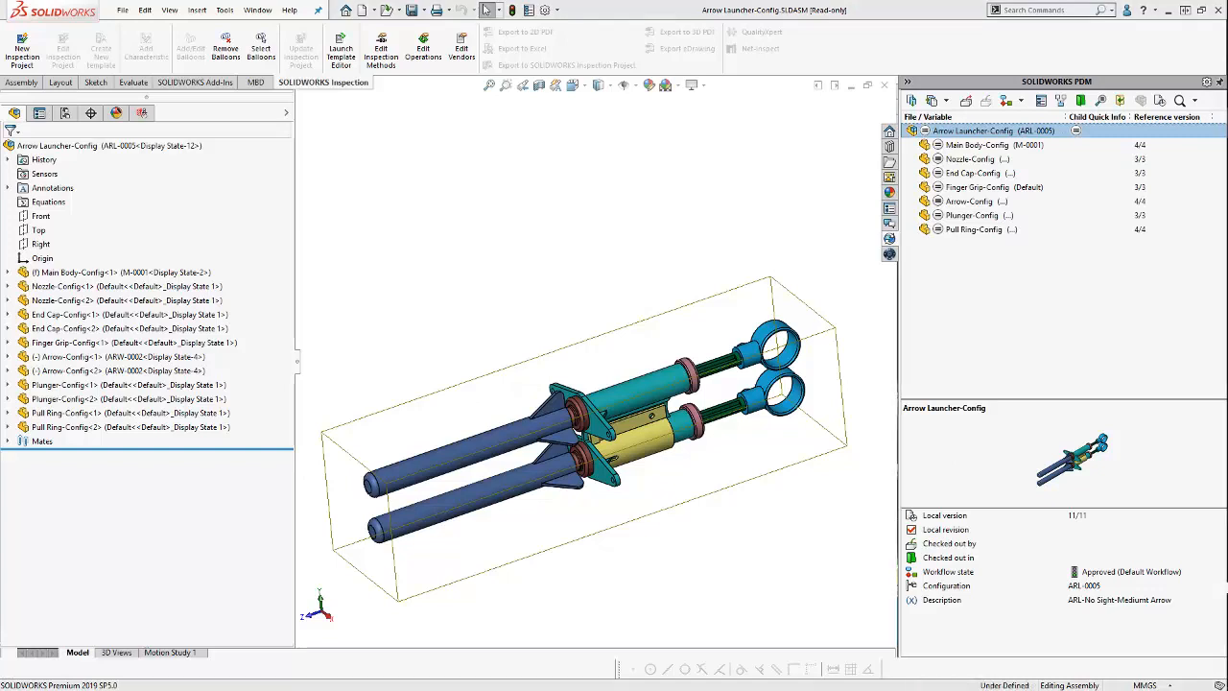
pyautogui.moveTo(610, 230)
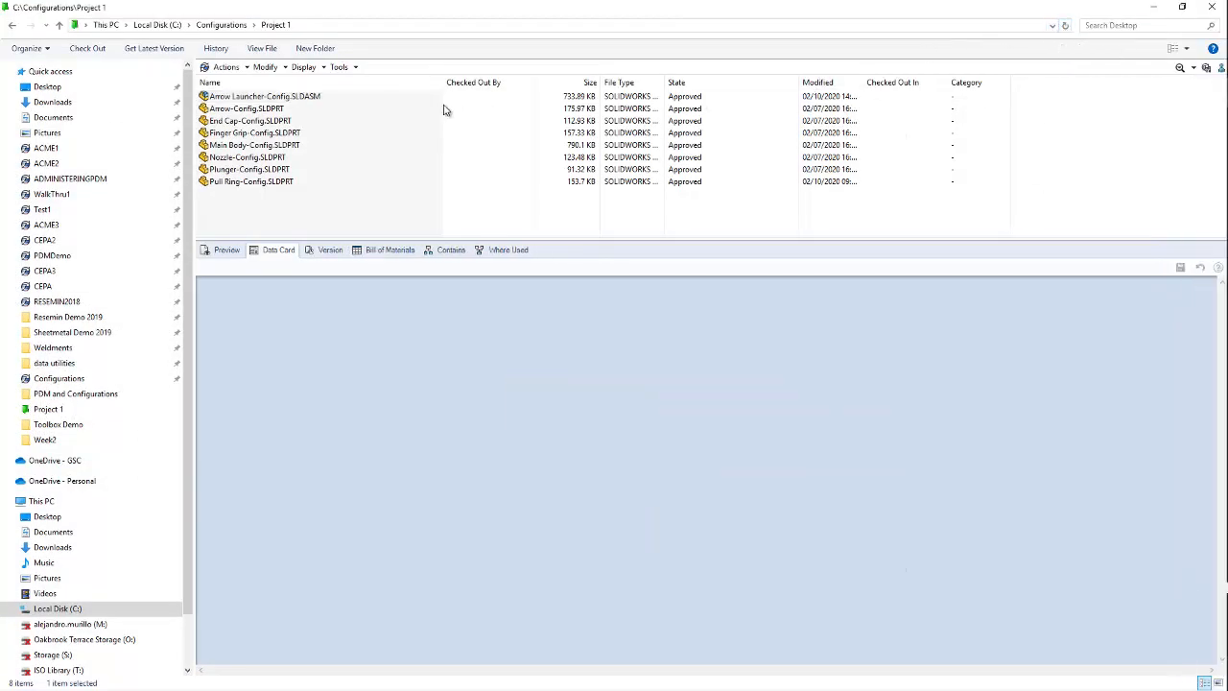
# - Select Arrow Launcher-Config.SLDASM in the vault folder to view its ARL-0005 data card
pyautogui.click(264, 96)
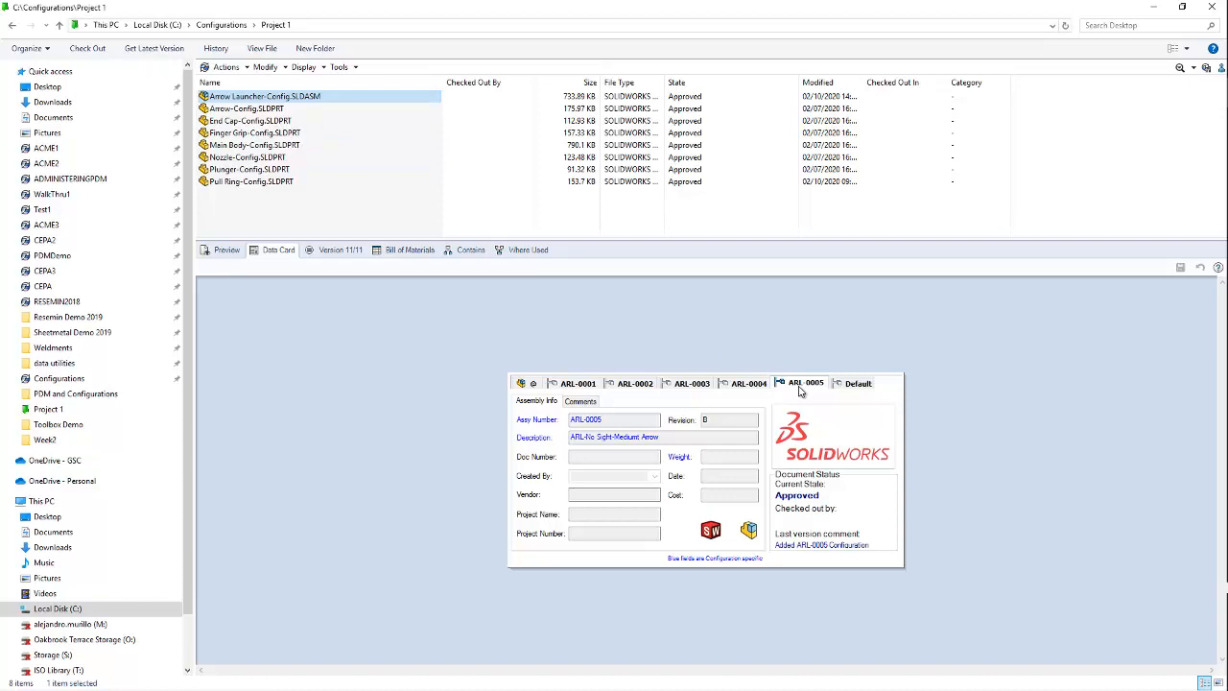
pyautogui.moveTo(409, 249)
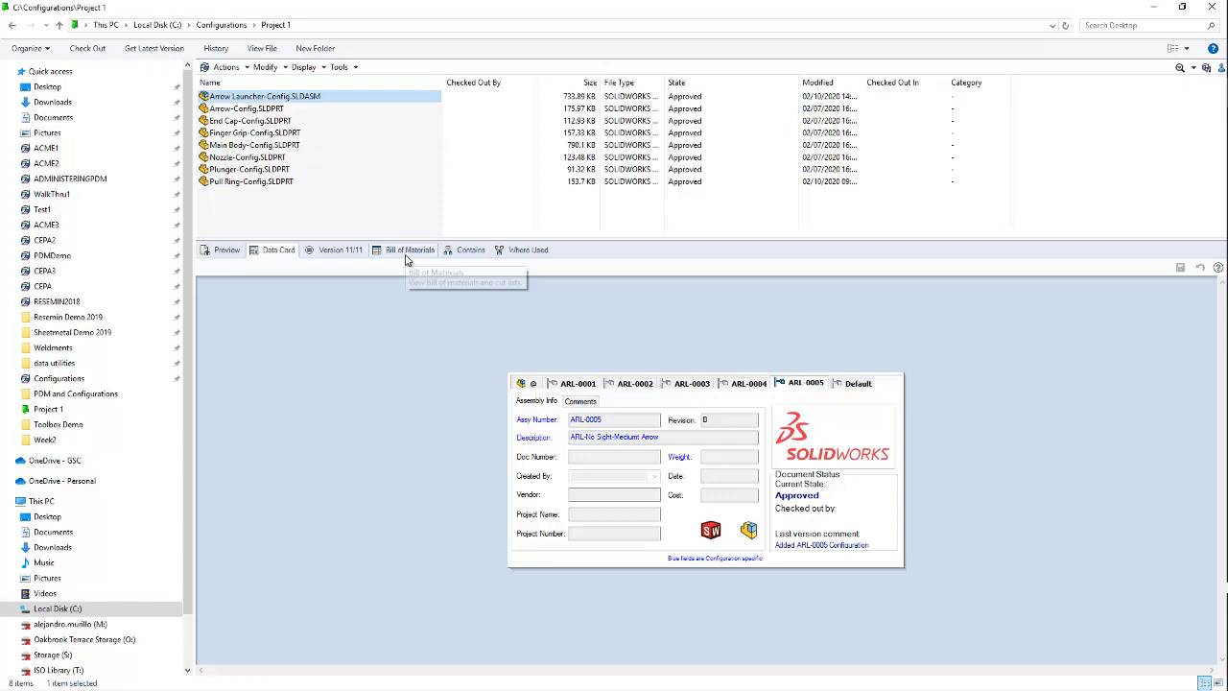
# - Show the bill of materials for configuration ARL-0005
pyautogui.click(409, 249)
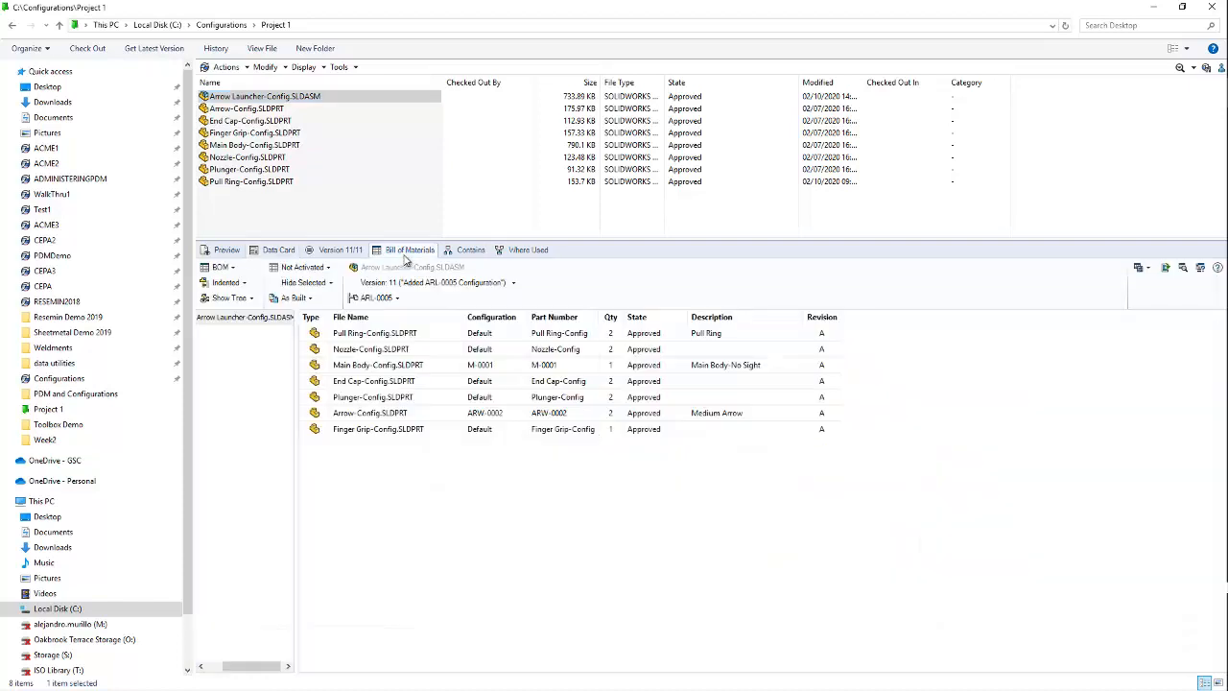
pyautogui.click(374, 298)
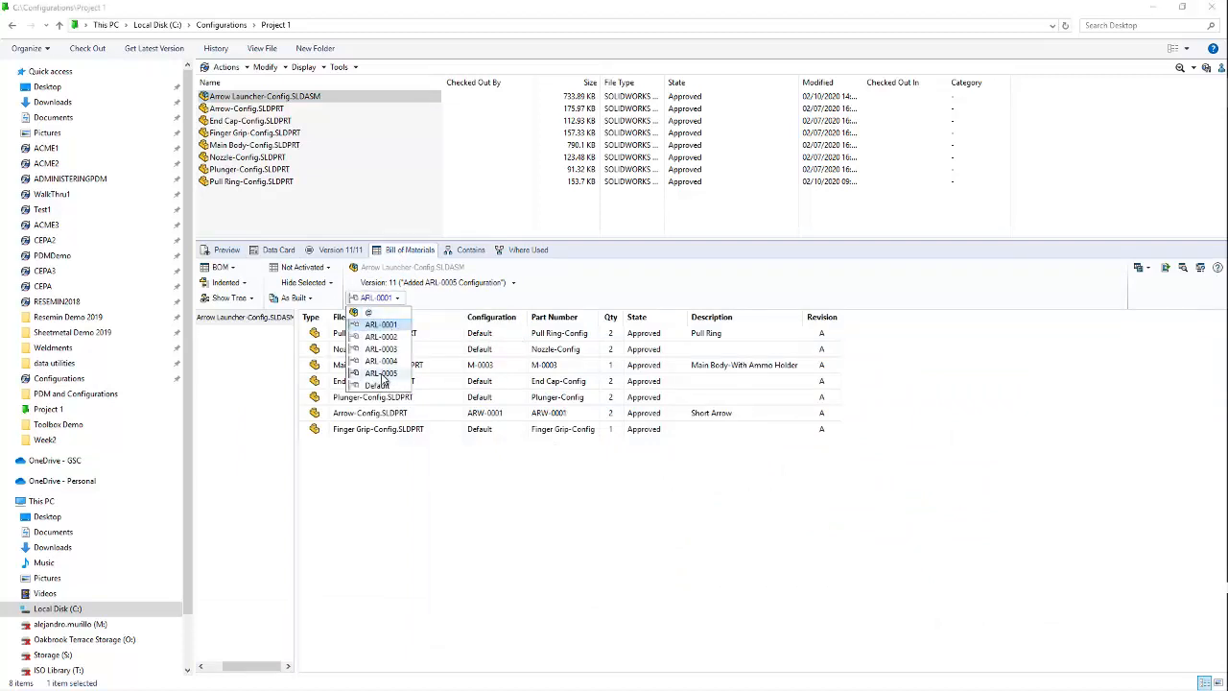
pyautogui.click(381, 372)
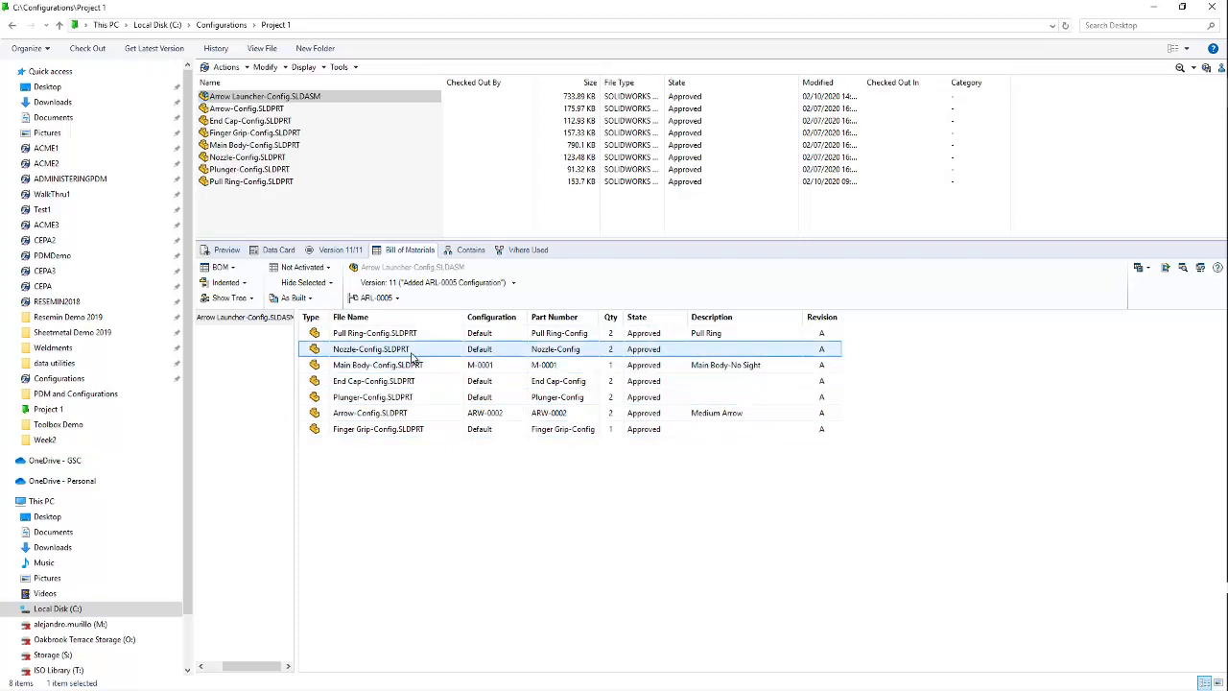
# - Review the Main Body M-0001 and medium arrow ARW-0002 entries, then export the BOM as a CSV file
pyautogui.click(376, 365)
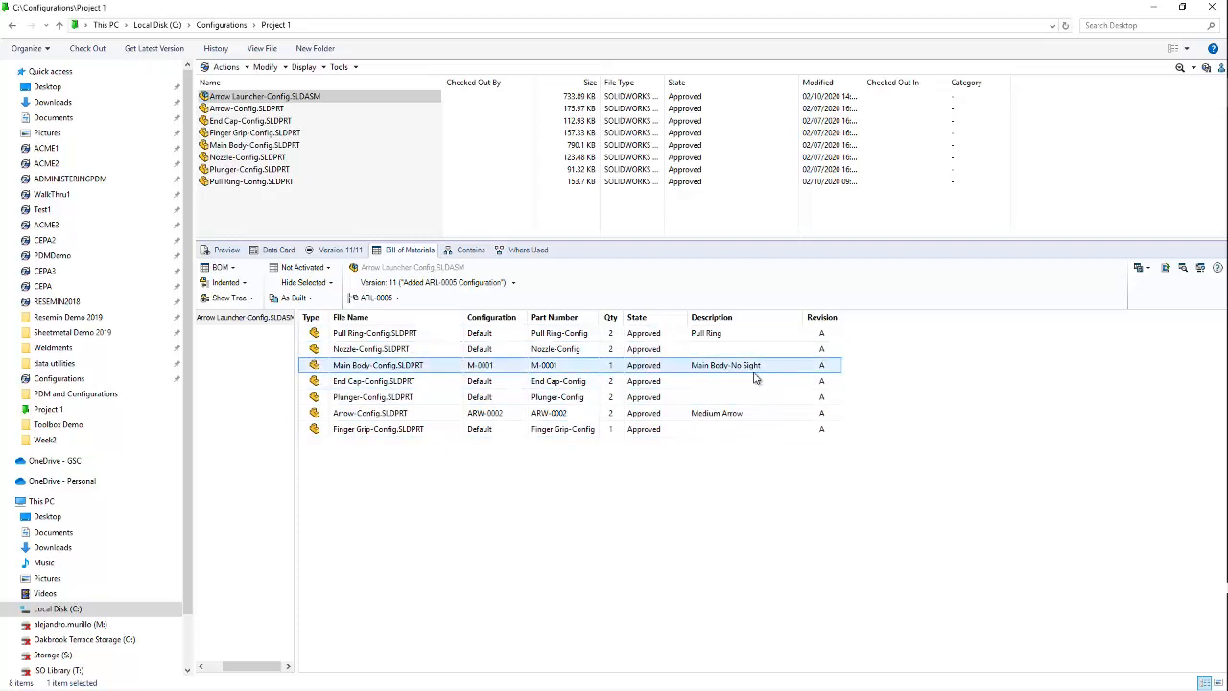
pyautogui.moveTo(693, 379)
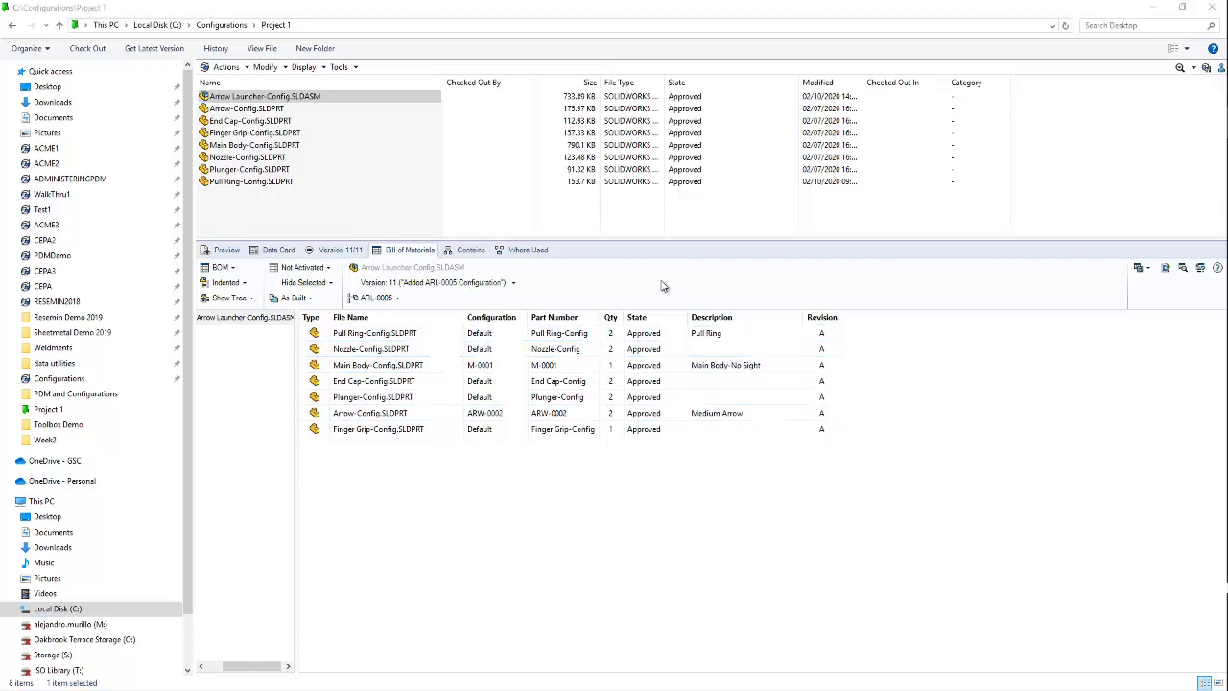
pyautogui.click(376, 430)
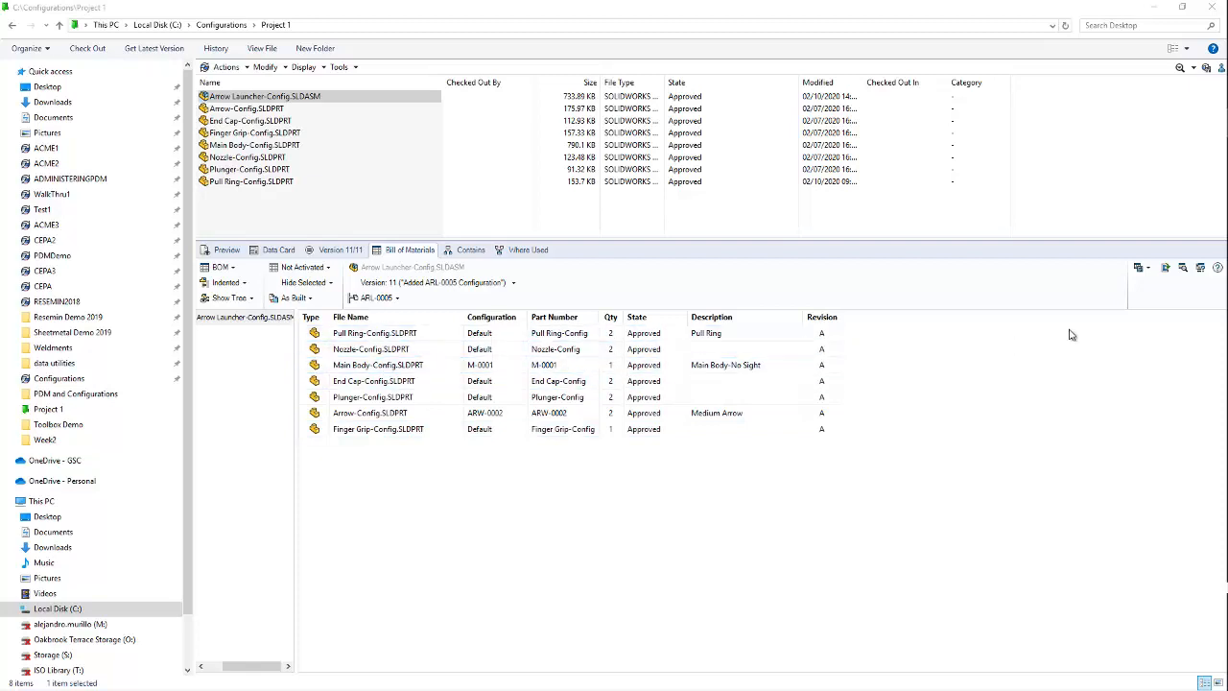
pyautogui.moveTo(1140, 269)
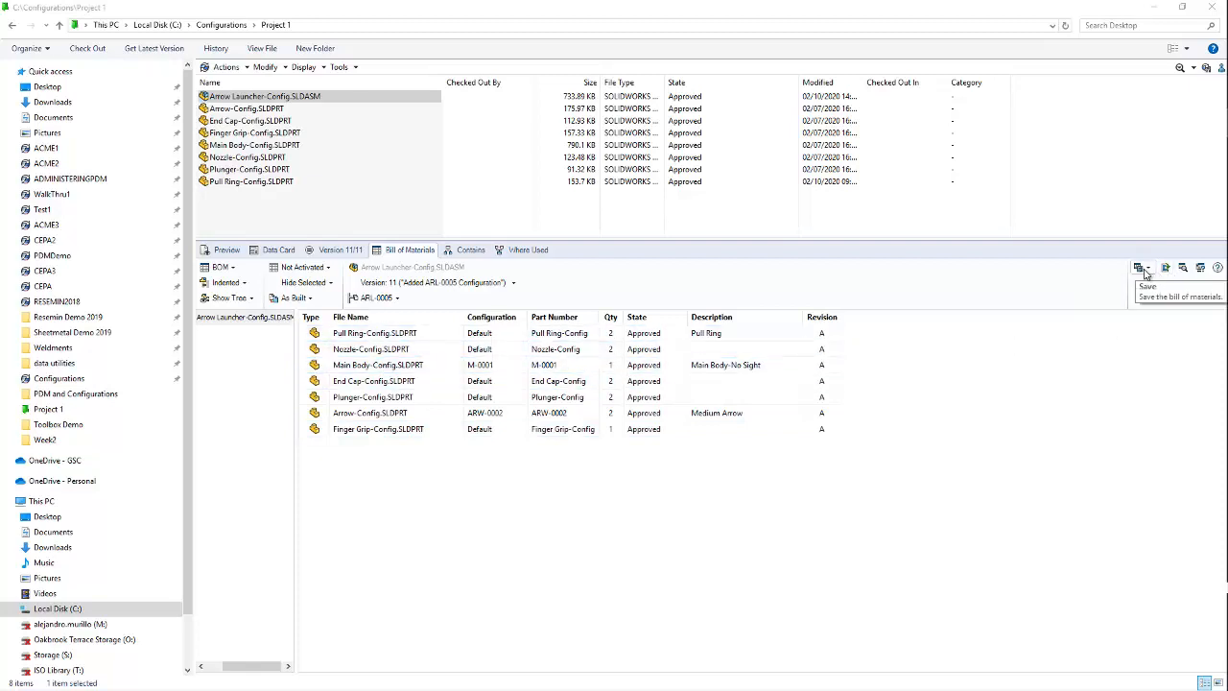
pyautogui.moveTo(1167, 269)
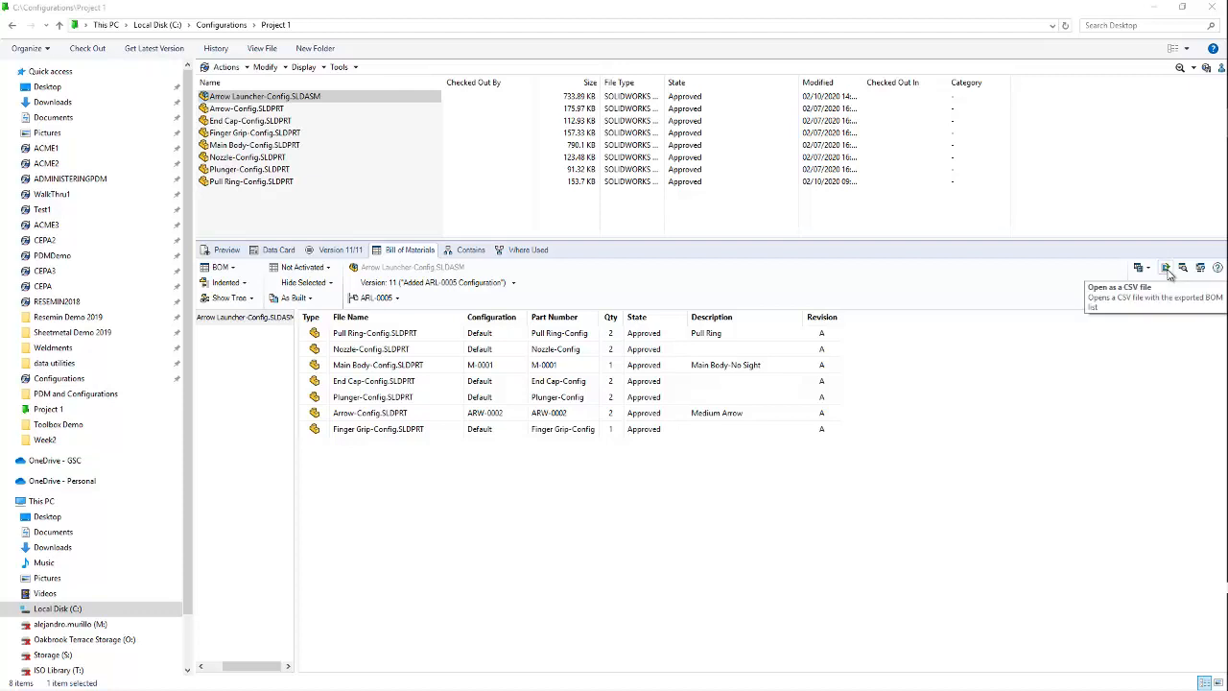
pyautogui.click(1167, 268)
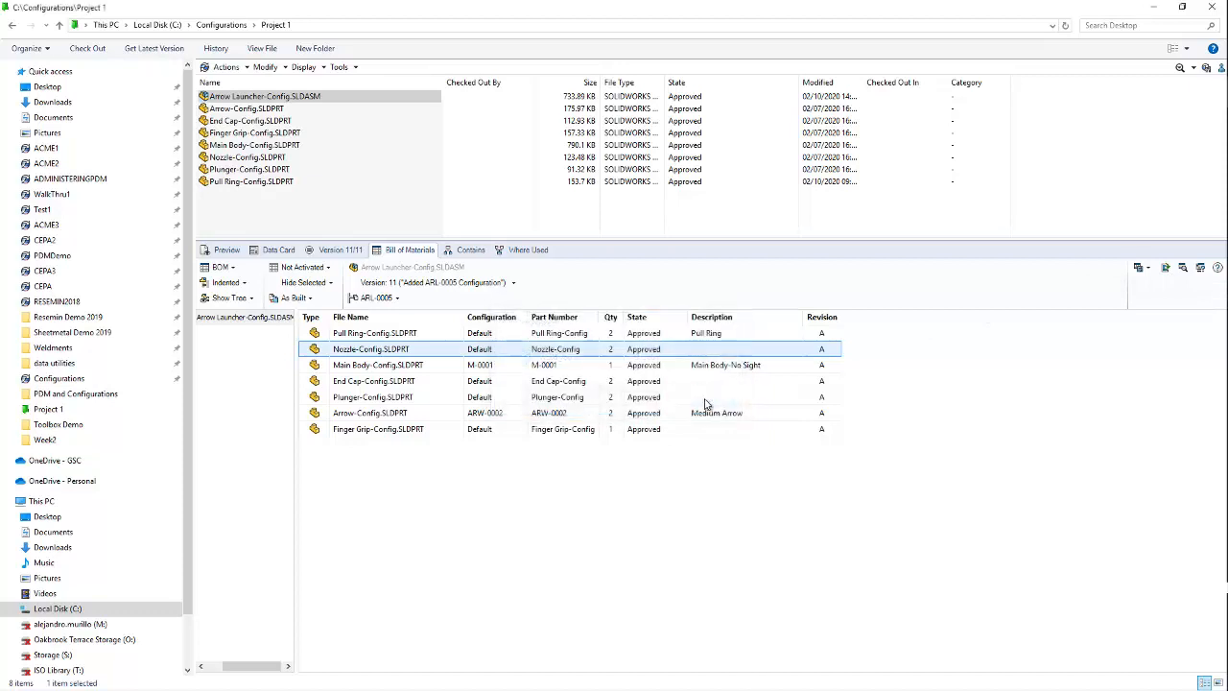
pyautogui.moveTo(643, 306)
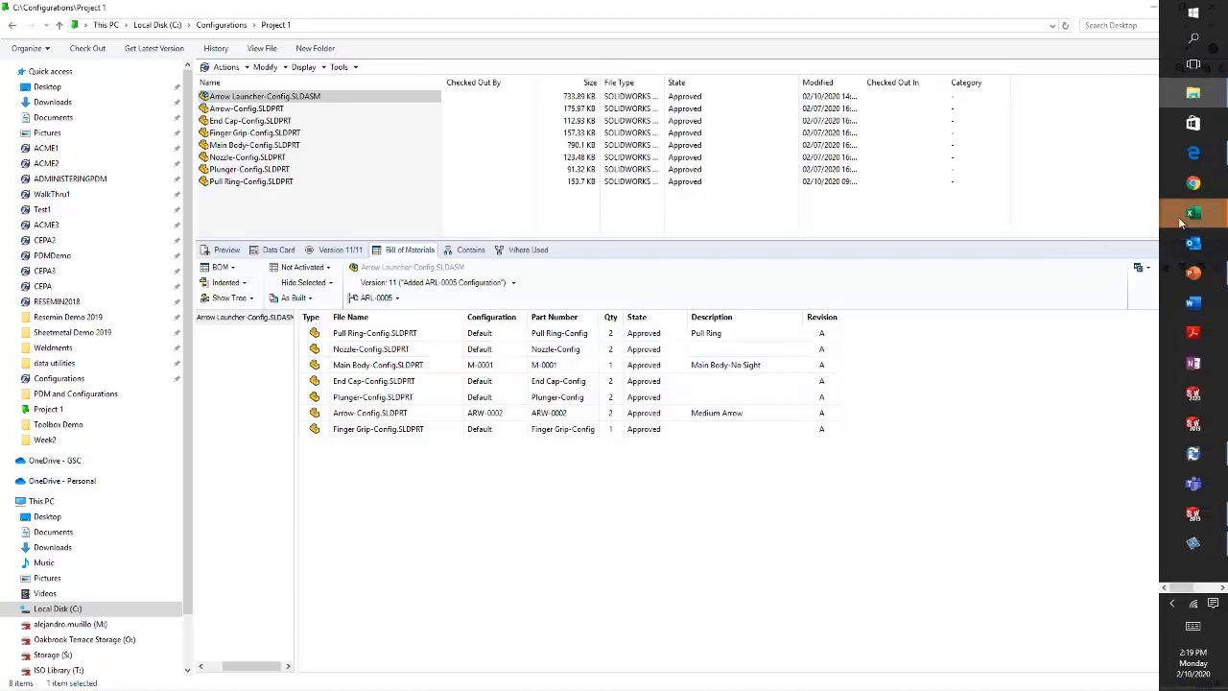
# - Bring the exported BOM workbook full screen in Excel and widen the Description column to fit its text
pyautogui.click(1194, 211)
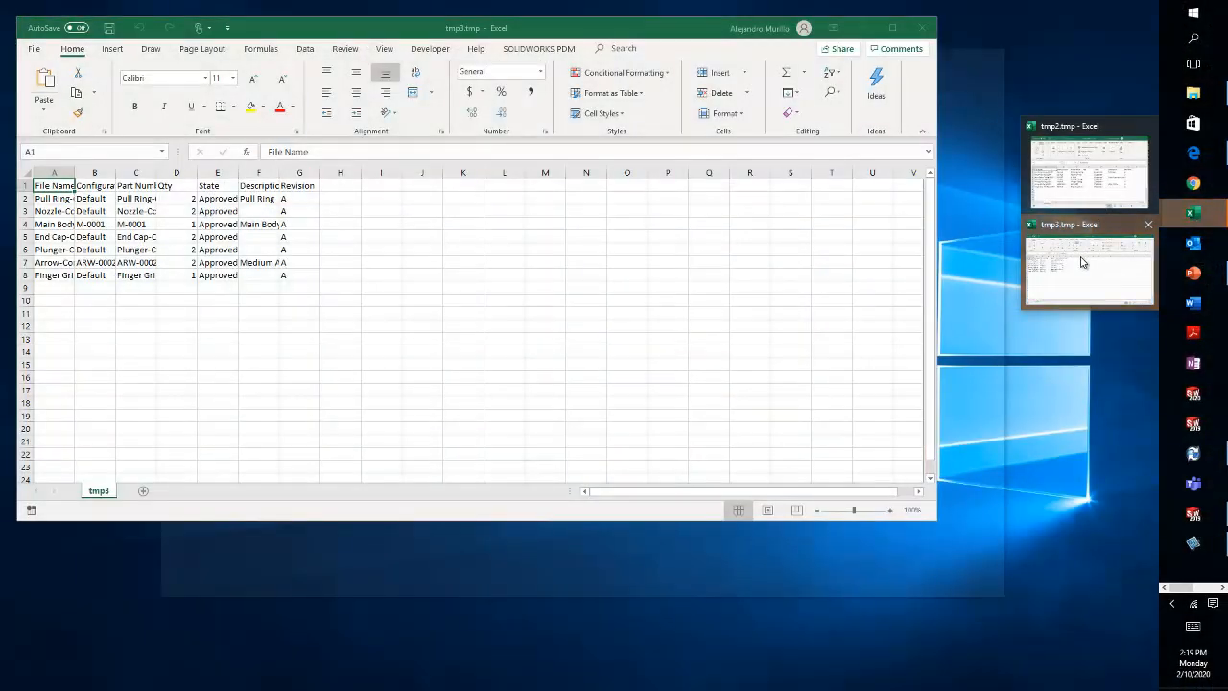
pyautogui.click(892, 27)
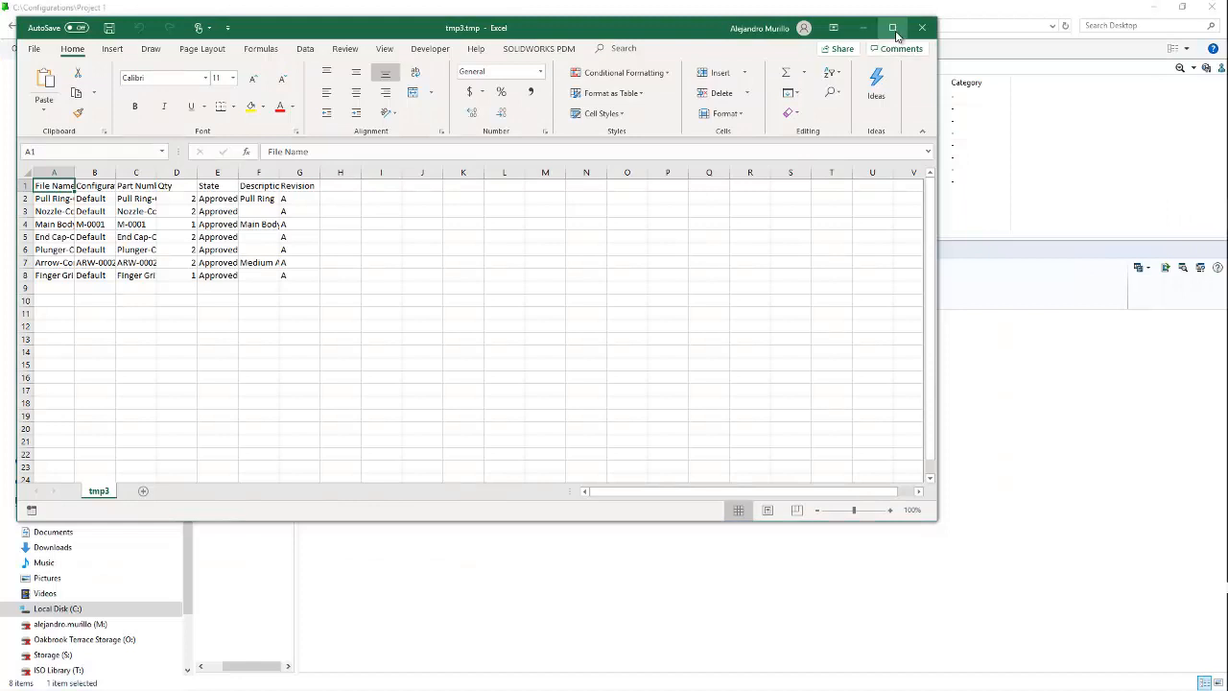
pyautogui.click(892, 27)
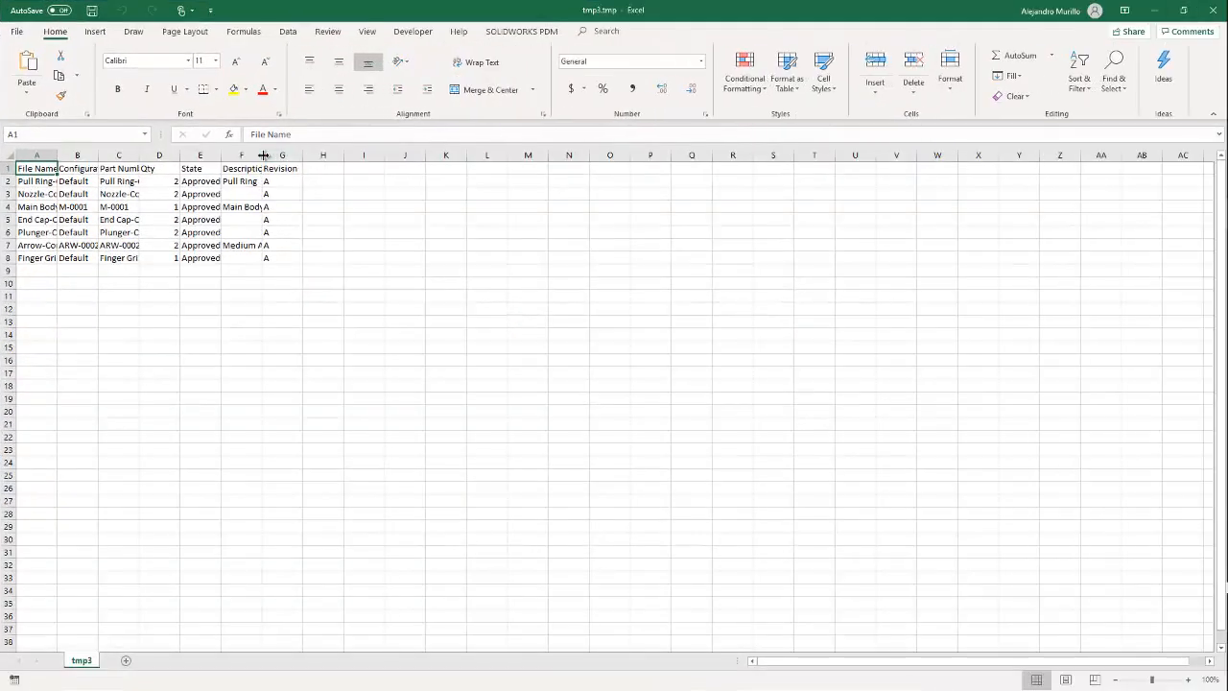
pyautogui.moveTo(257, 154); pyautogui.dragTo(276, 154)
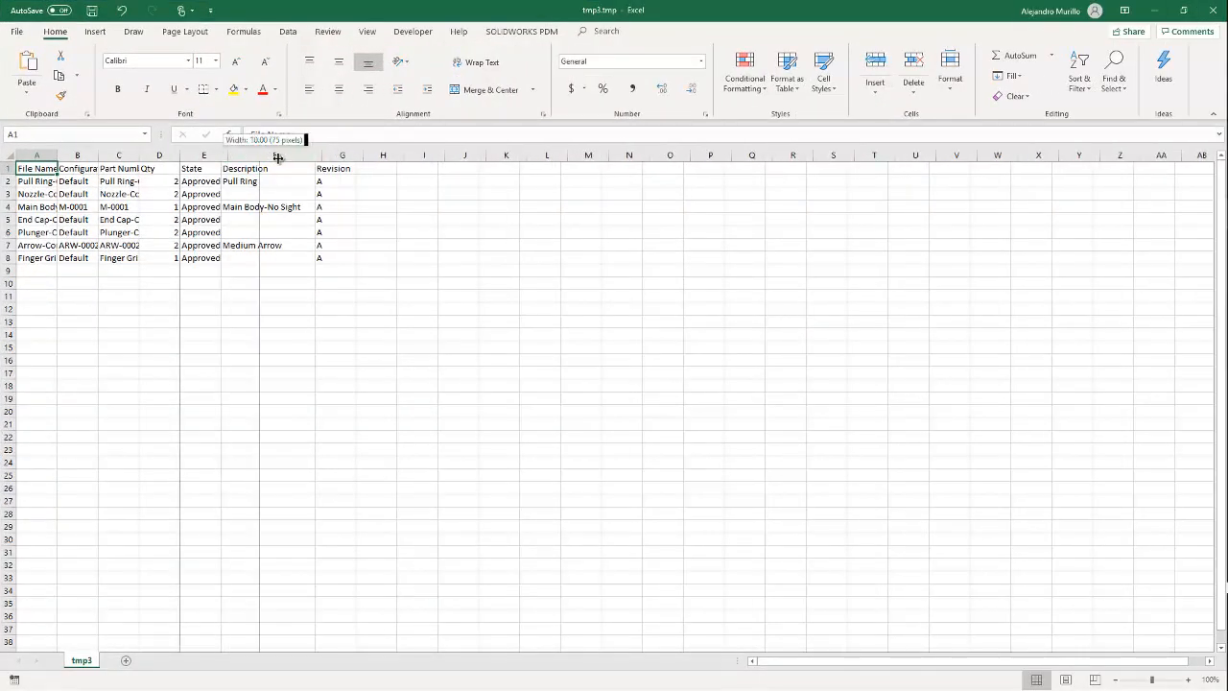